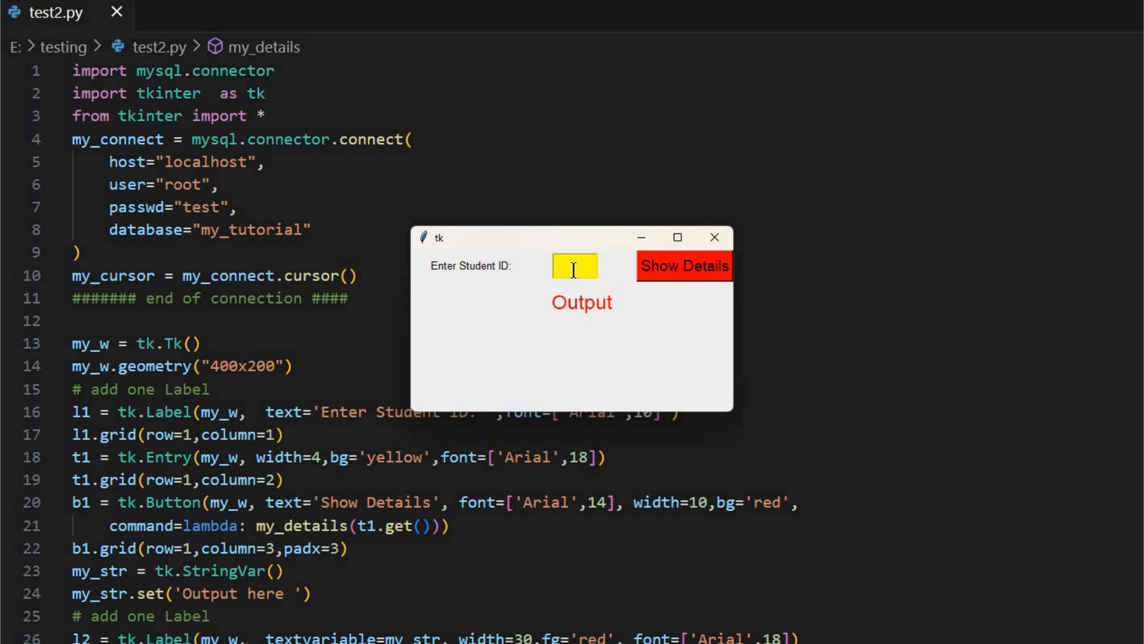
Look up student IDs 8 and 7 with Show Details, getting student 8's record
type("8")
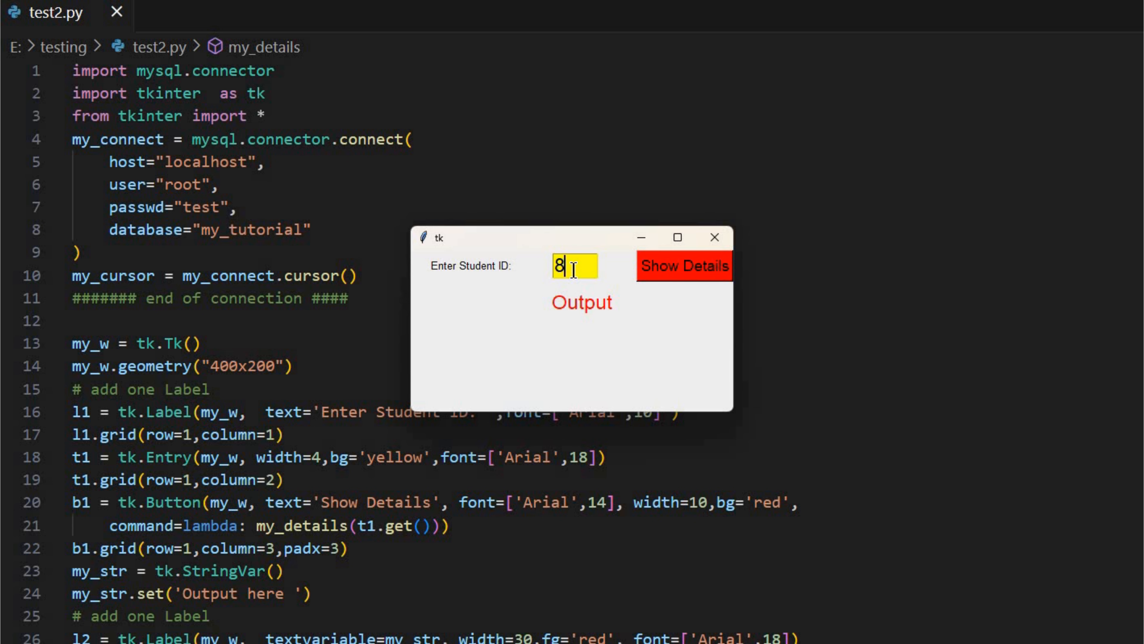
left_click(683, 266)
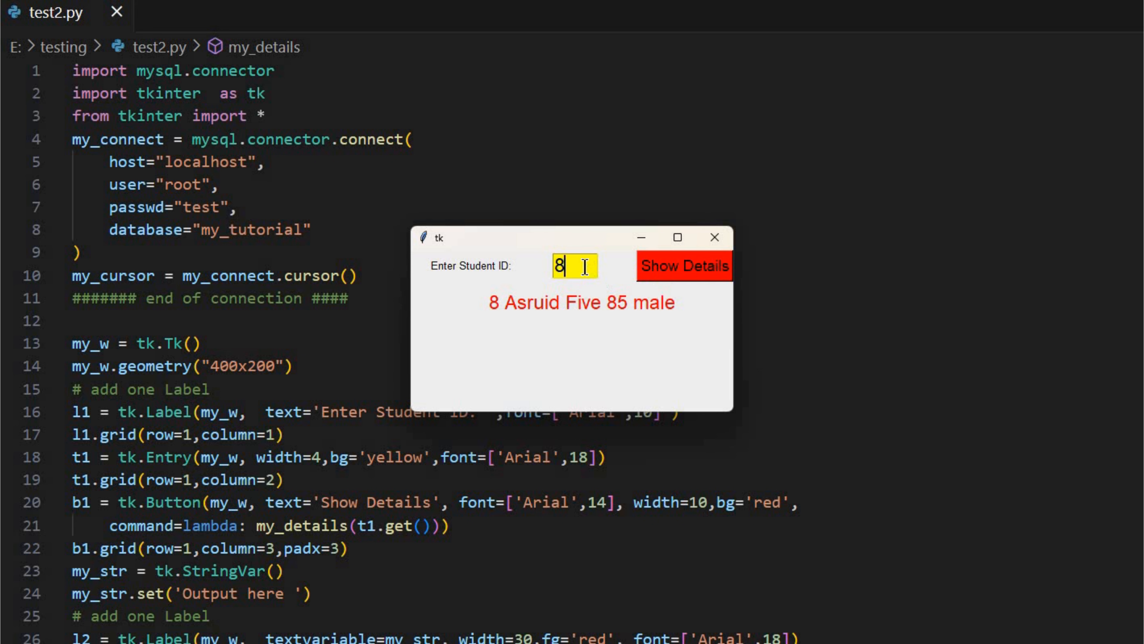
type("7")
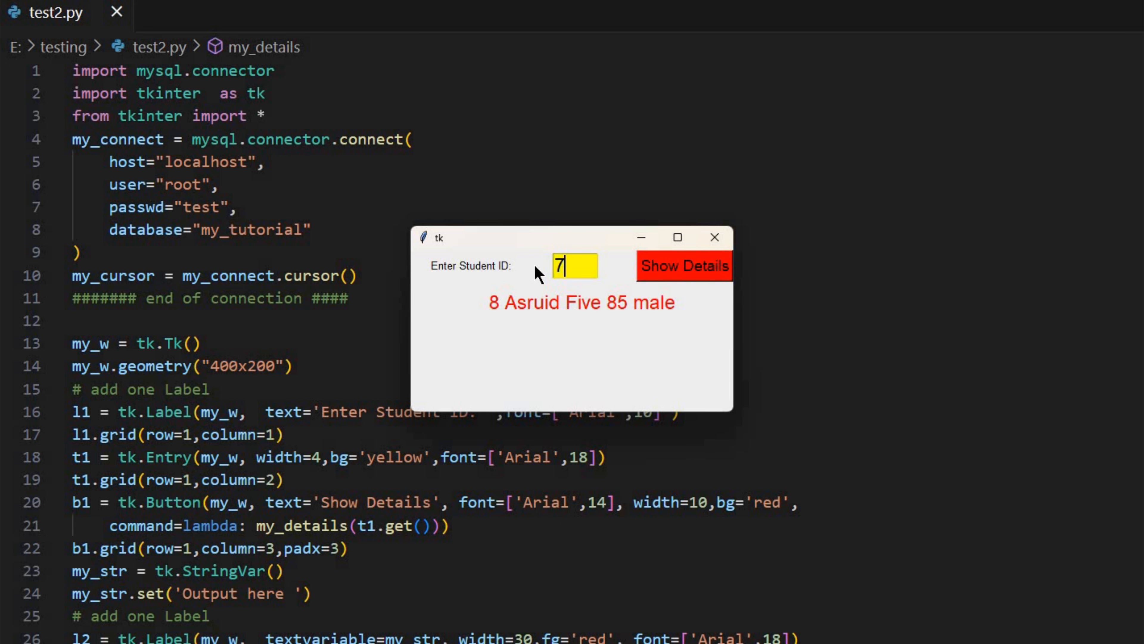
left_click(683, 266)
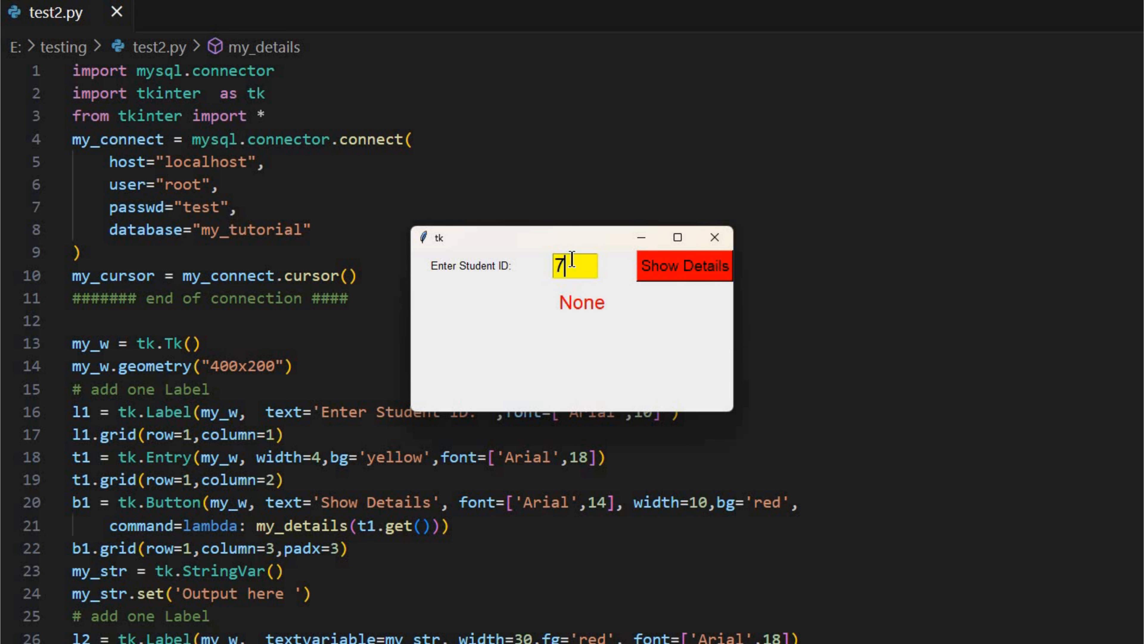
Look up further IDs ending with 20, which returns None for the missing record
type("9")
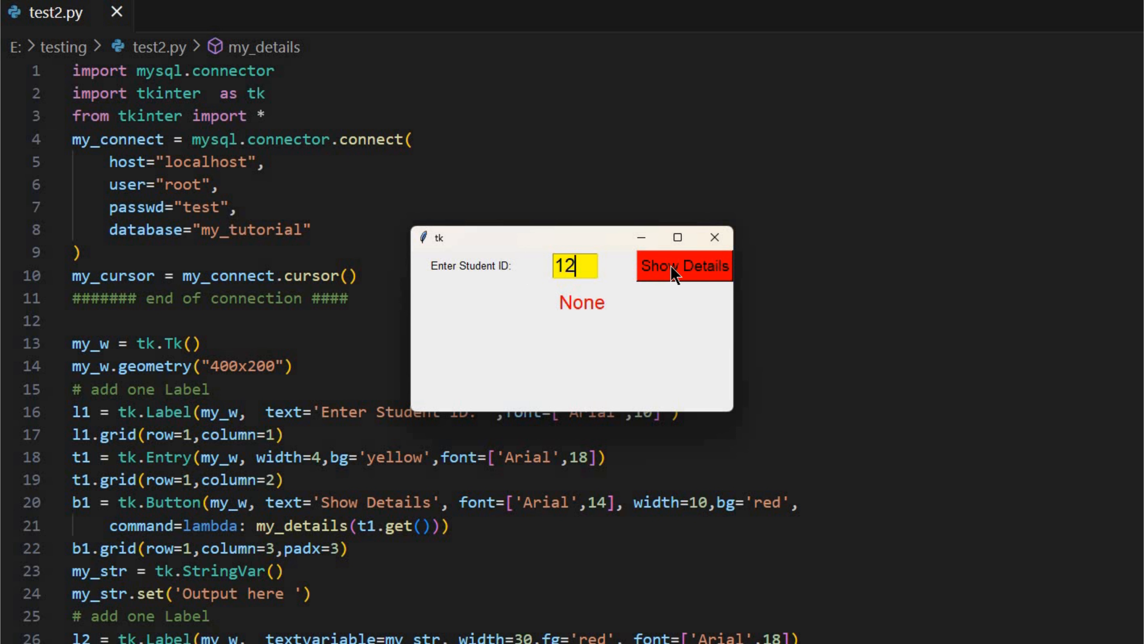
mouse_move(509, 267)
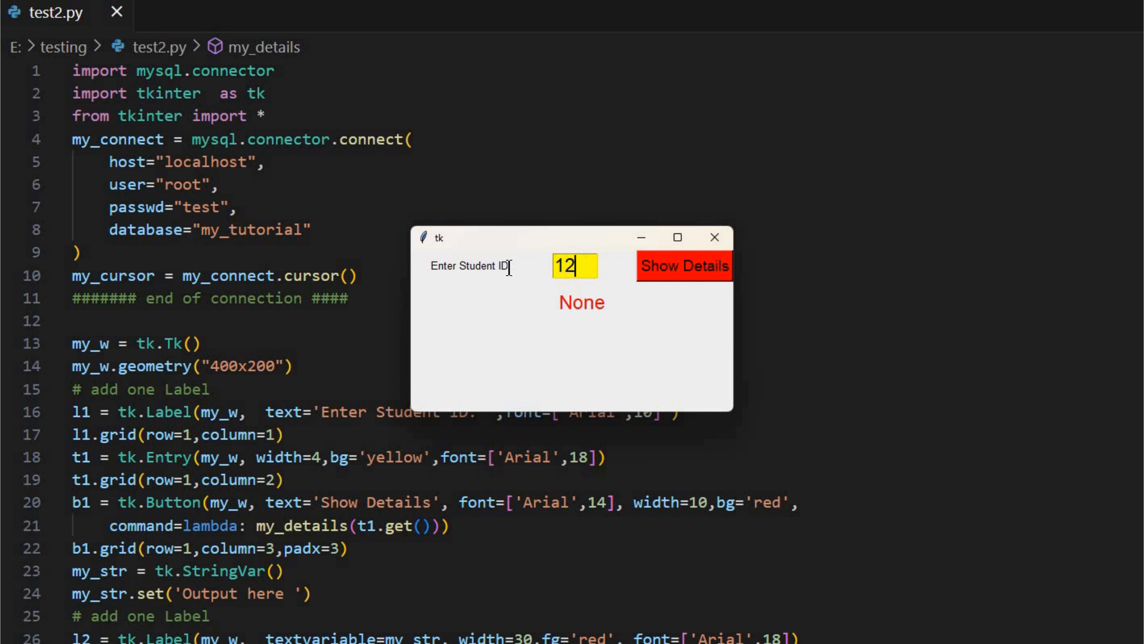
type("20")
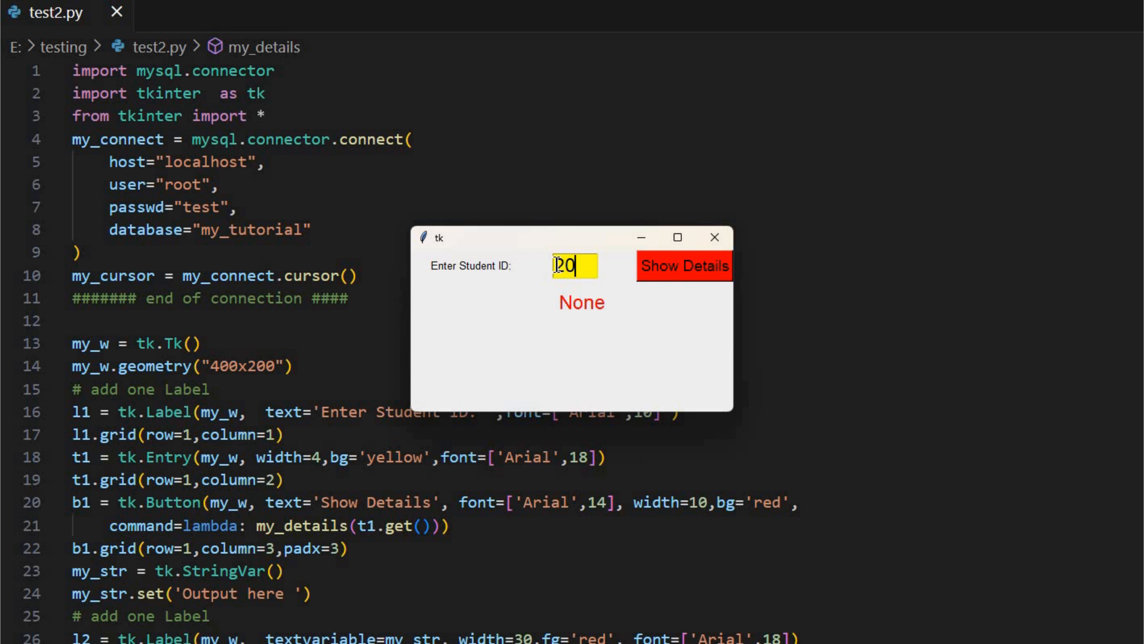
left_click(683, 266)
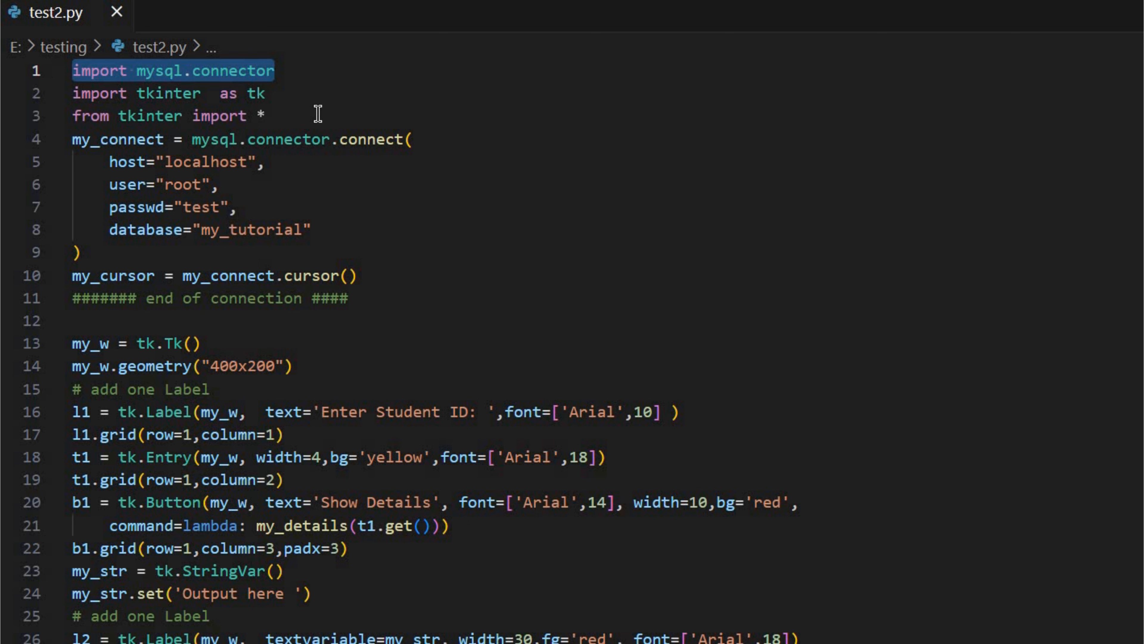
mouse_move(97, 260)
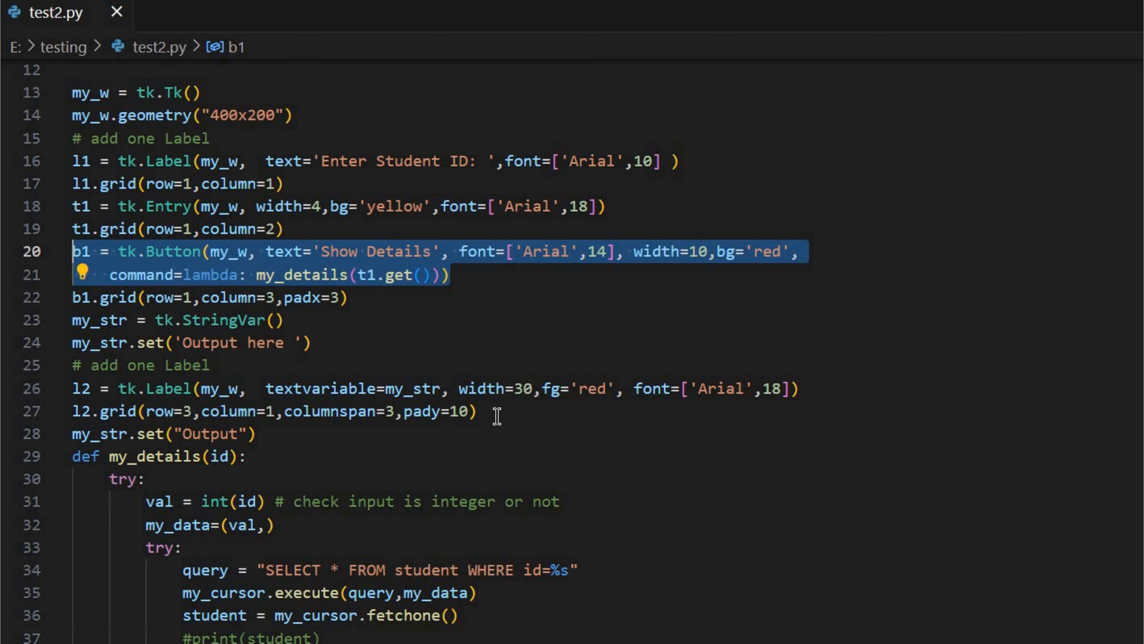
scroll("down", 3)
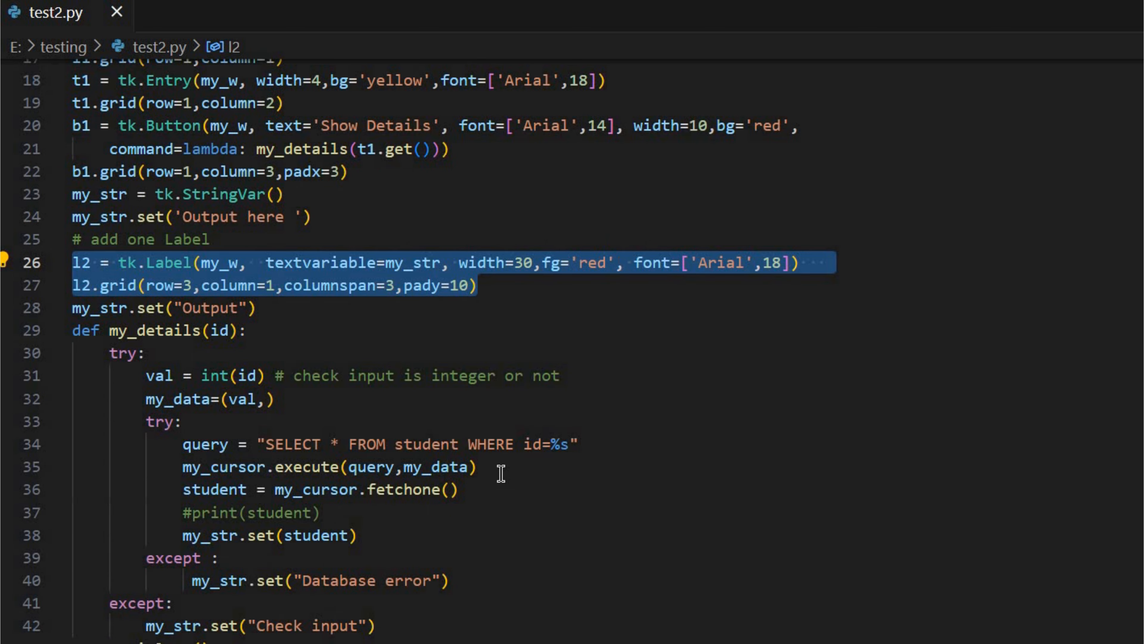
scroll("down", 3)
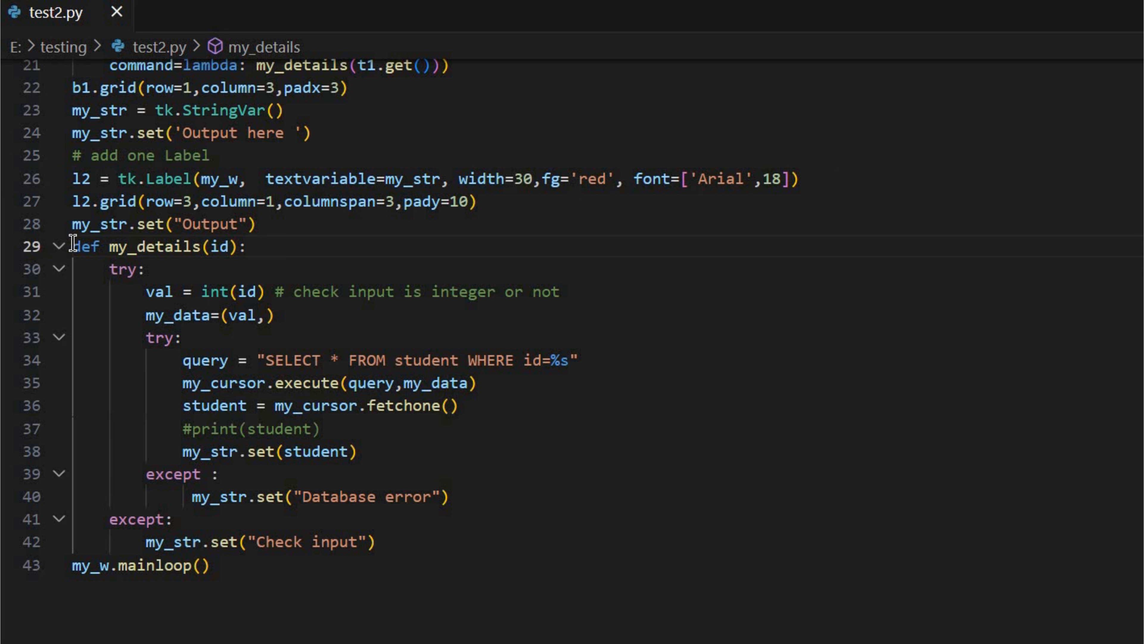
left_click_drag(72, 246, 377, 541)
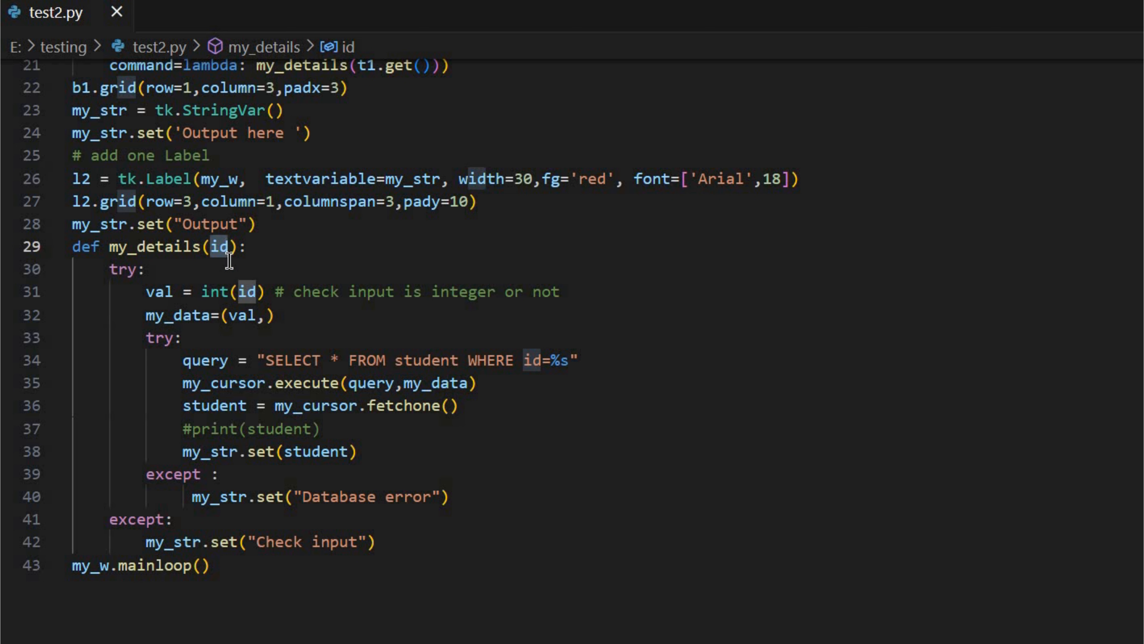
mouse_move(183, 361)
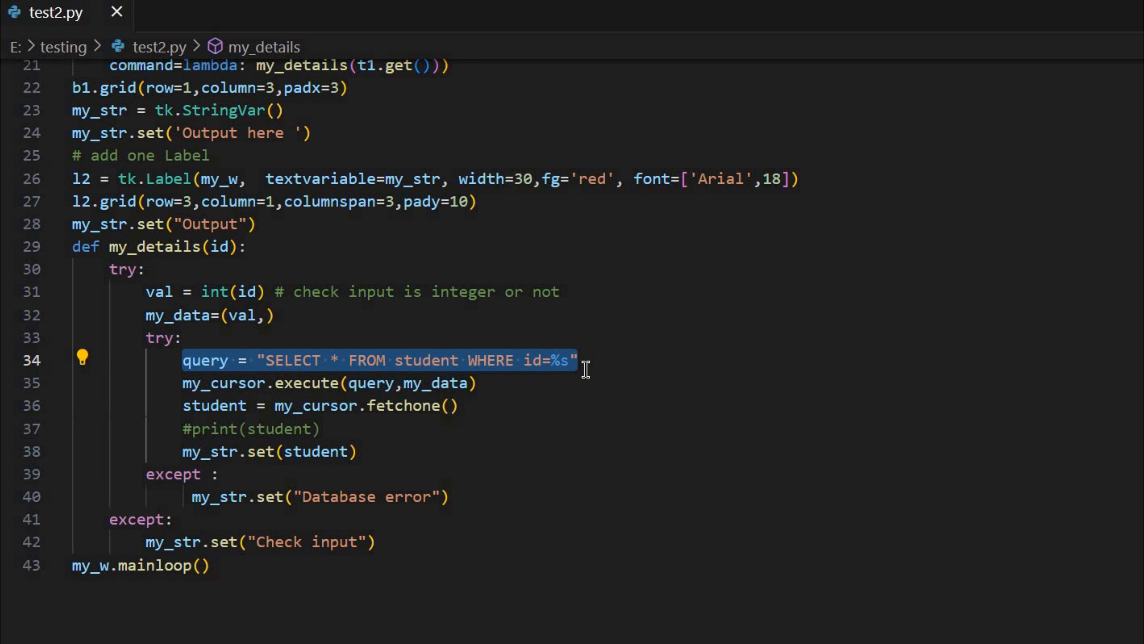
mouse_move(571, 461)
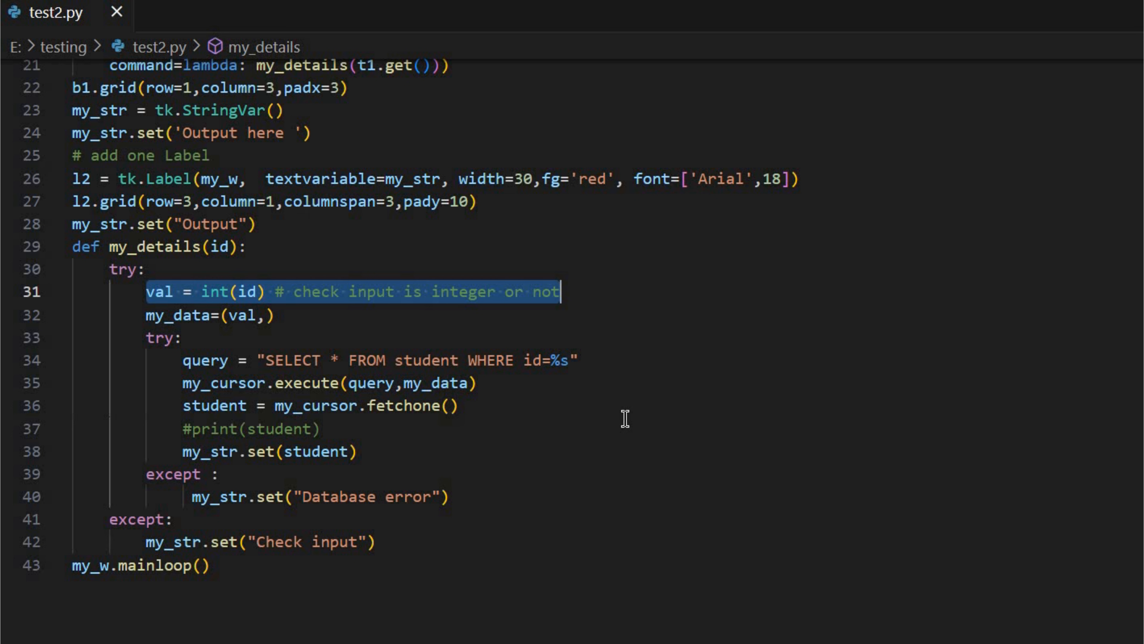
mouse_move(272, 341)
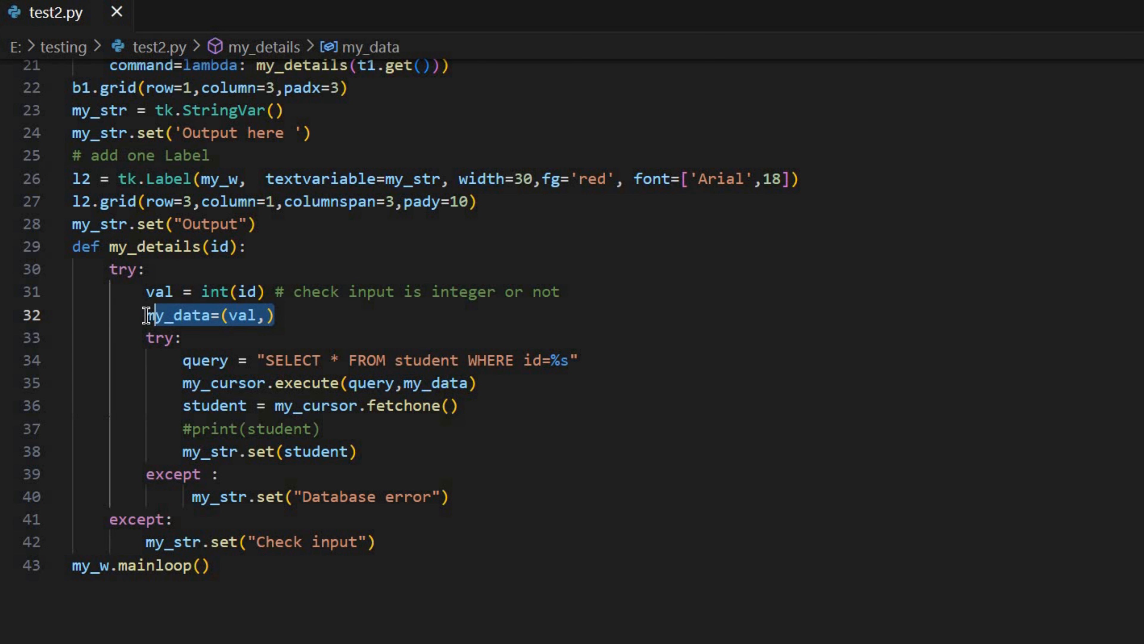
left_click(403, 382)
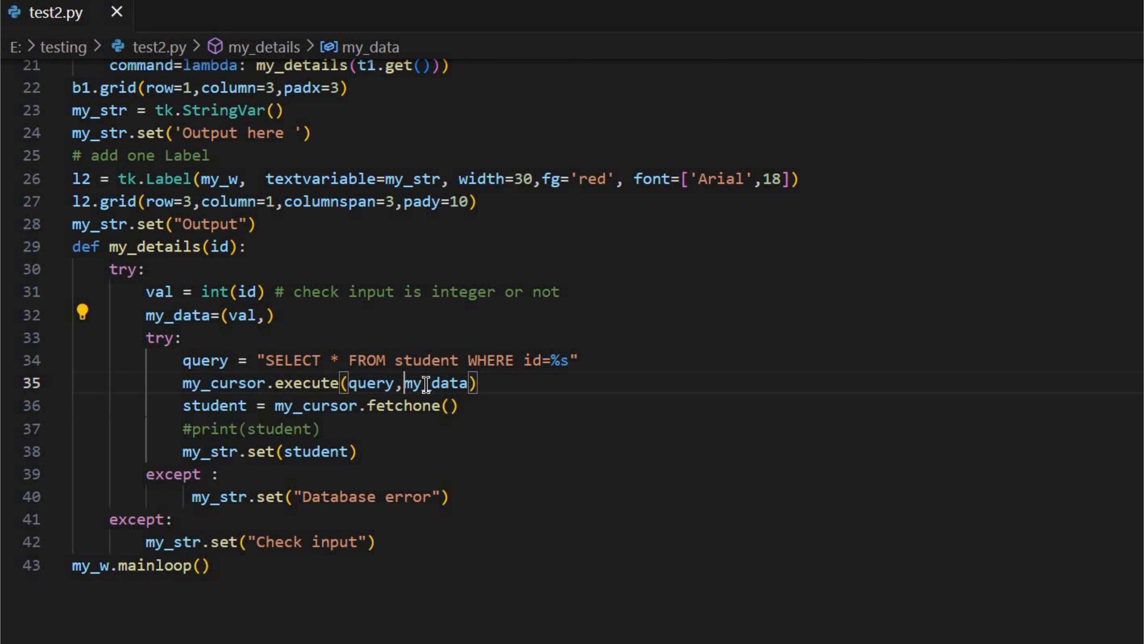
double_click(435, 383)
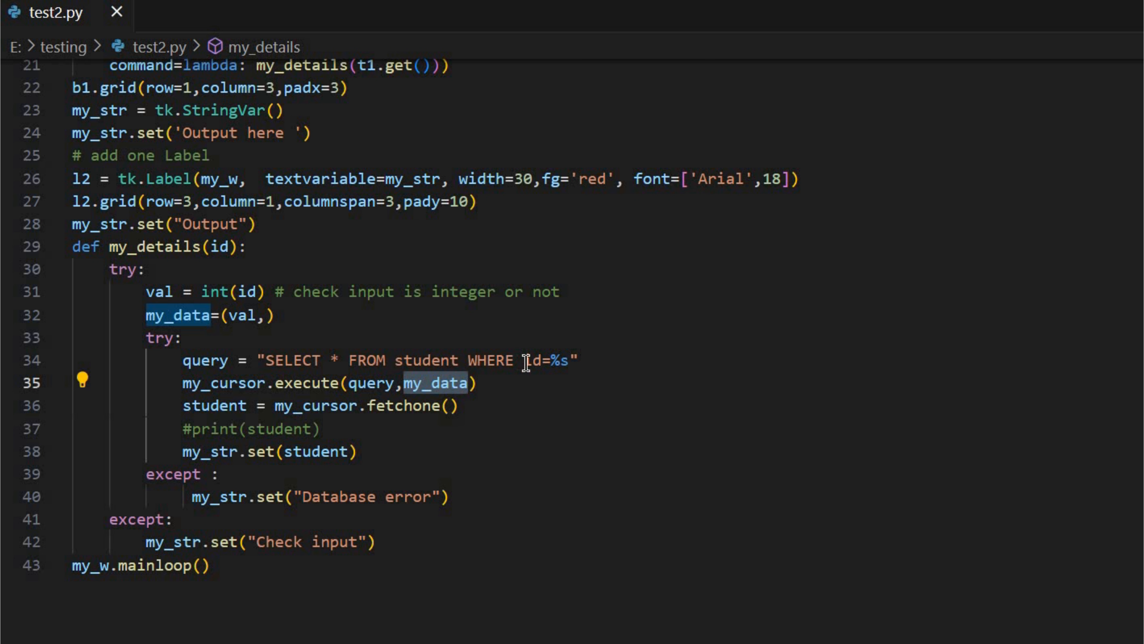
double_click(551, 360)
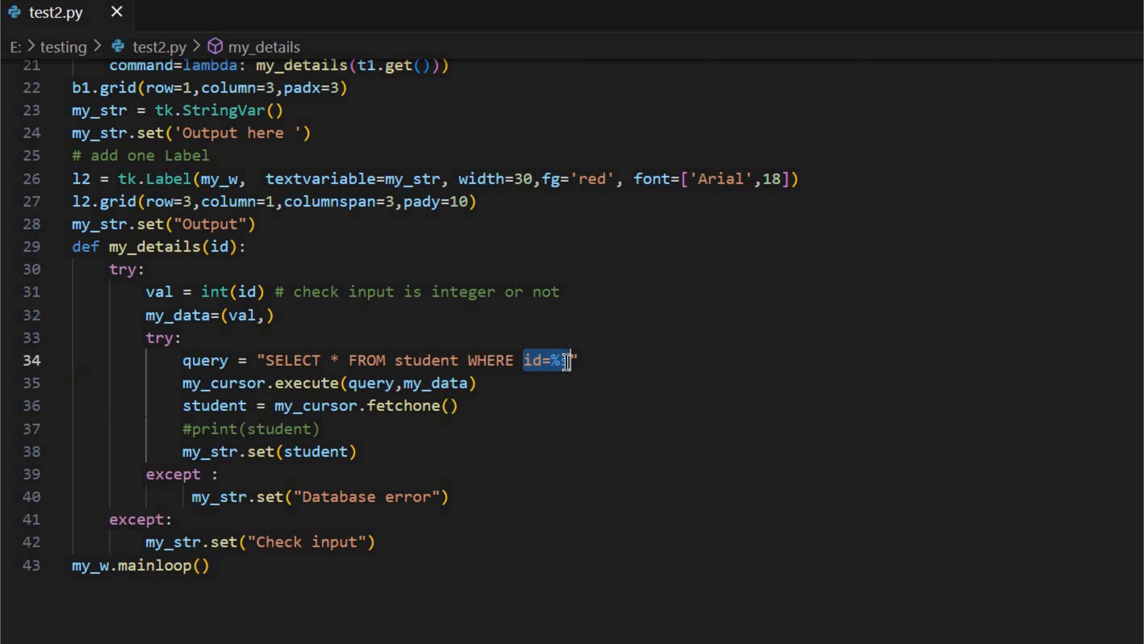
type("s")
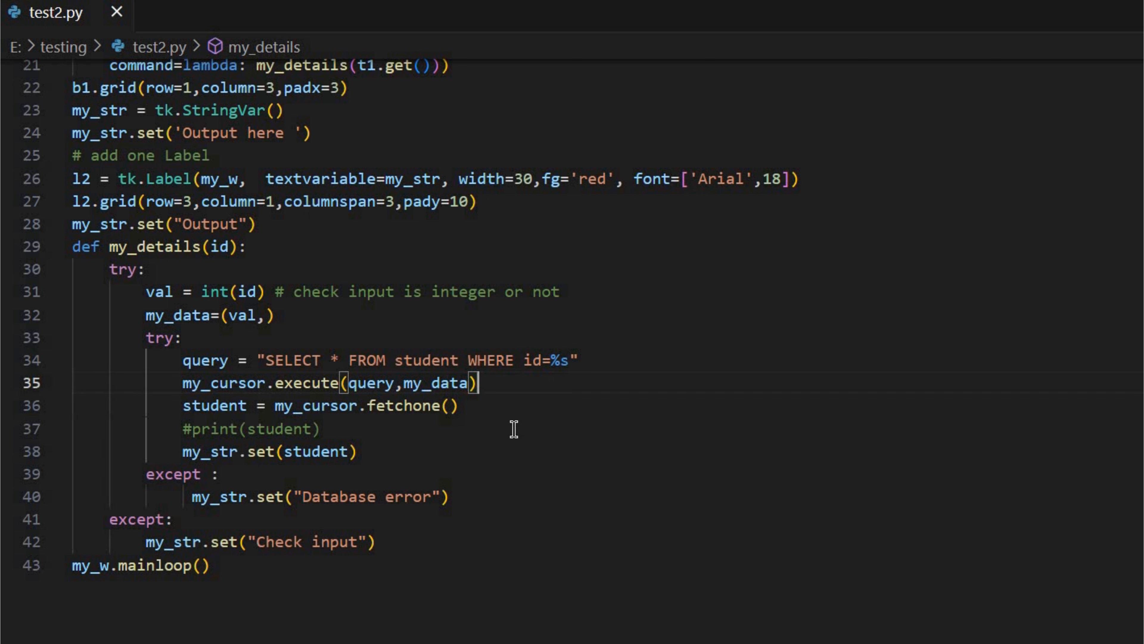
mouse_move(471, 406)
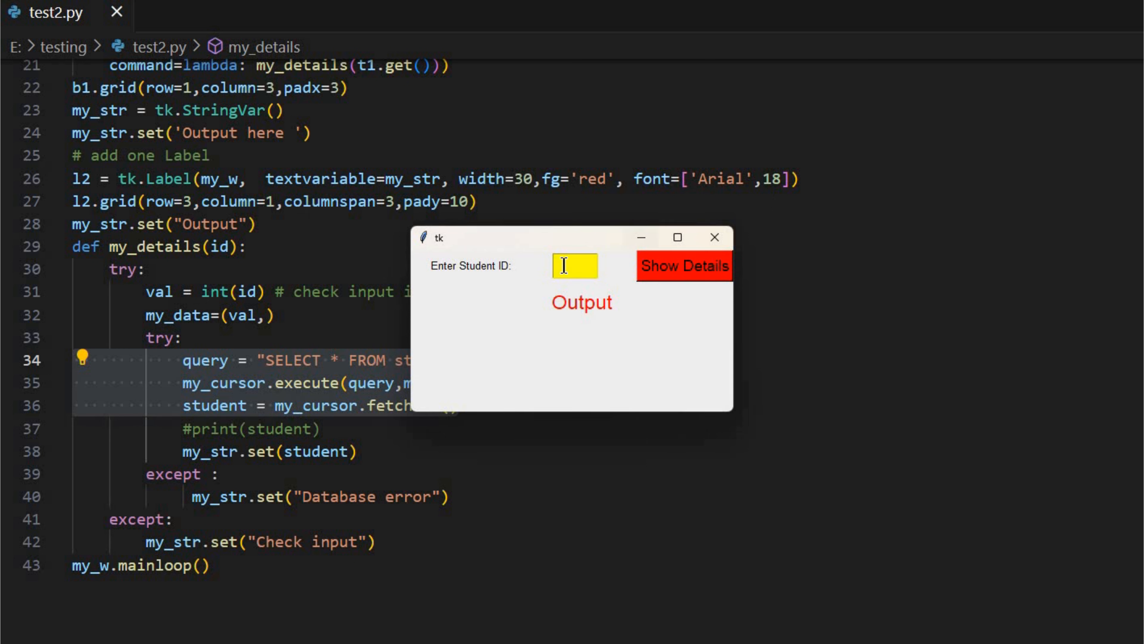
Fetch student 21's record, then submit the letters-only ID 'ab'
type("21")
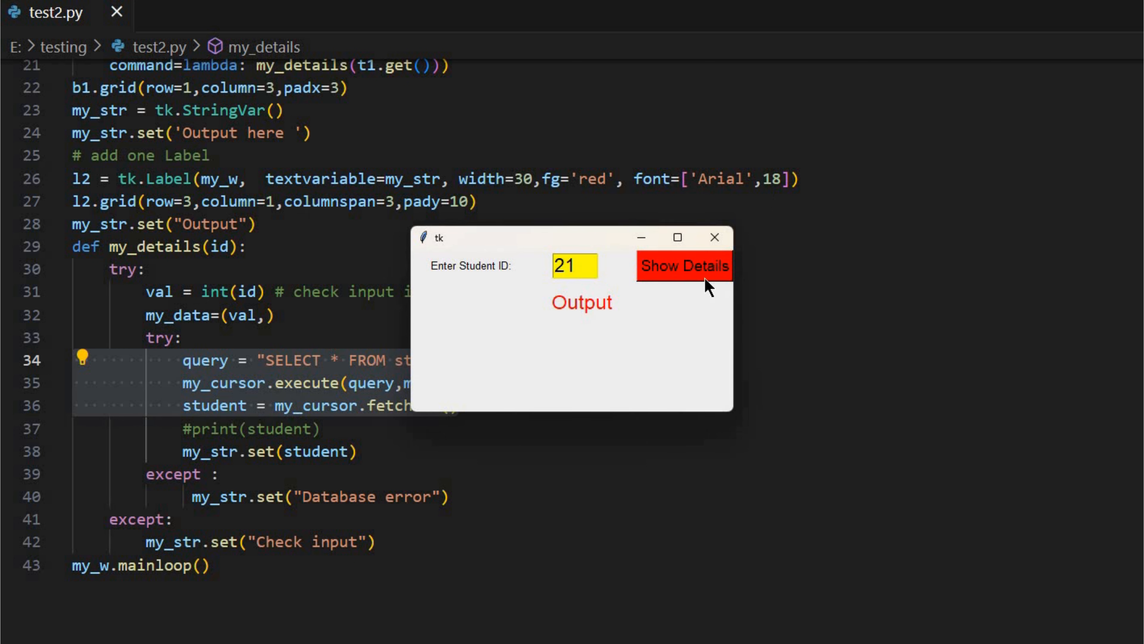
left_click(683, 264)
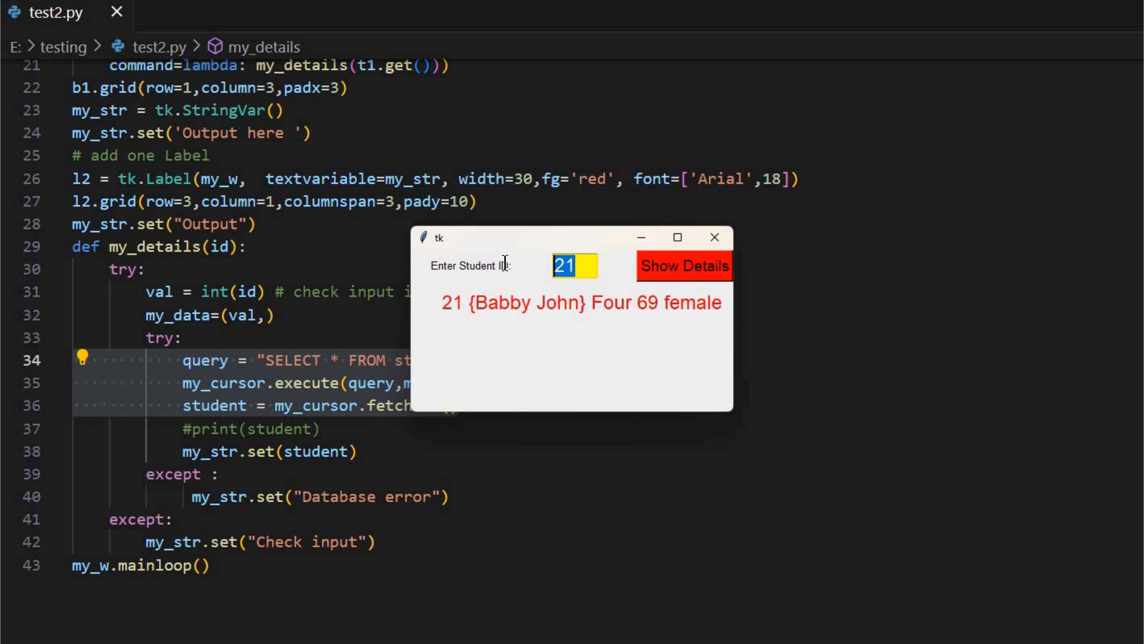
type("ab")
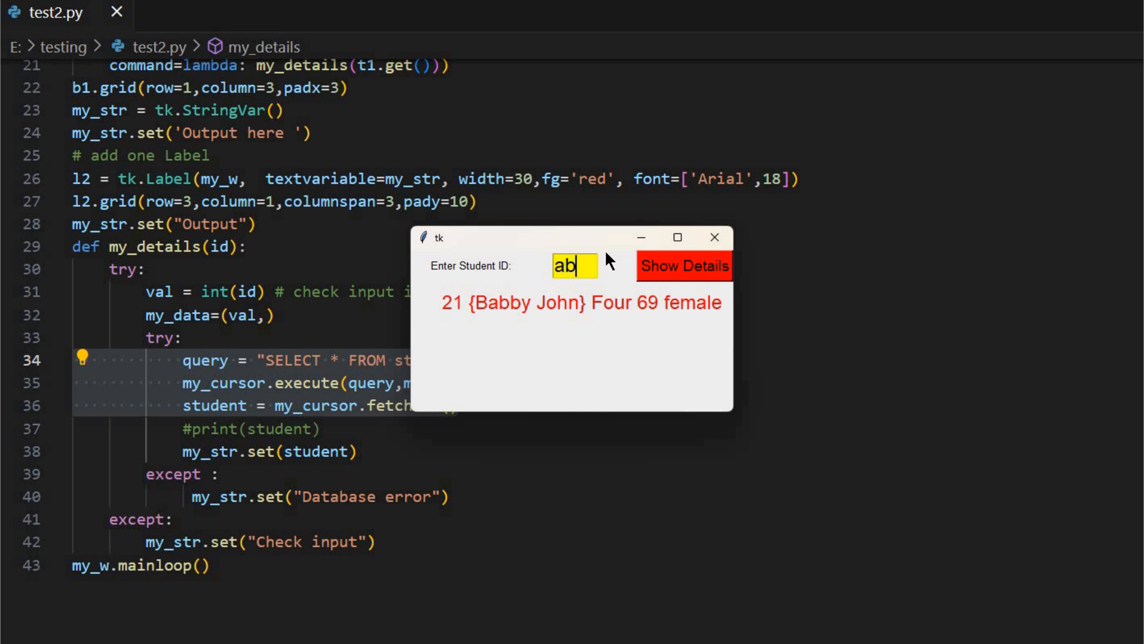
left_click(683, 265)
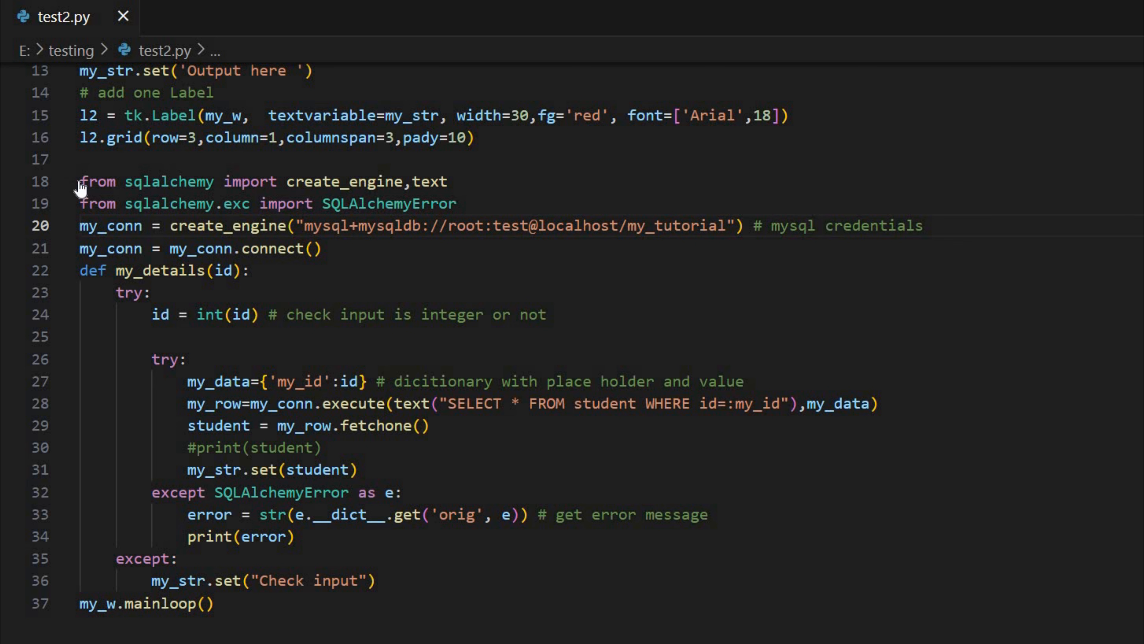
left_click_drag(80, 182, 458, 202)
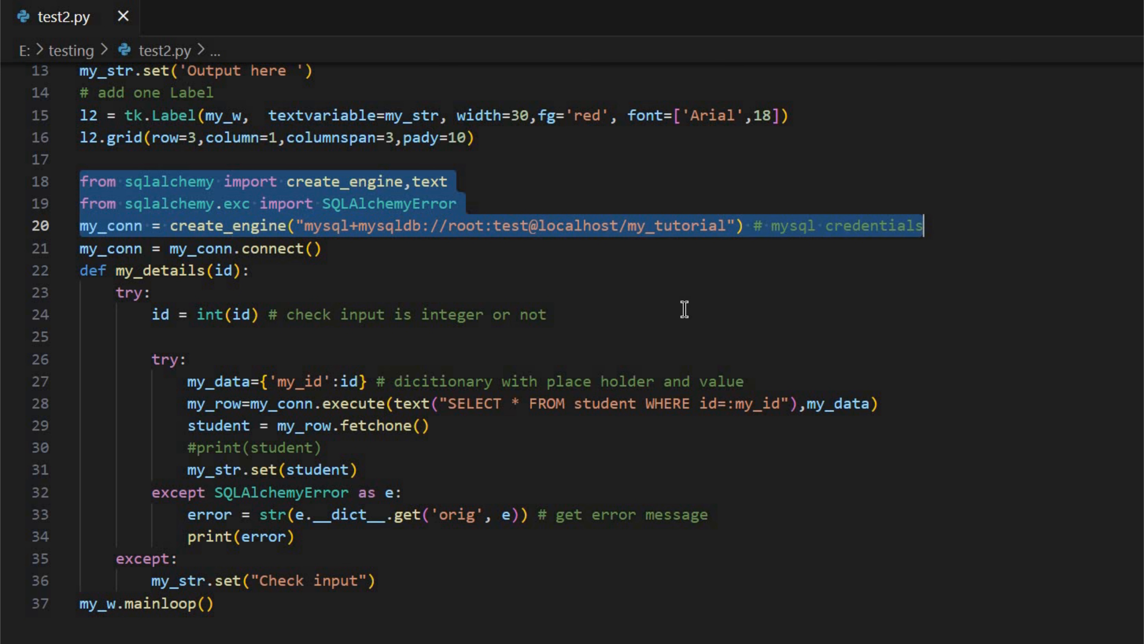
left_click(276, 247)
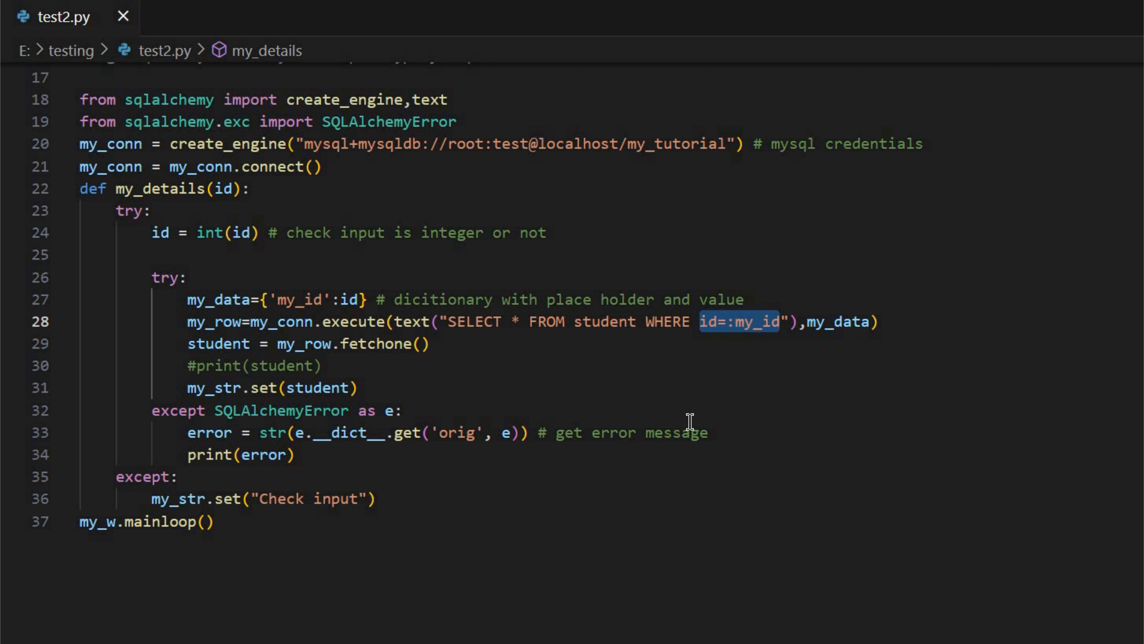
mouse_move(520, 406)
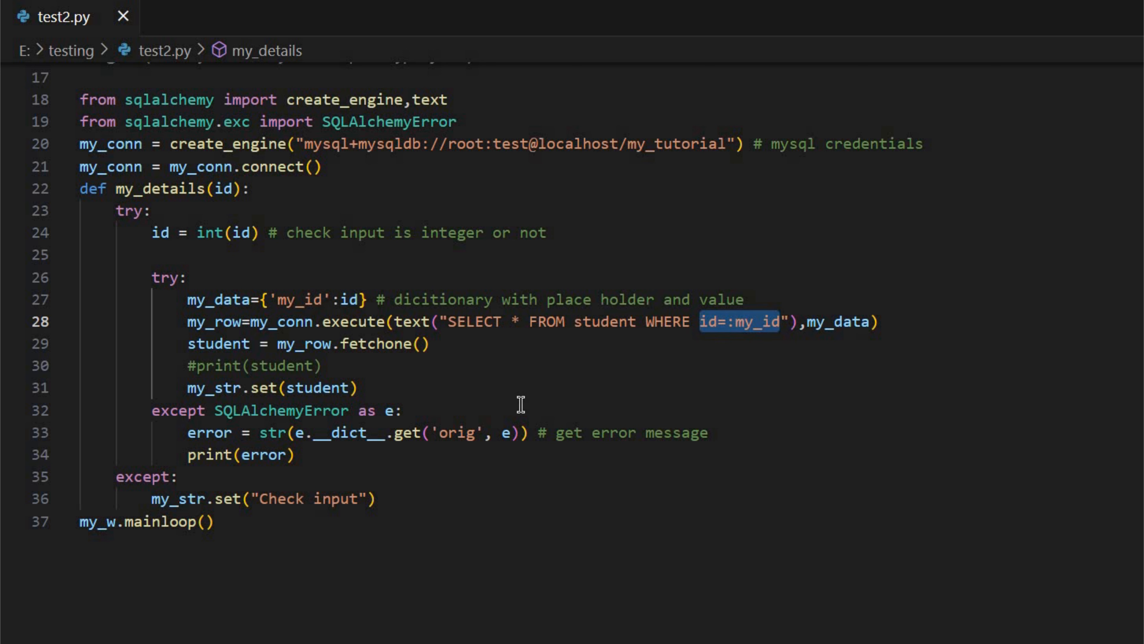
mouse_move(280, 296)
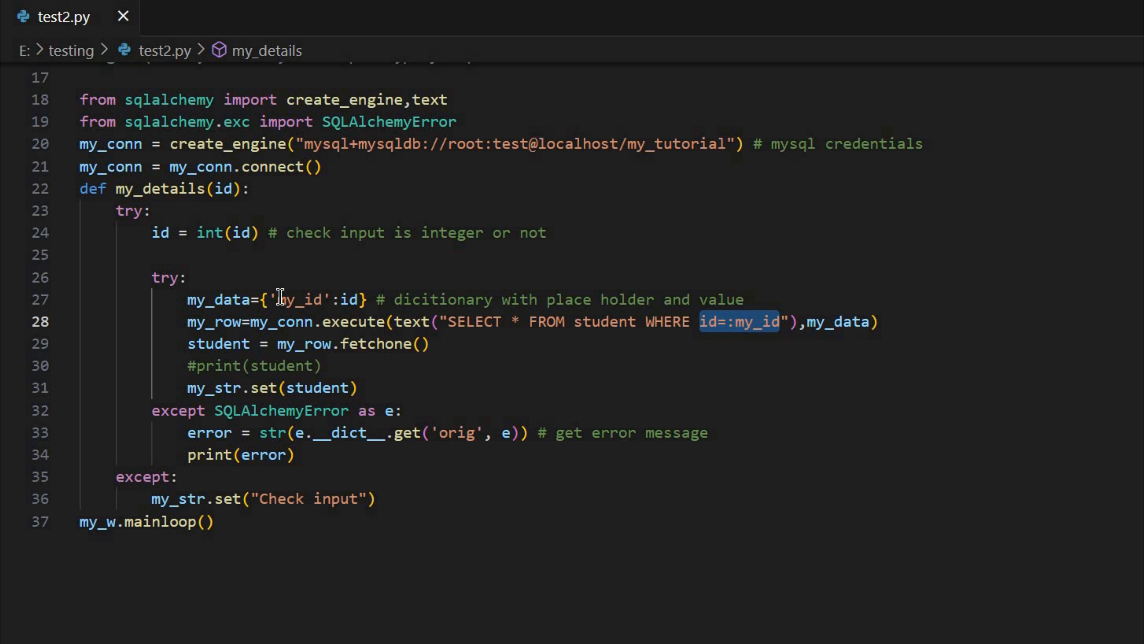
mouse_move(416, 344)
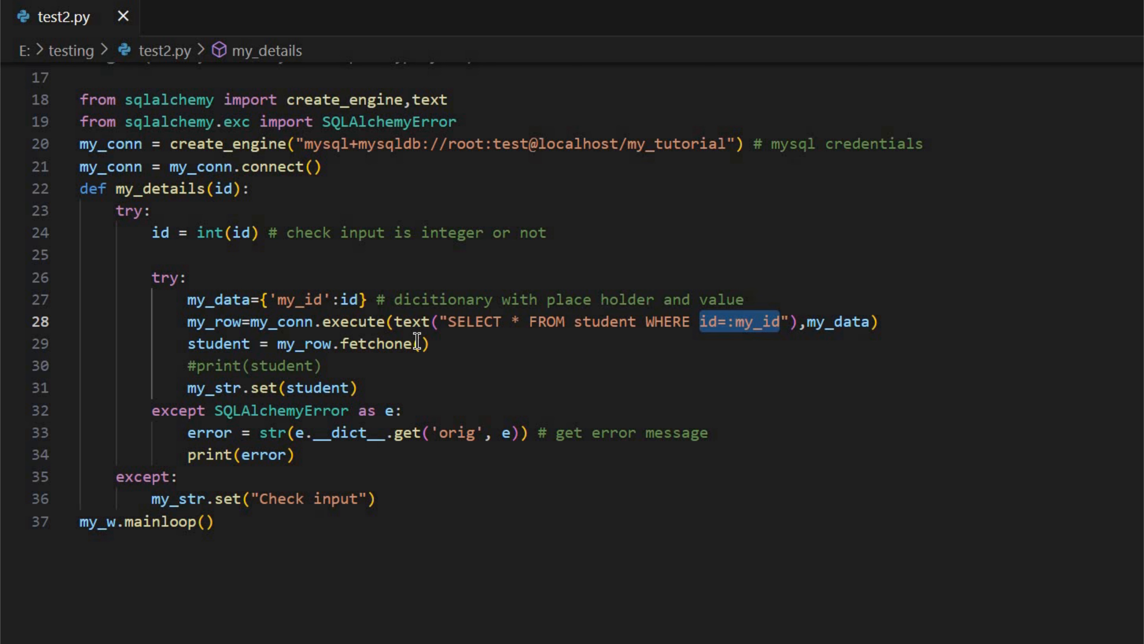
mouse_move(483, 484)
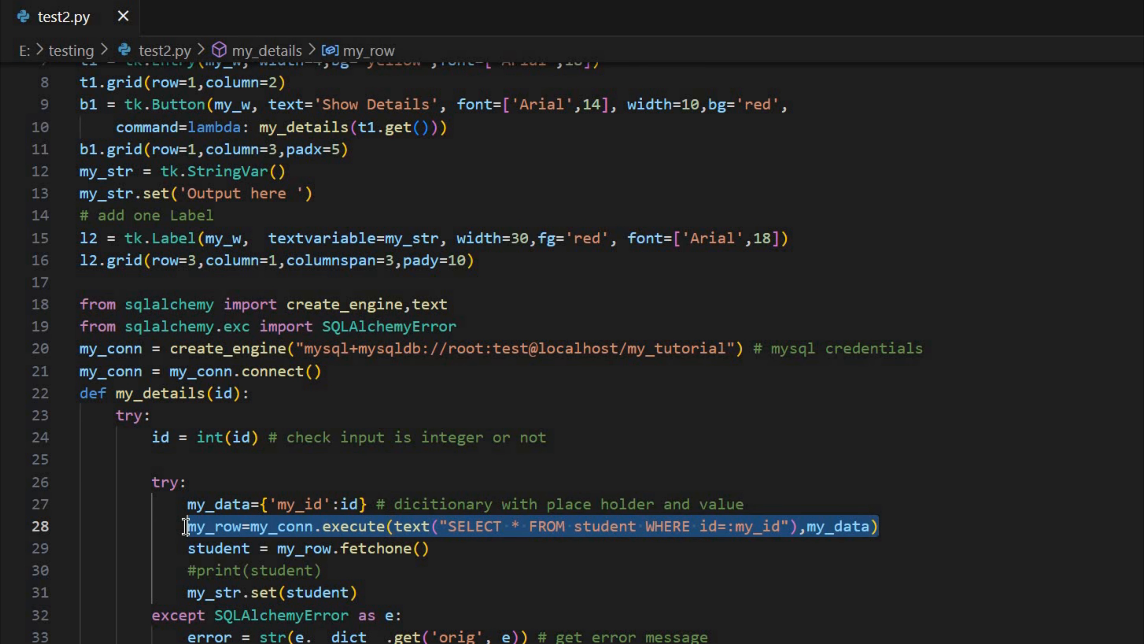
scroll("down", 3)
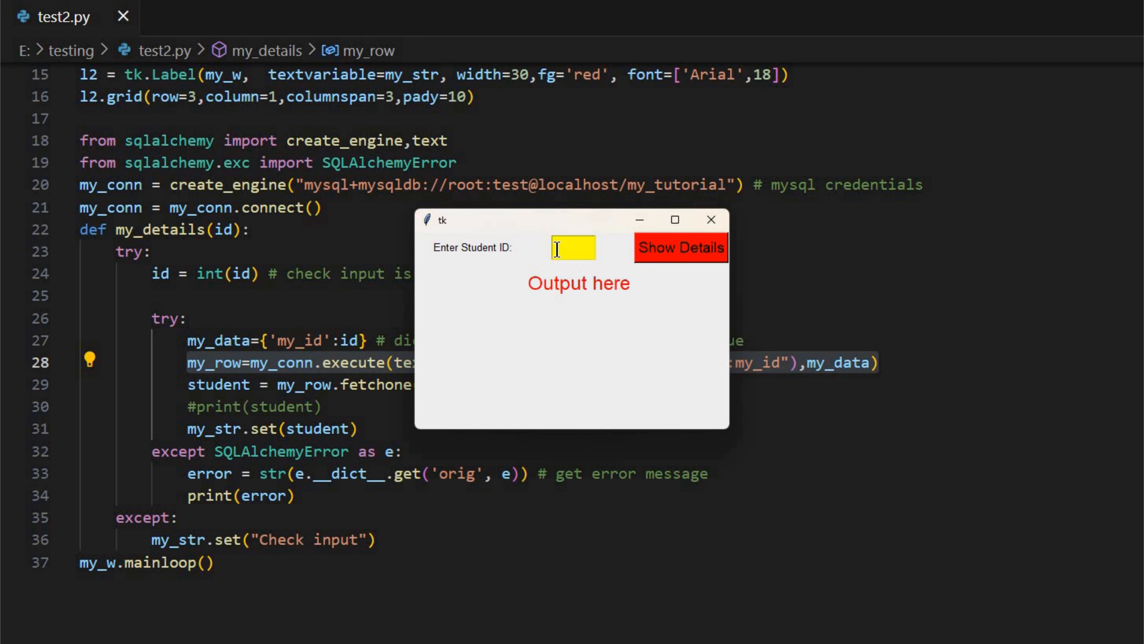
Fetch the student tuples for IDs 20 and 8 with Show Details
type("20")
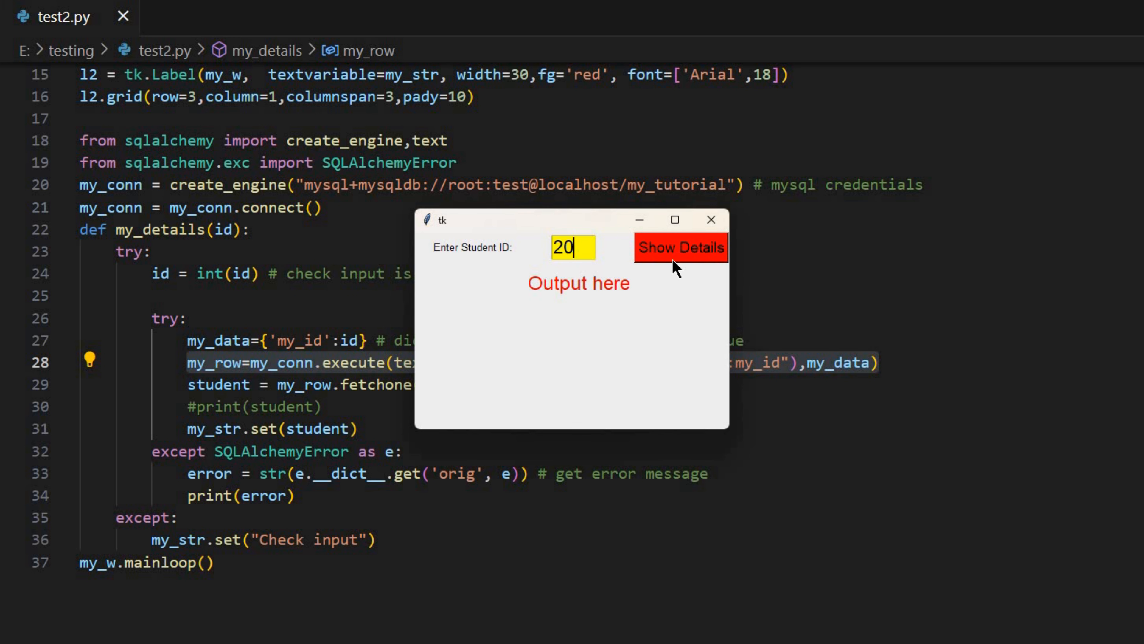
left_click(678, 247)
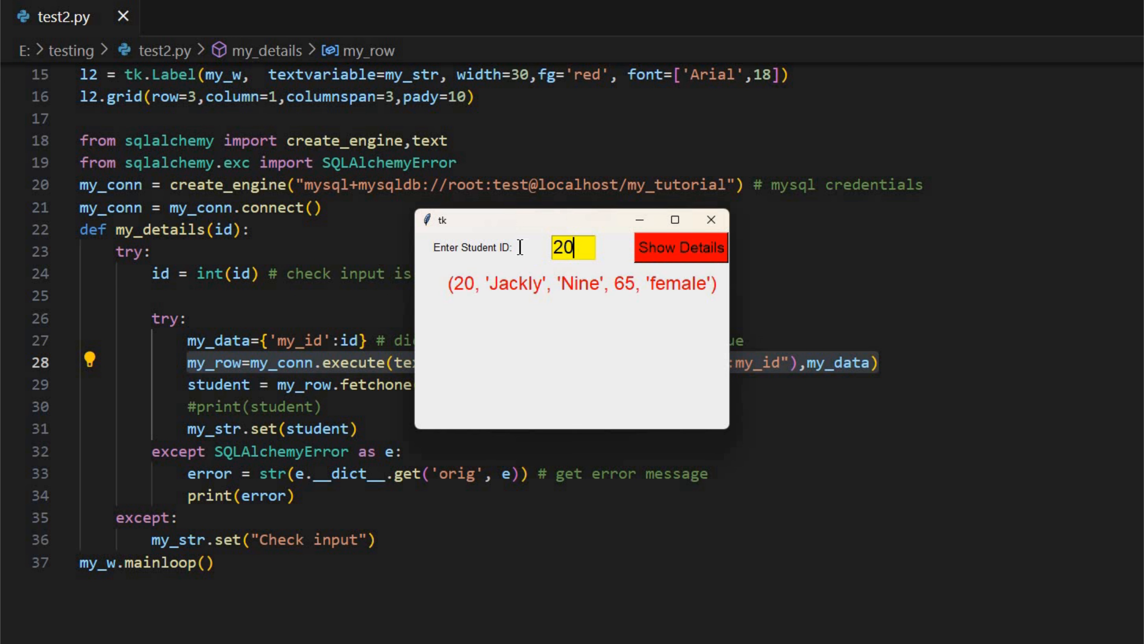
type("8")
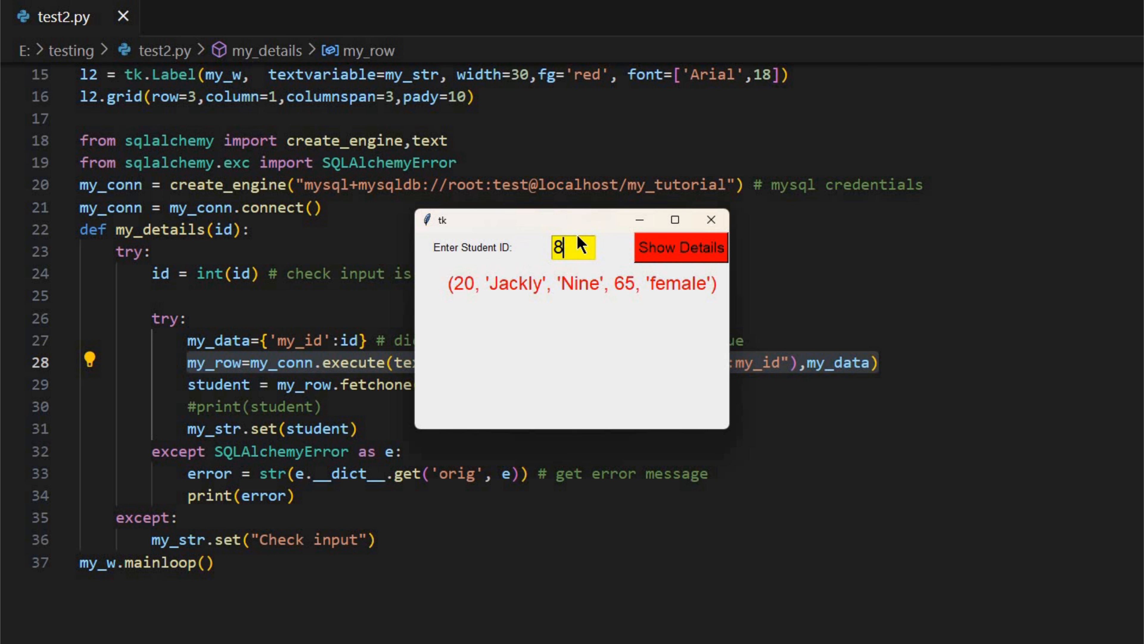
left_click(679, 246)
type("7")
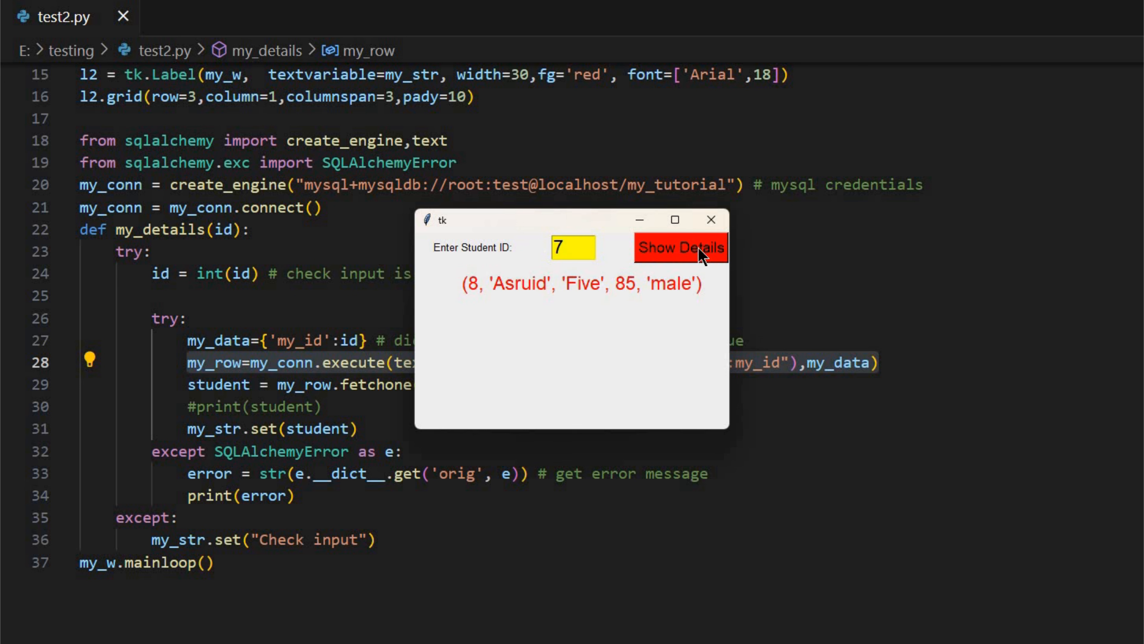
Look up ID 7 (returns None) and submit the non-numeric ID 'ab' to test errors
left_click(679, 247)
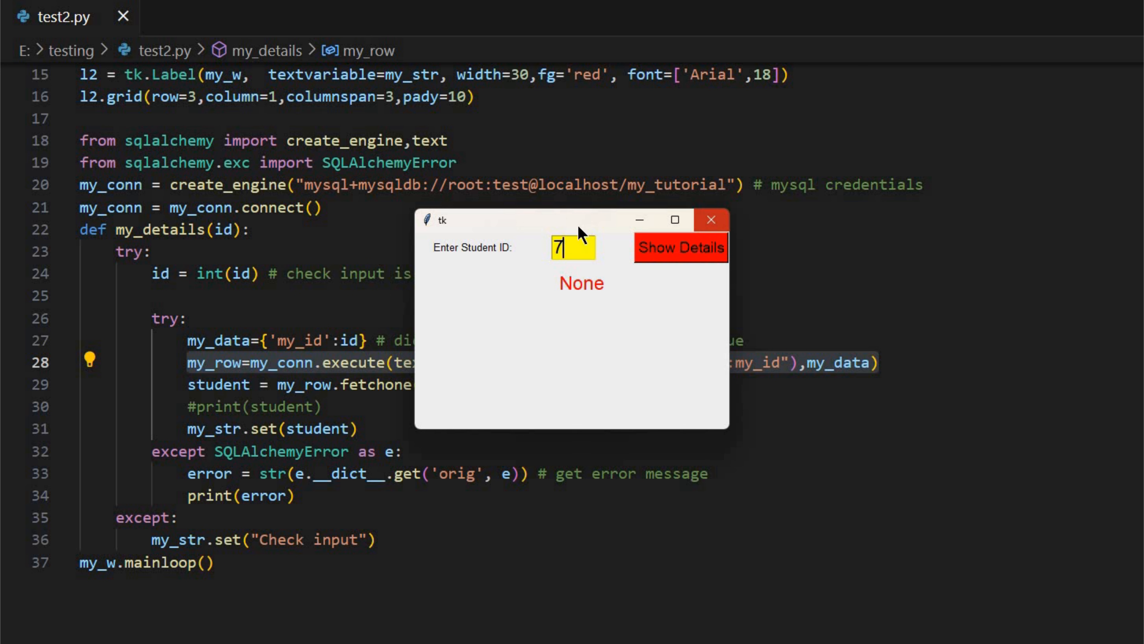
type("ab")
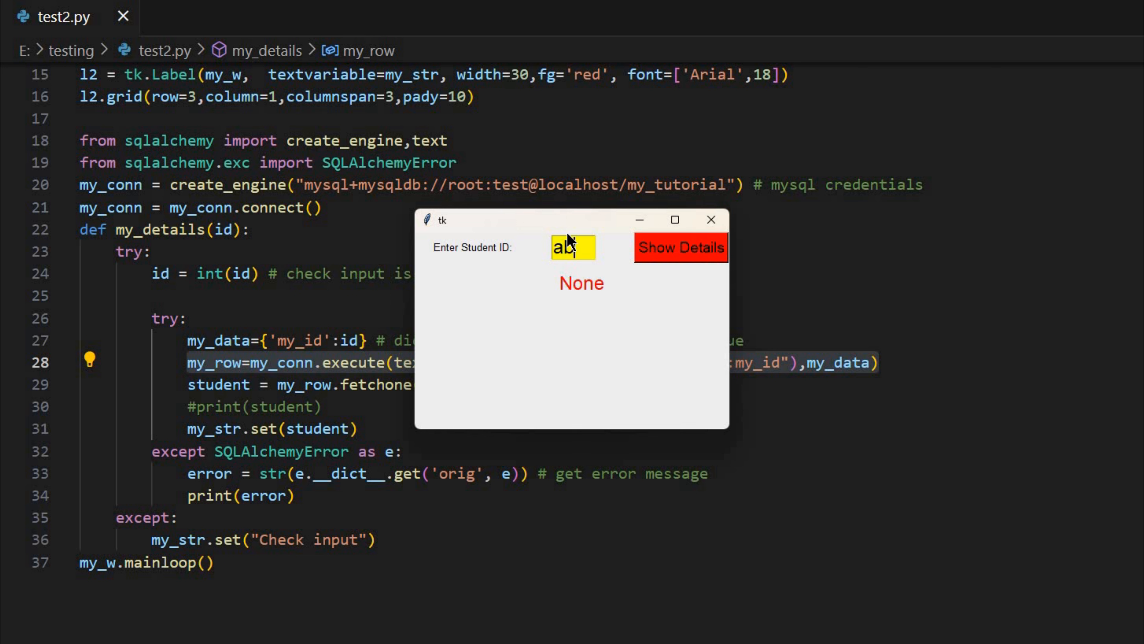
left_click(680, 247)
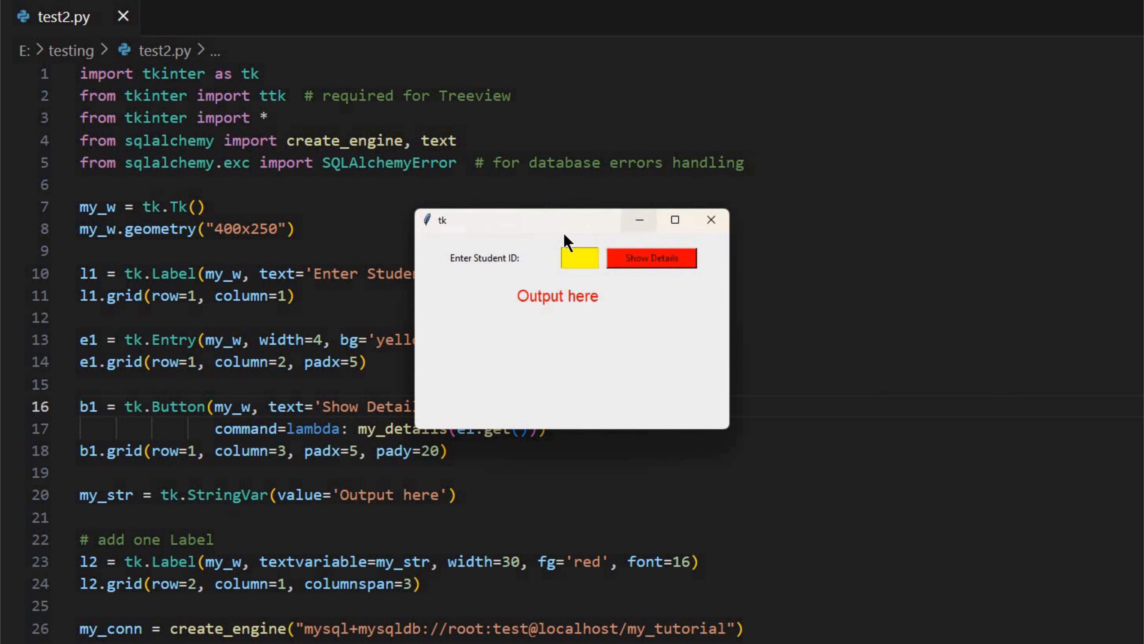
In the Treeview version, fetch IDs 8 and 20 into the table, get no-data for 7, then close the app
type("8")
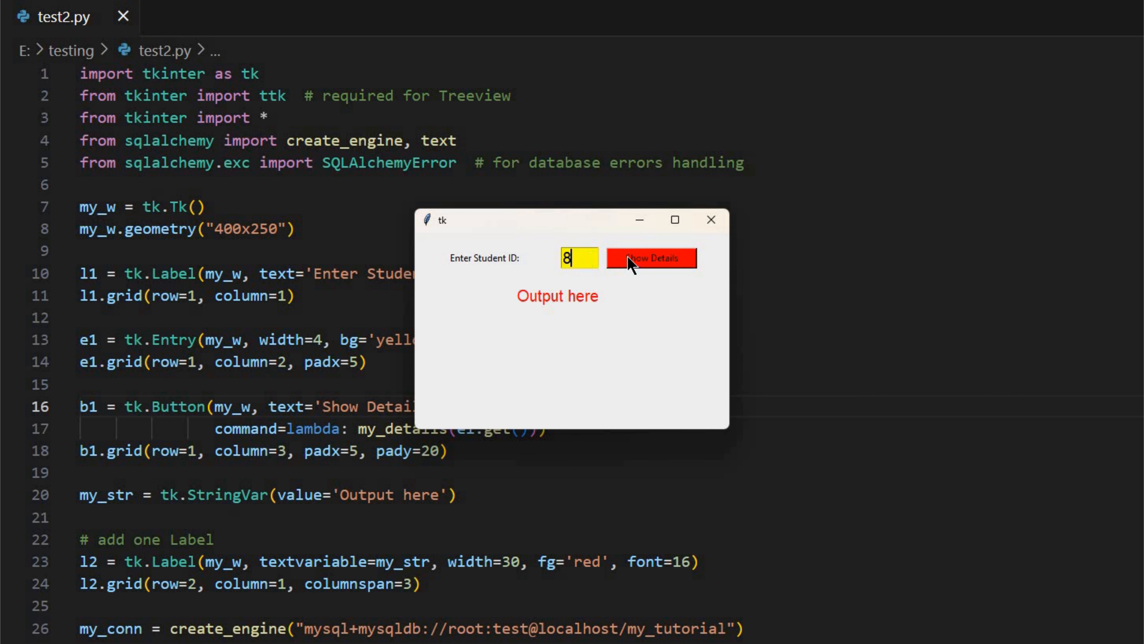
left_click(650, 258)
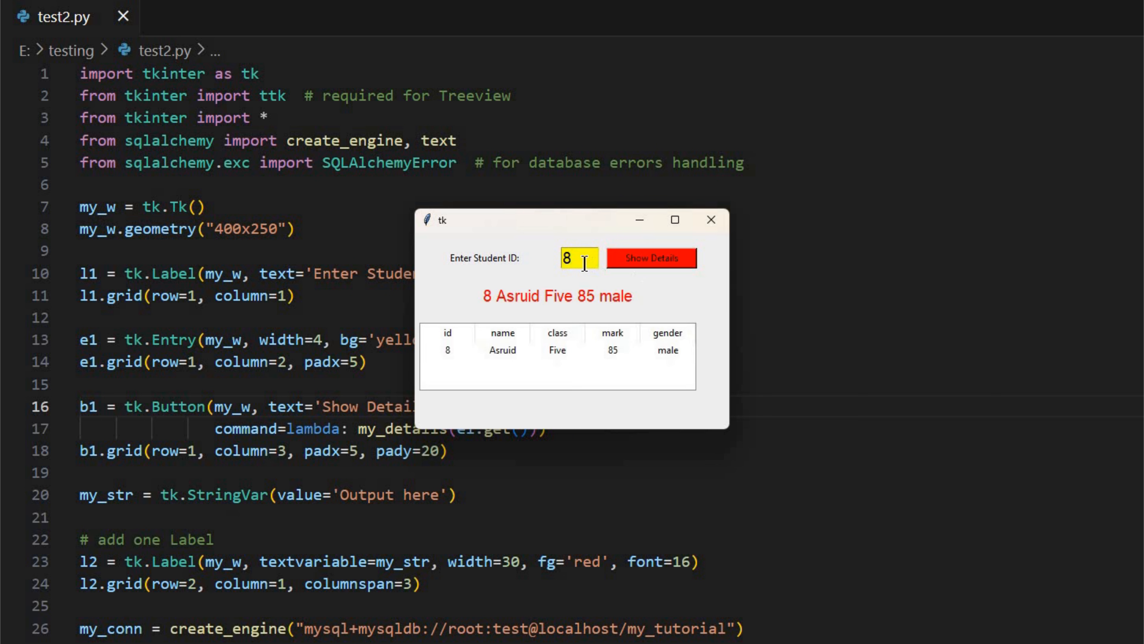
type("7")
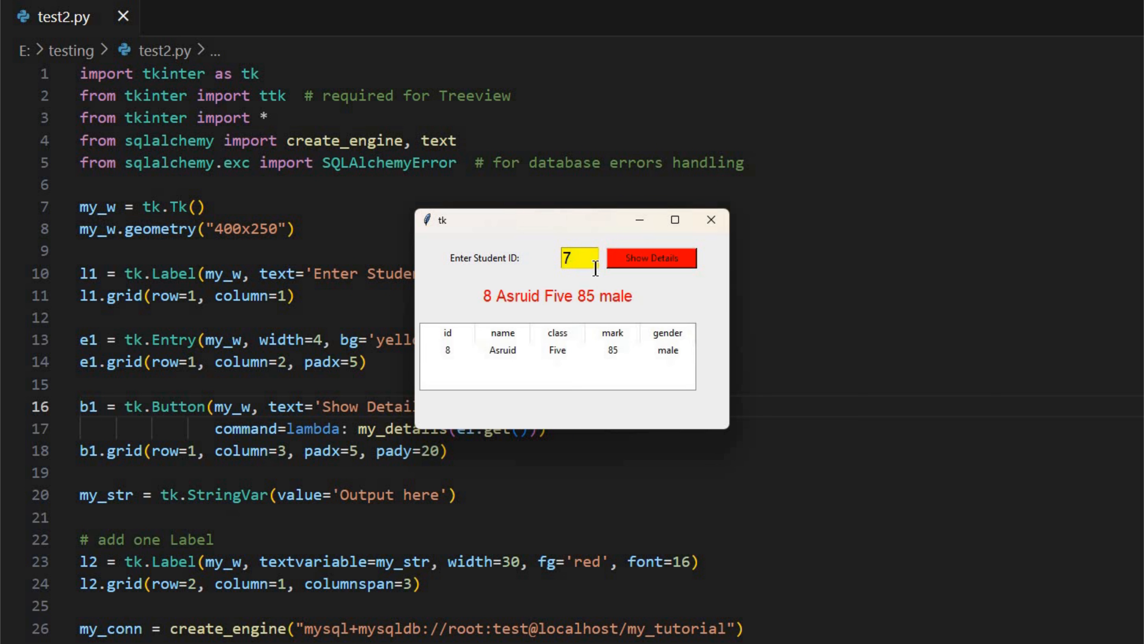
left_click(650, 258)
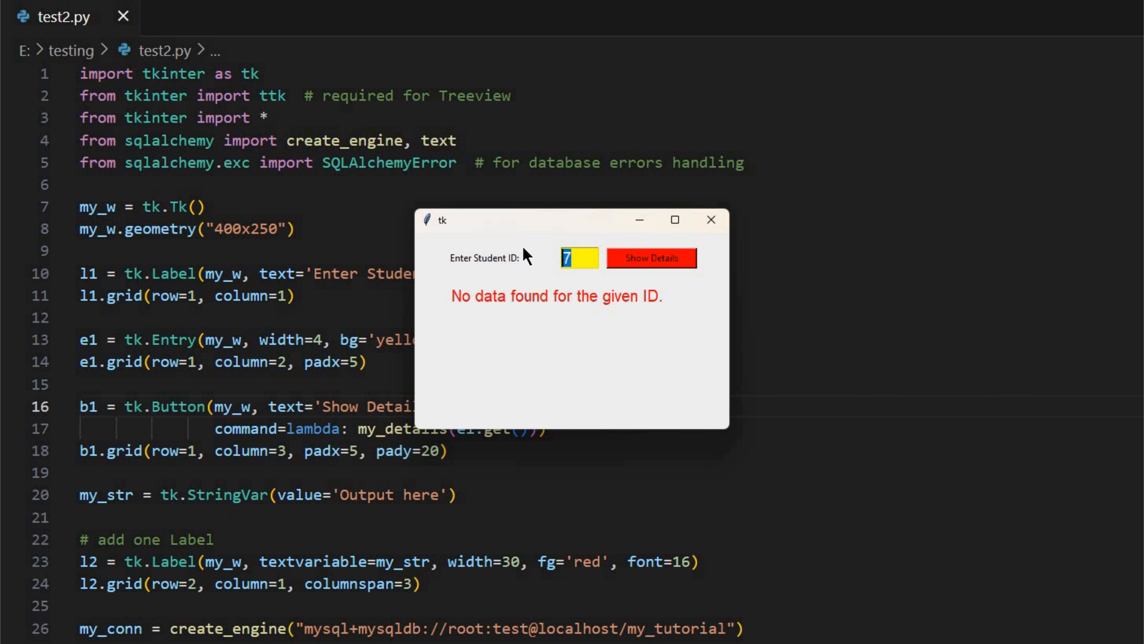
left_click(650, 257)
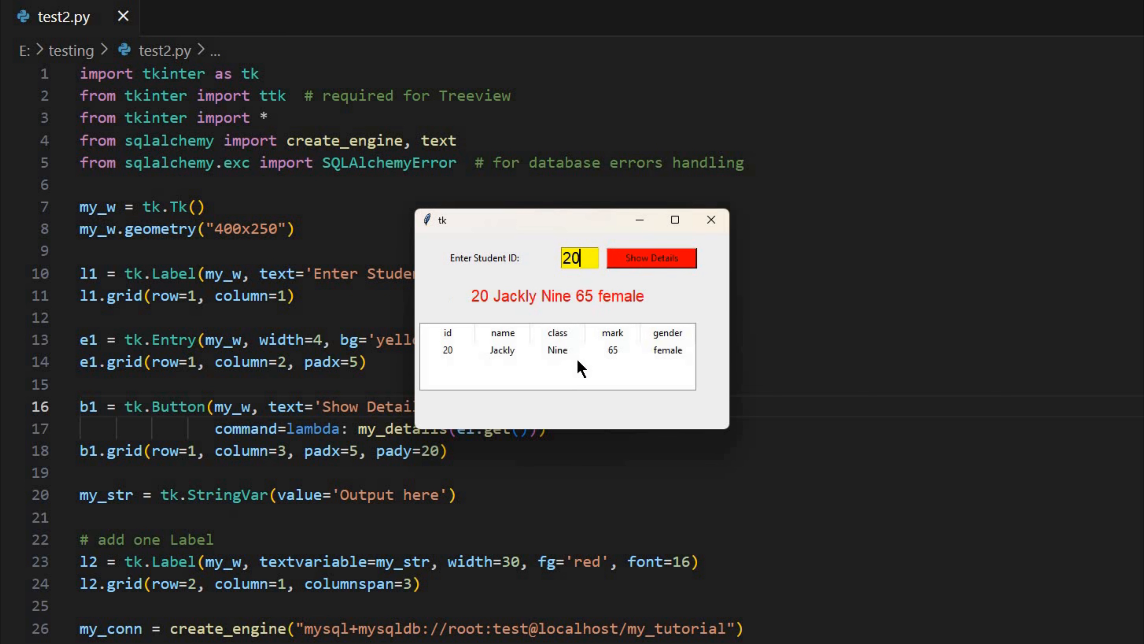
left_click(446, 350)
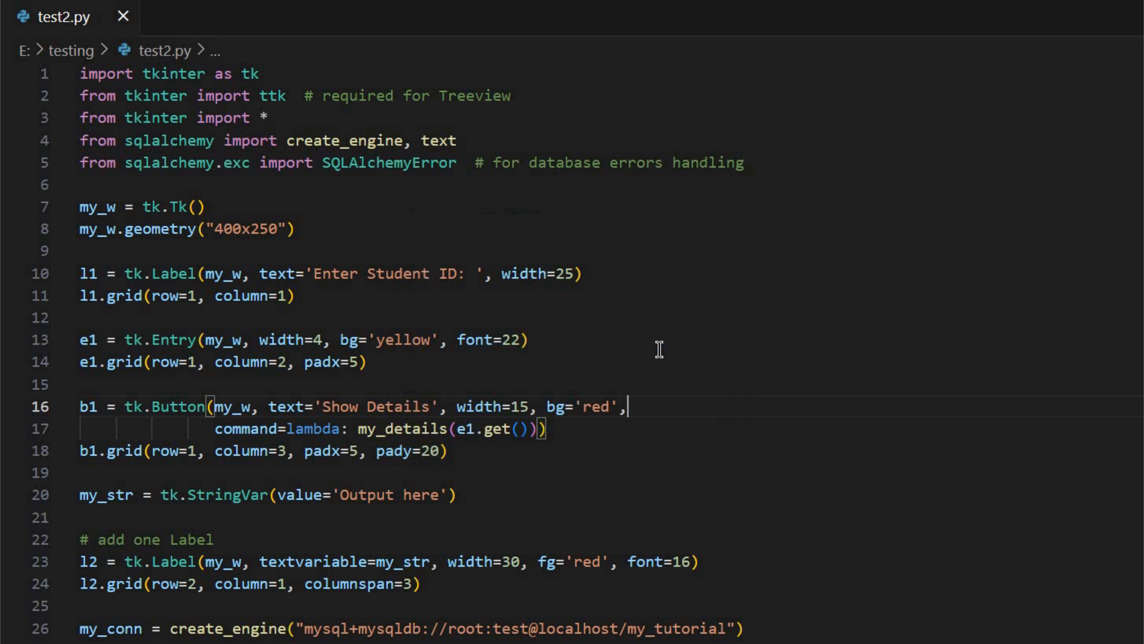
Scroll down through my_details to the Treeview-building code and column headers line
scroll("down", 3)
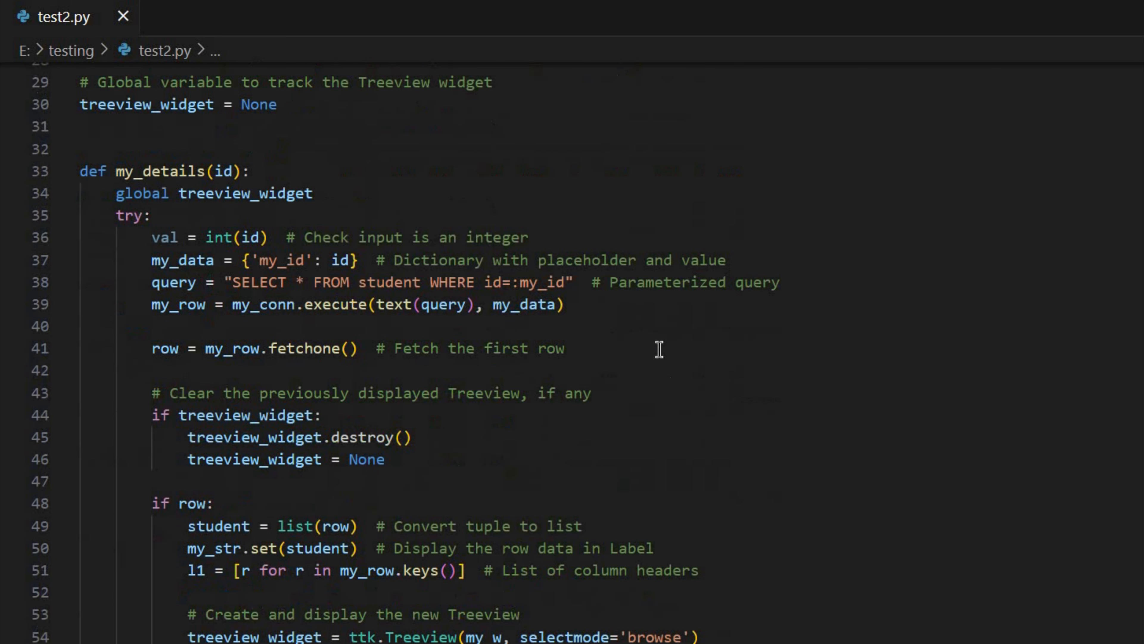
scroll("down", 3)
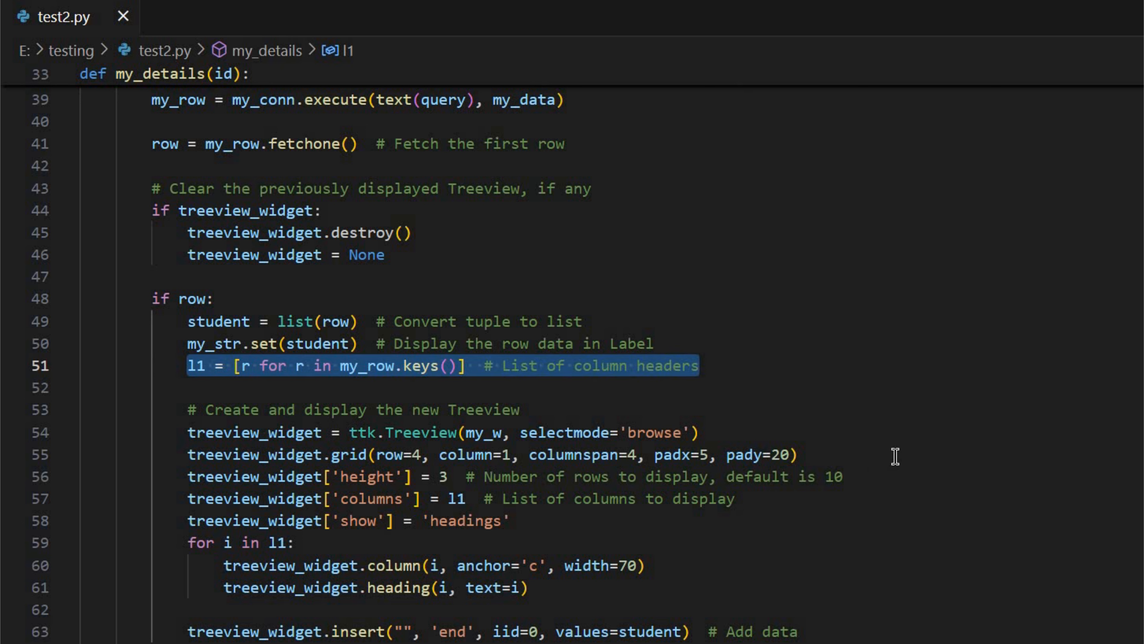
mouse_move(897, 452)
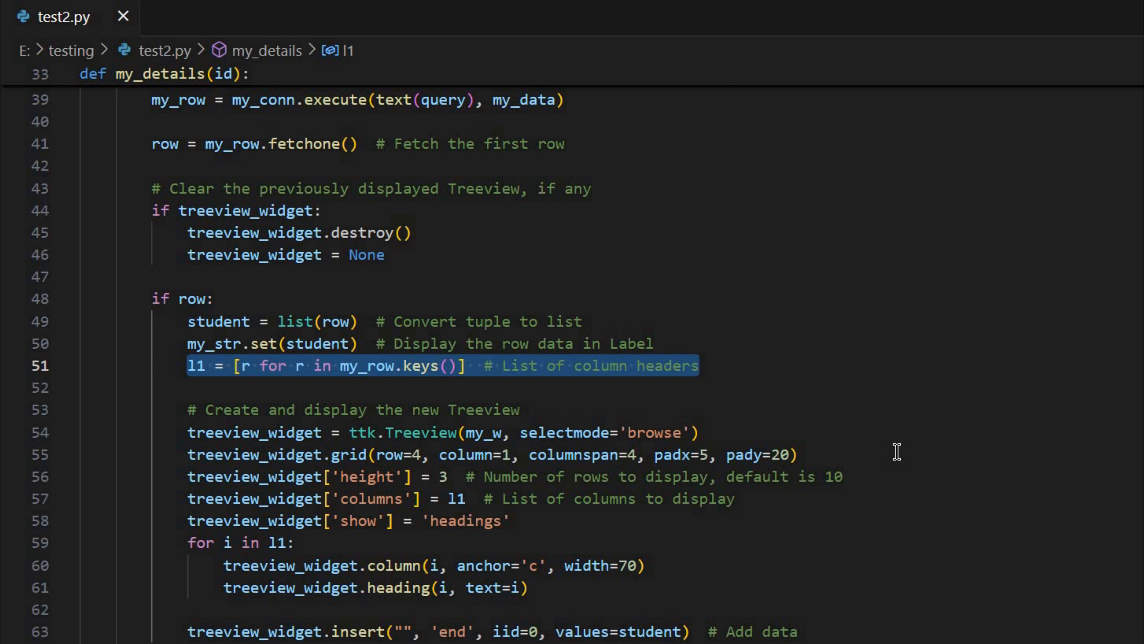
mouse_move(915, 343)
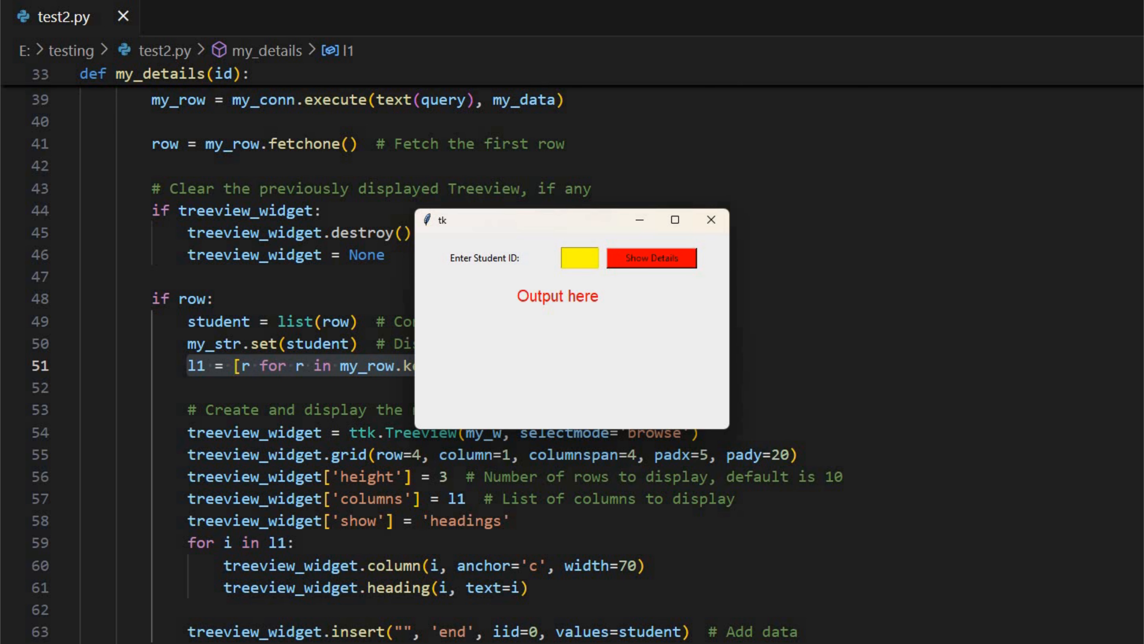
Look up the nonexistent ID 7 and the letters-only ID 'abc' to see their messages
left_click(579, 257)
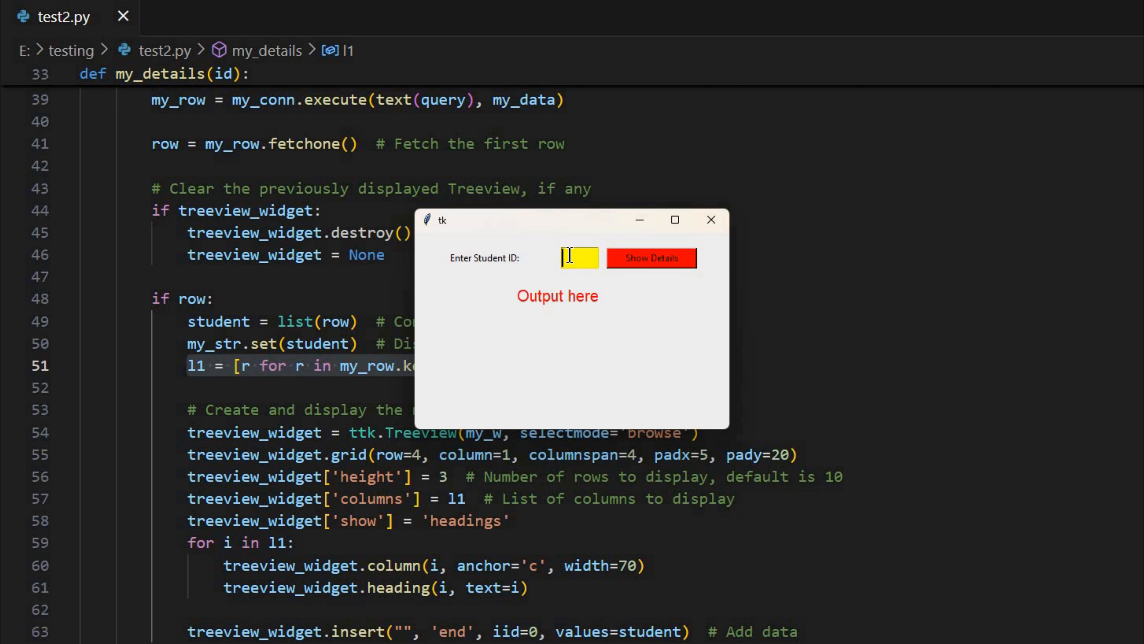
type("7")
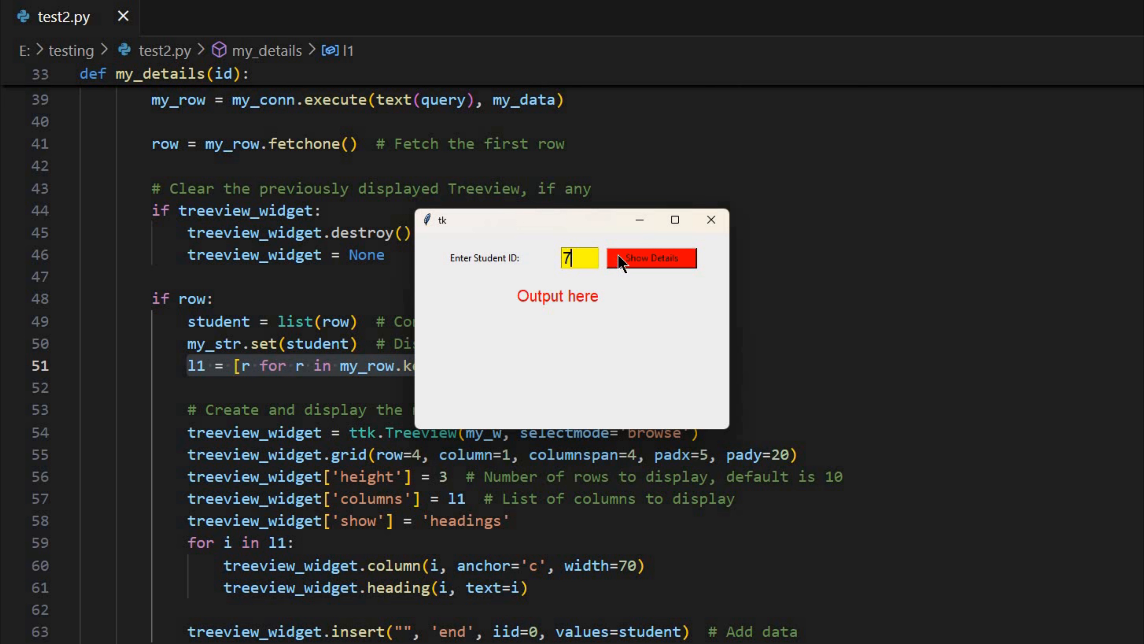
left_click(650, 258)
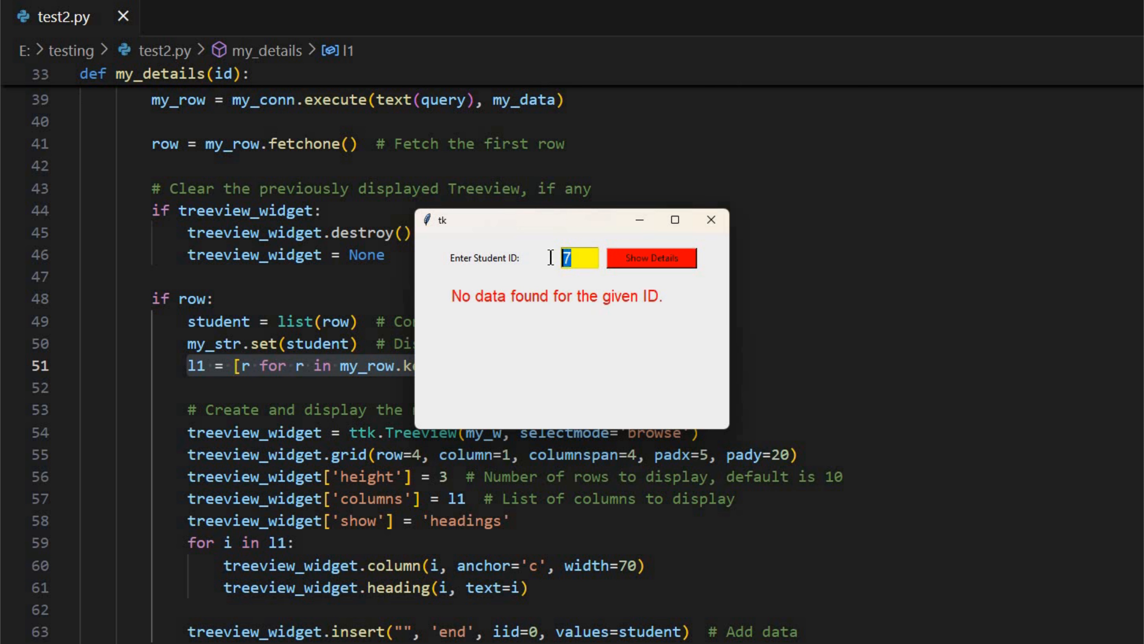
type("abc")
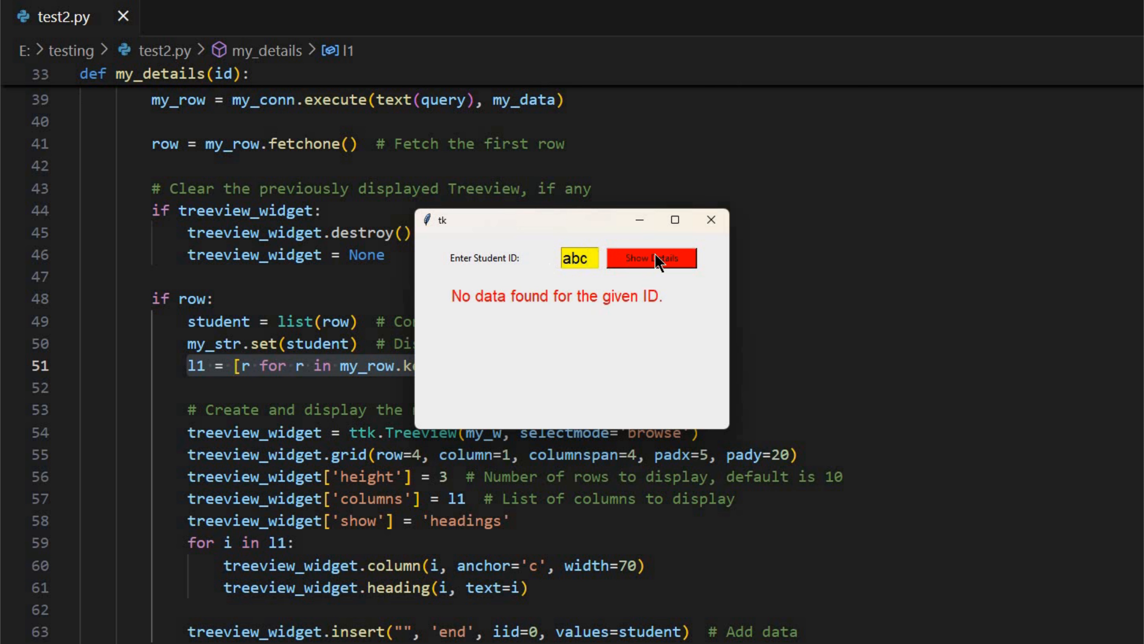
left_click(650, 258)
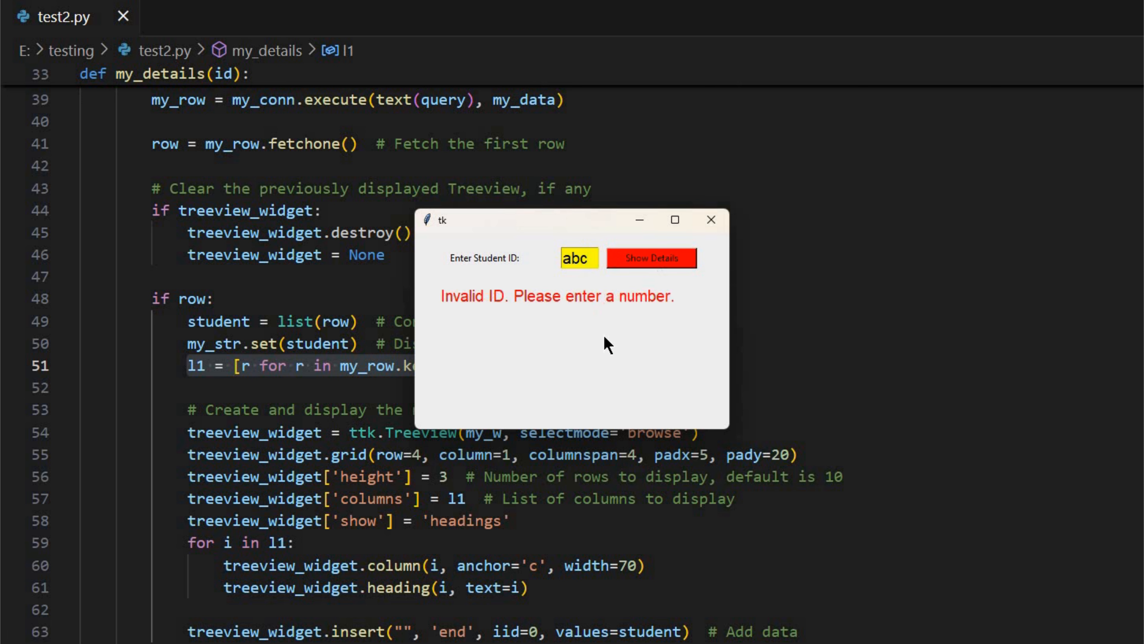
Show student 8's record in the table, try non-numeric 'xy', then close the app window
triple_click(578, 258)
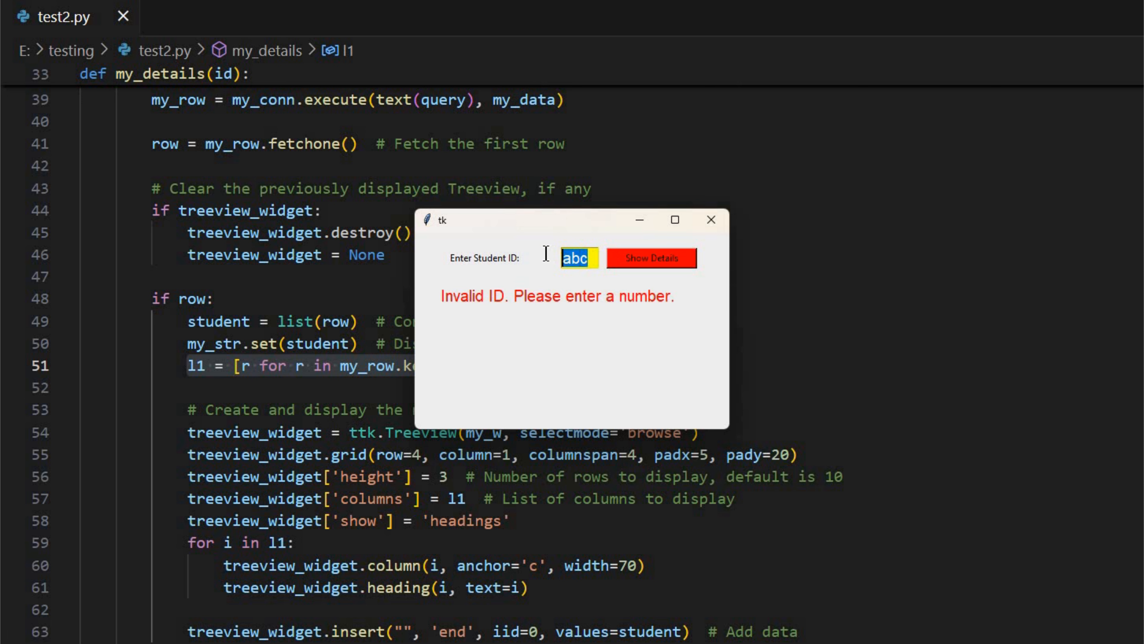
type("8")
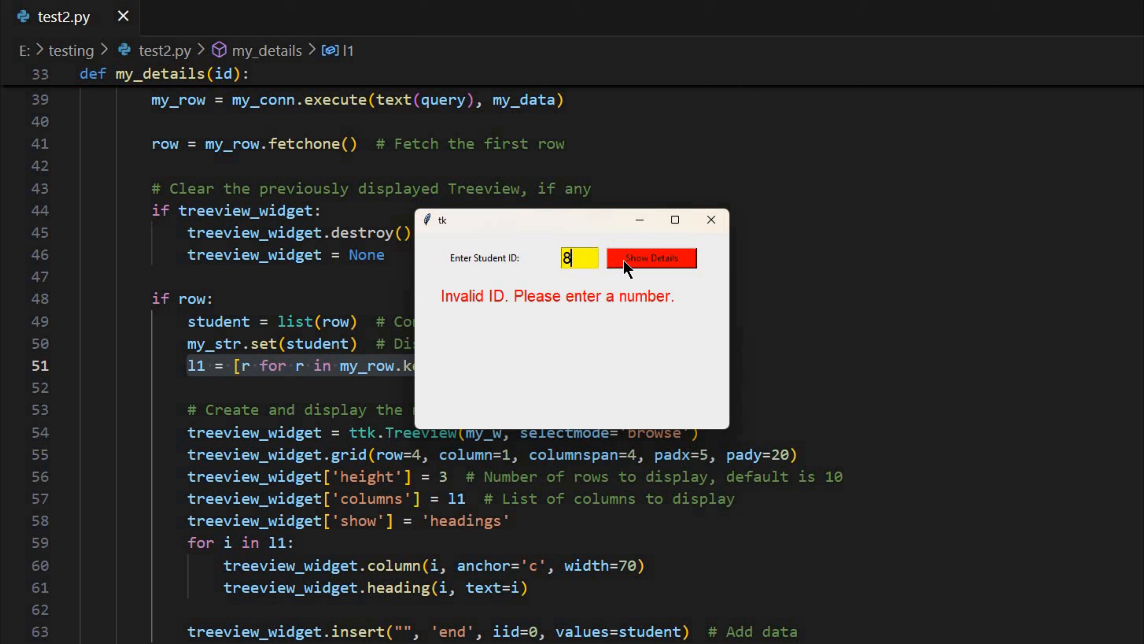
left_click(650, 257)
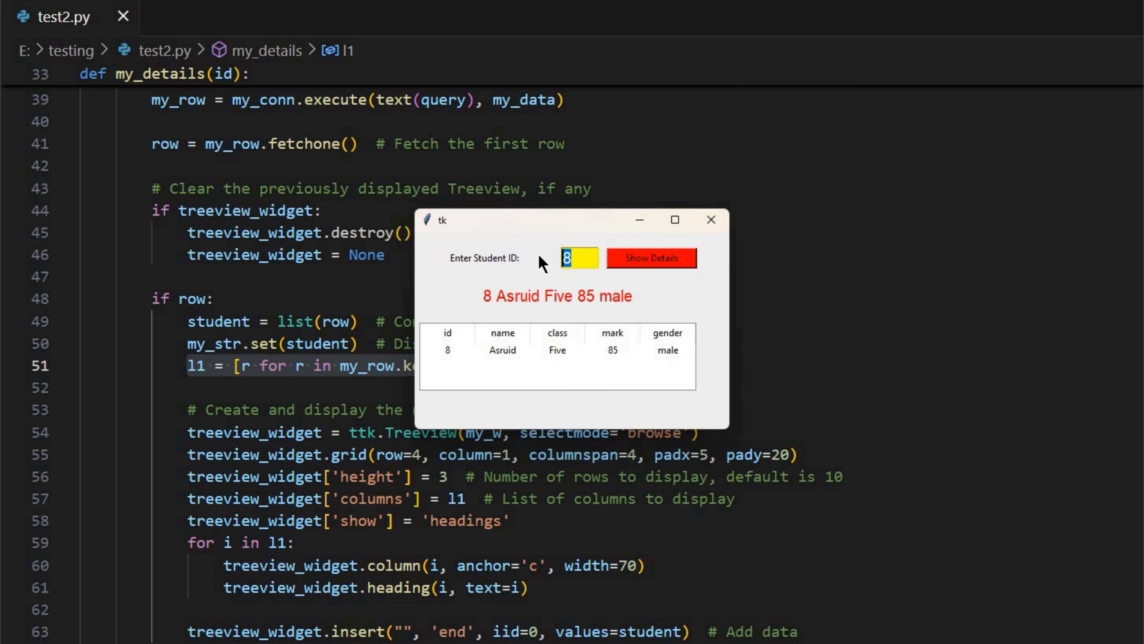
type("xy")
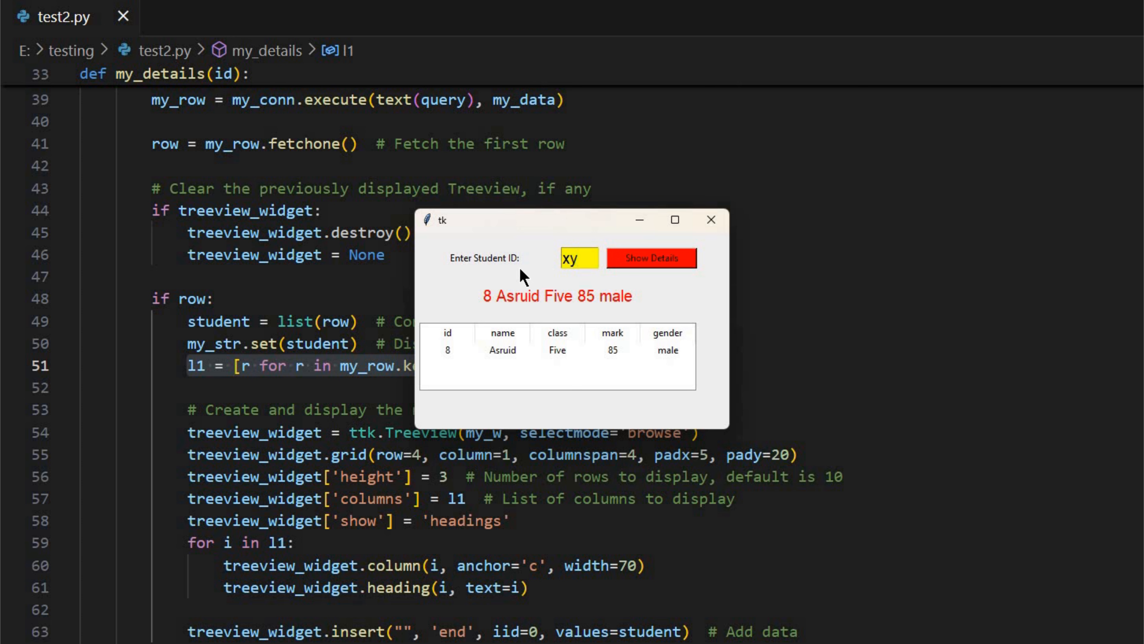
left_click(650, 258)
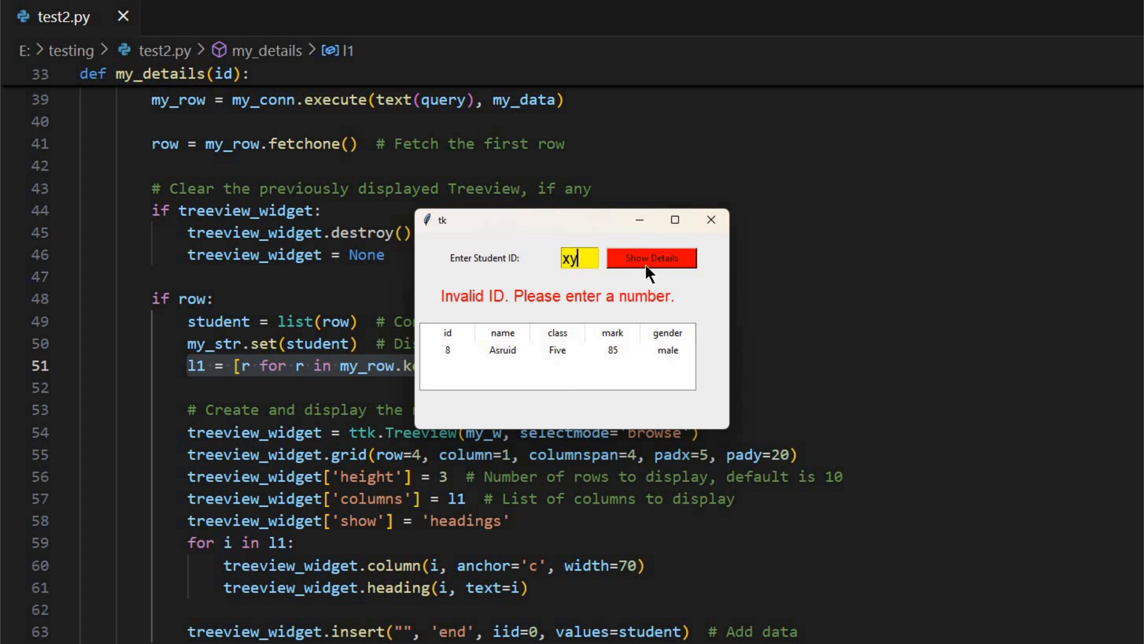
mouse_move(709, 219)
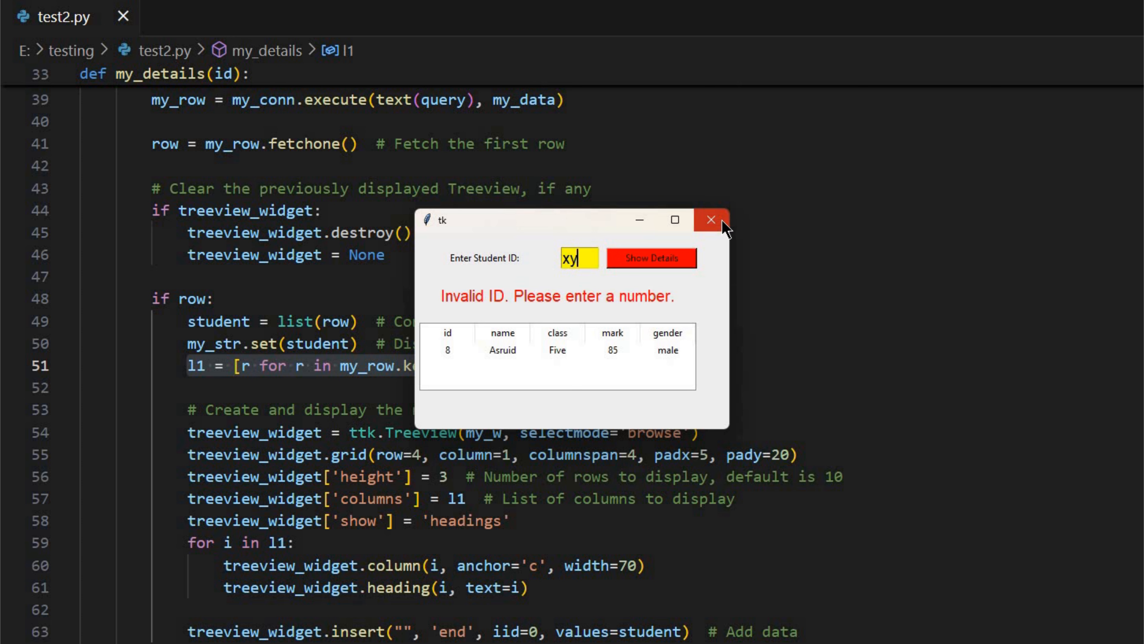
left_click(709, 219)
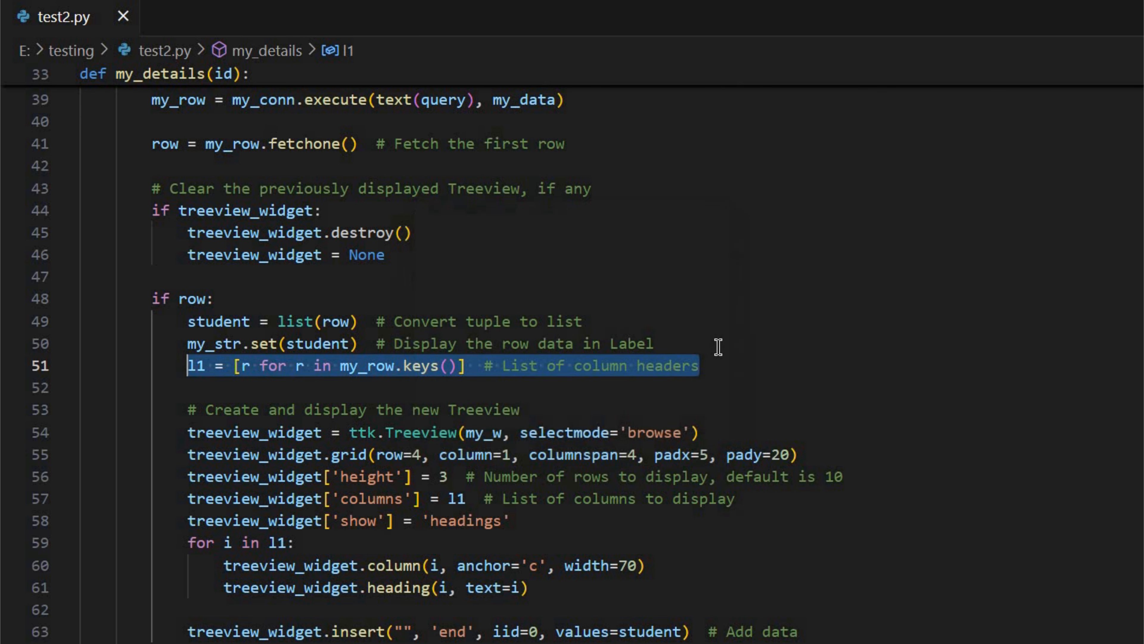
mouse_move(77, 219)
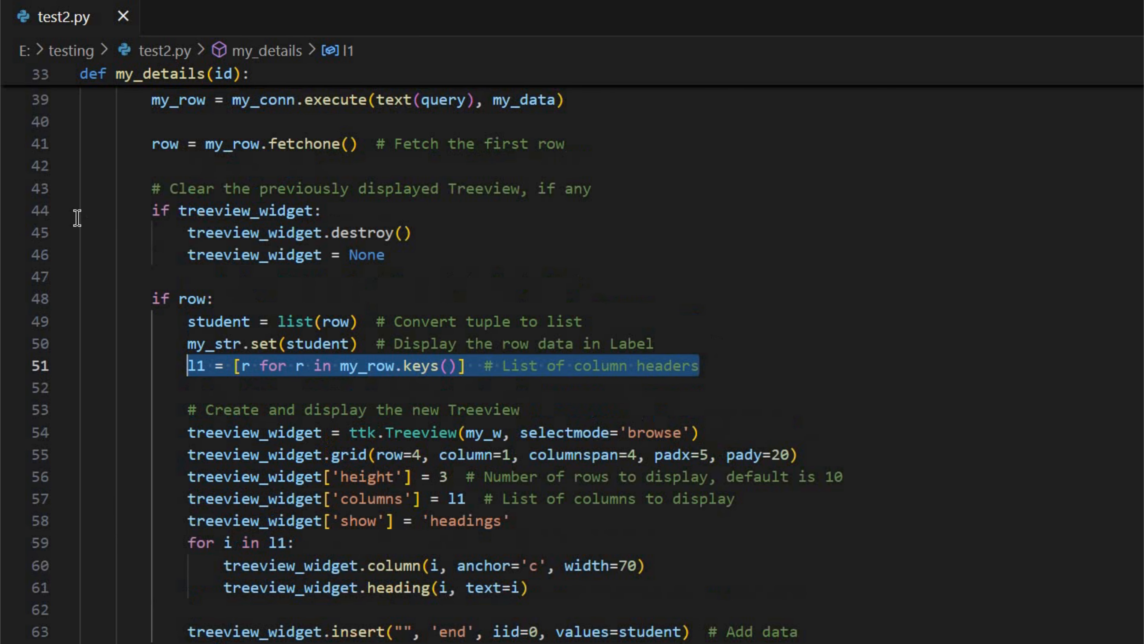
Scroll to my_details and select the ValueError and SQLAlchemyError handling lines
scroll("down", 3)
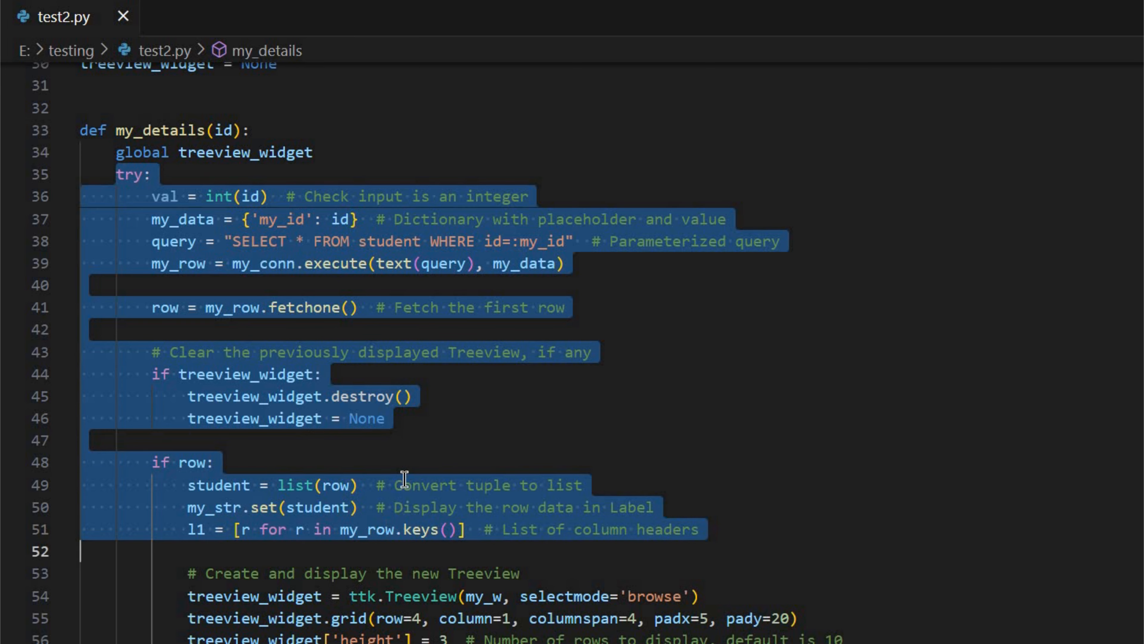
scroll("down", 3)
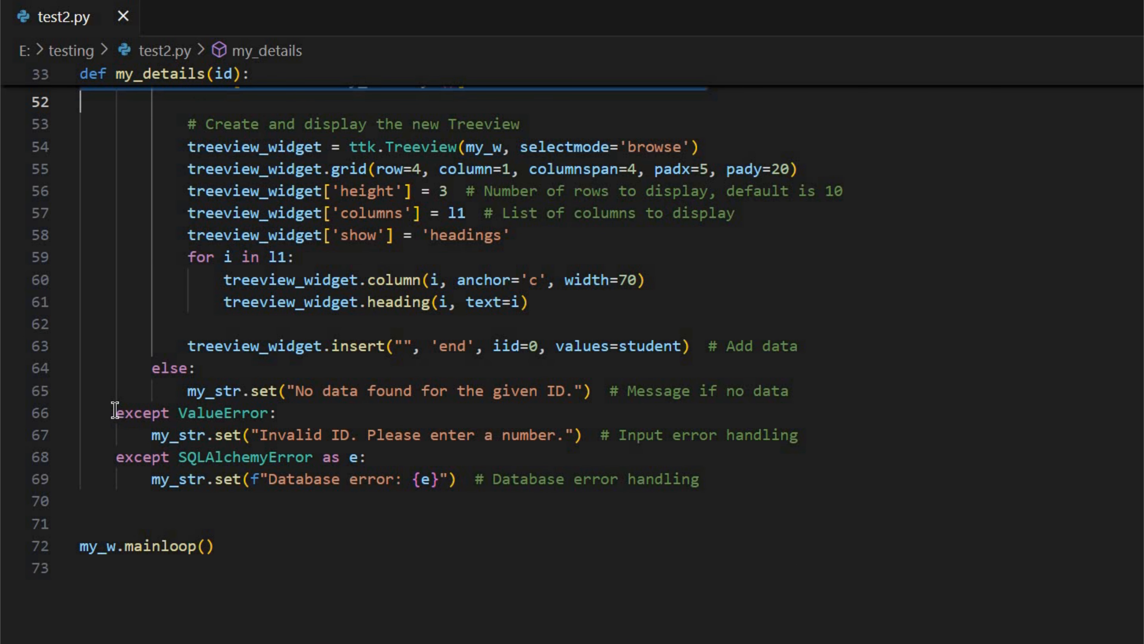
left_click_drag(114, 412, 367, 458)
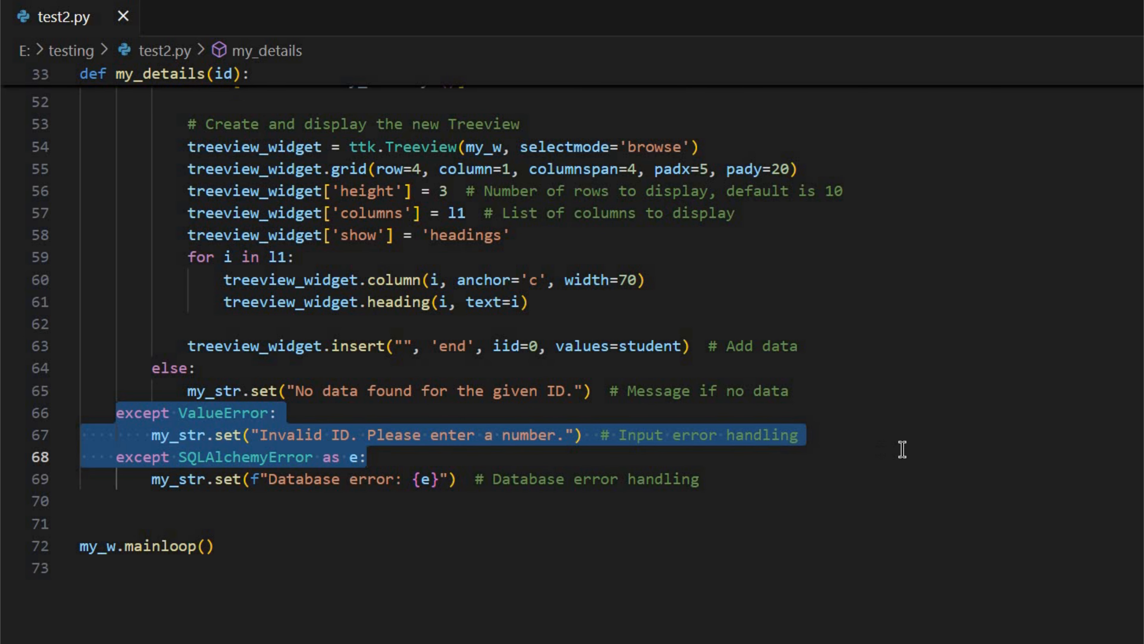
mouse_move(187, 388)
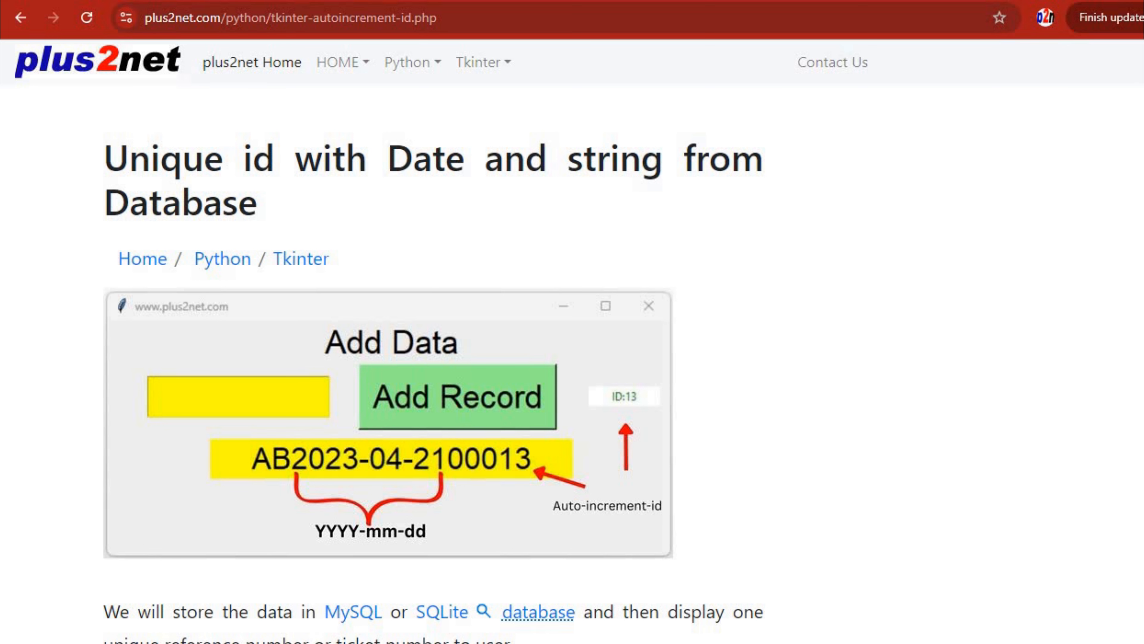
mouse_move(952, 465)
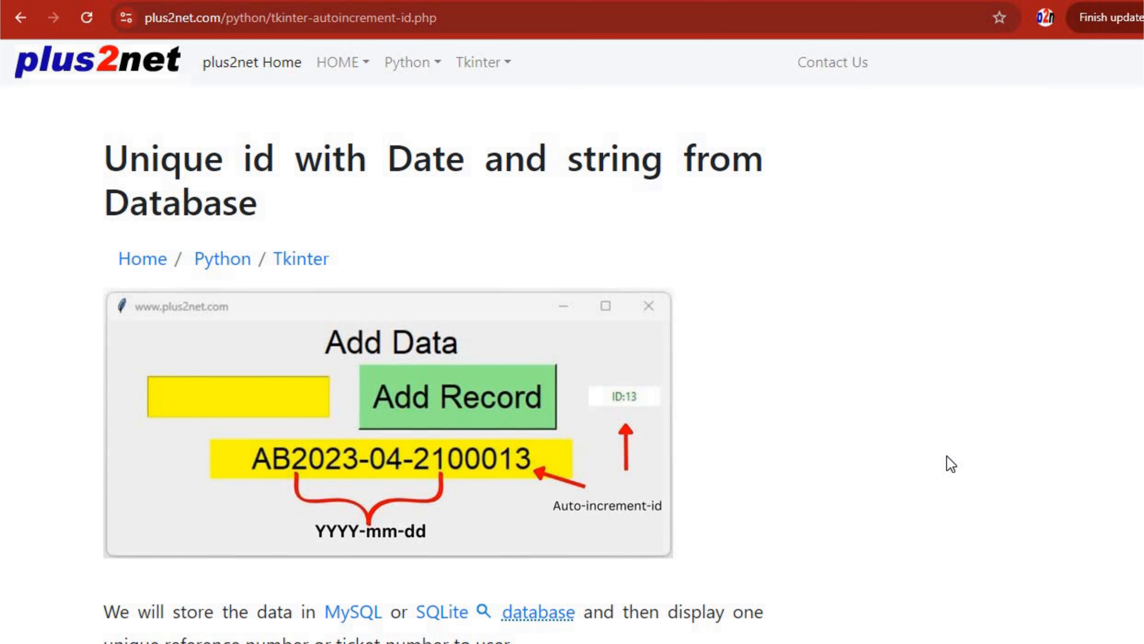
Scroll through the plus2net unique-ID (lastrowid) tutorial page
scroll("down", 3)
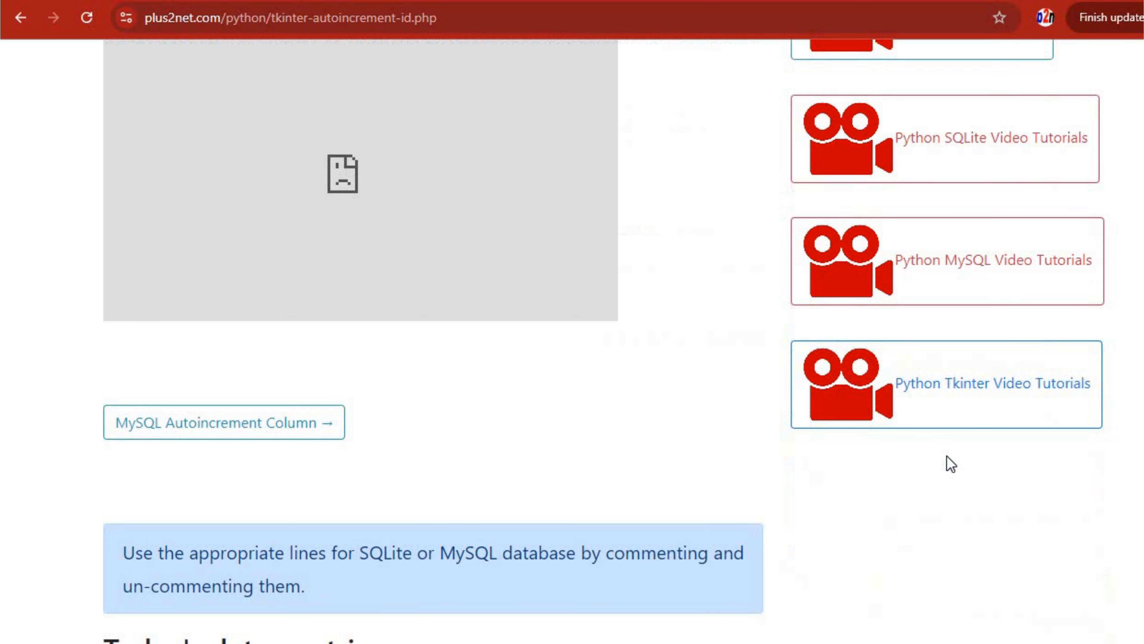
scroll("down", 3)
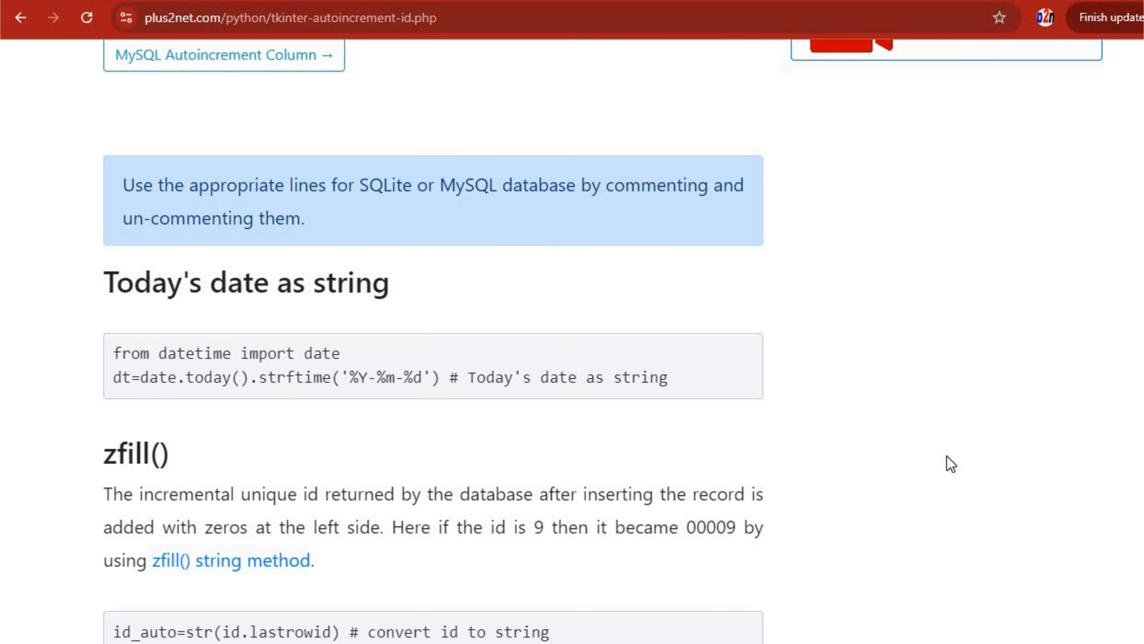
scroll("down", 3)
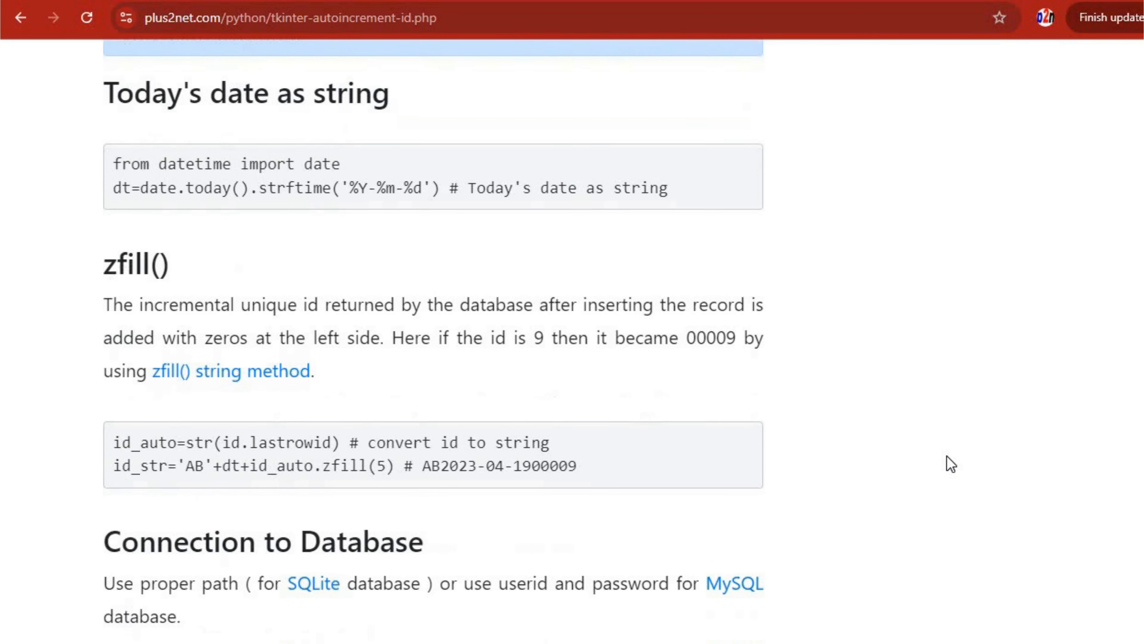
scroll("down", 3)
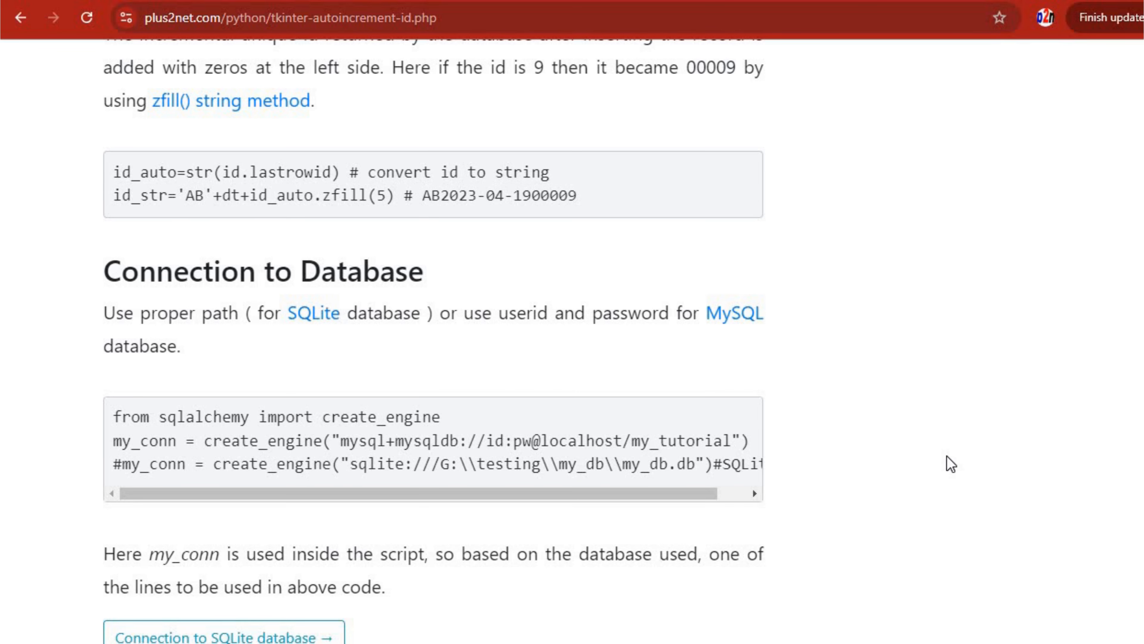
scroll("down", 3)
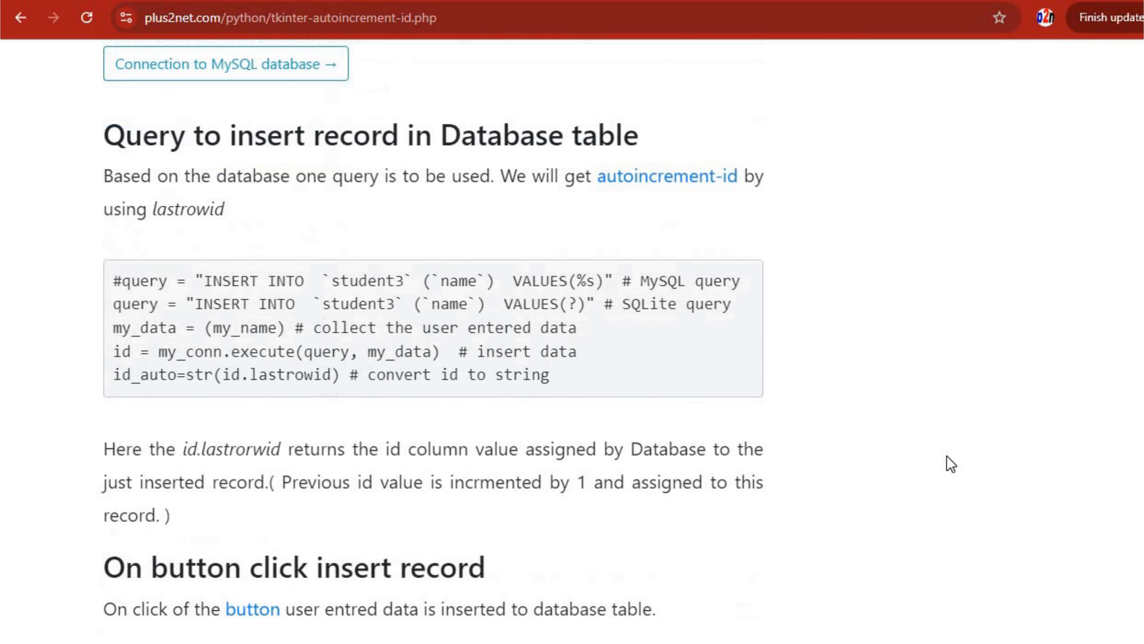
scroll("down", 3)
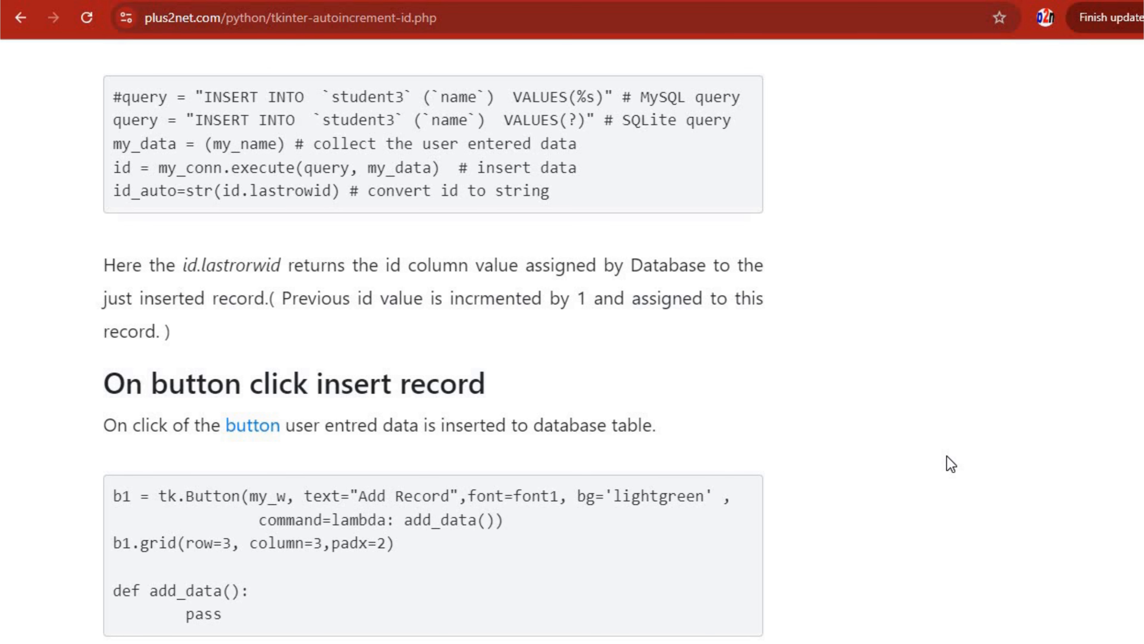
scroll("down", 3)
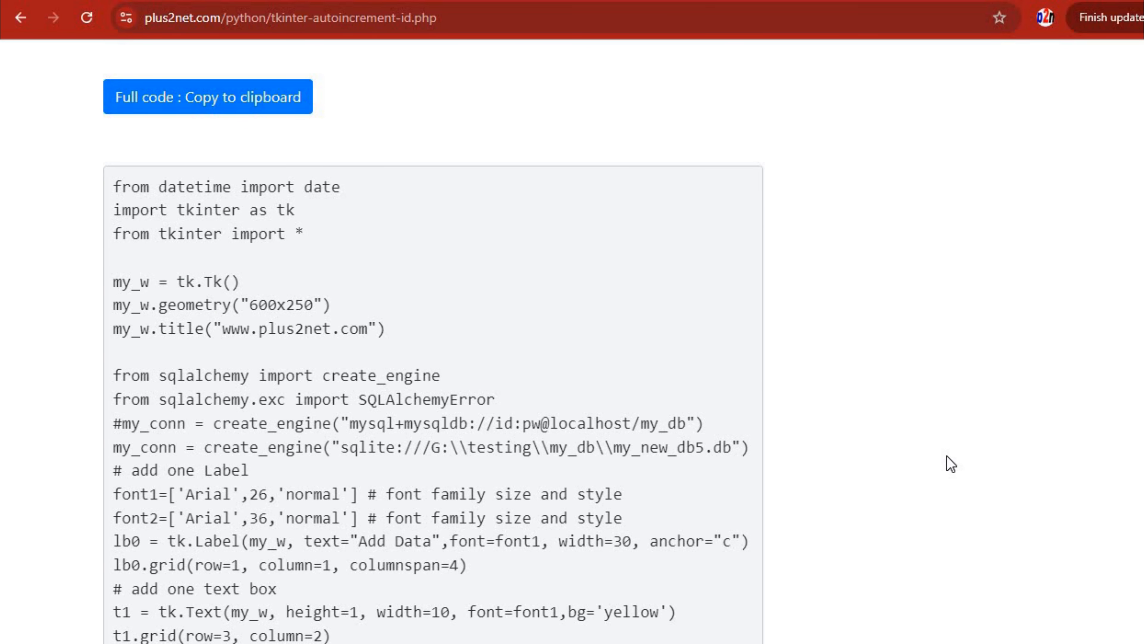
scroll("down", 3)
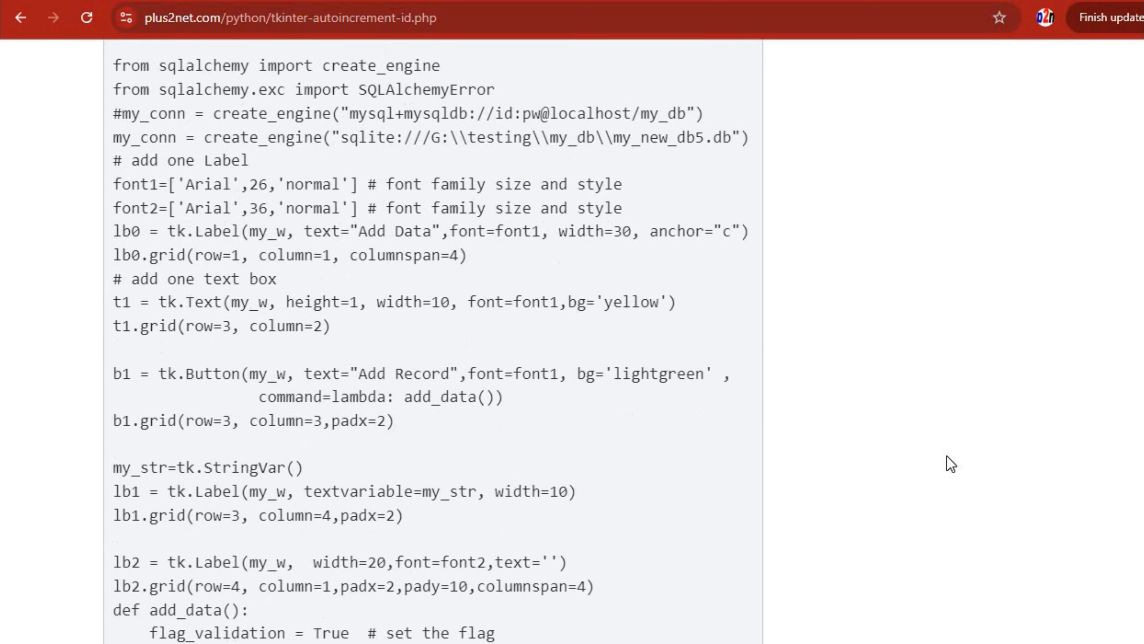
scroll("down", 3)
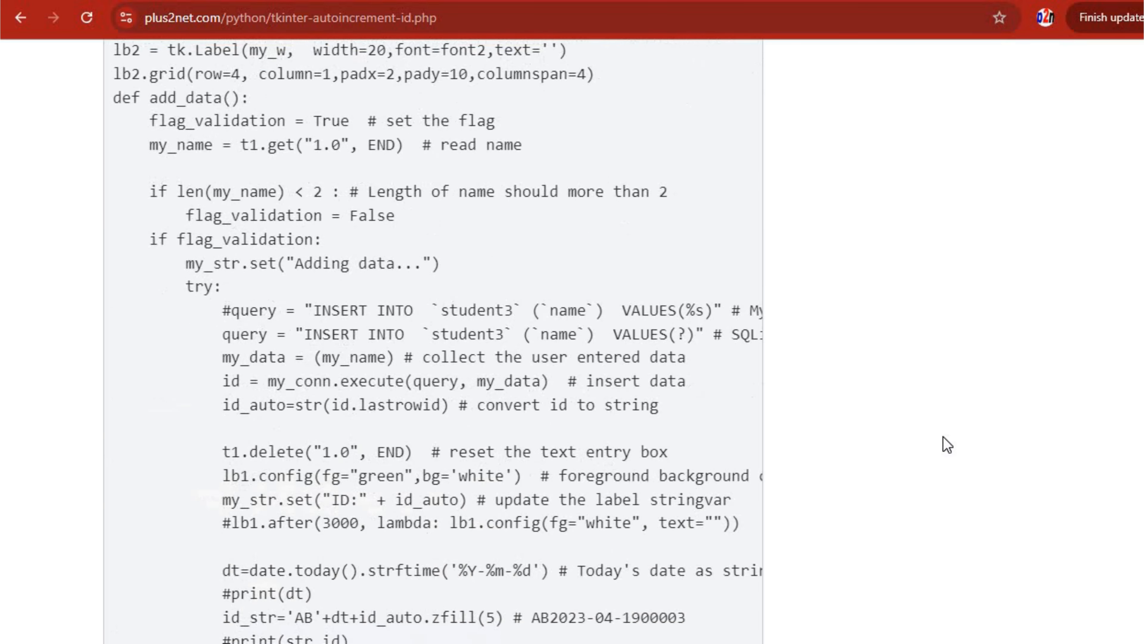
scroll("down", 3)
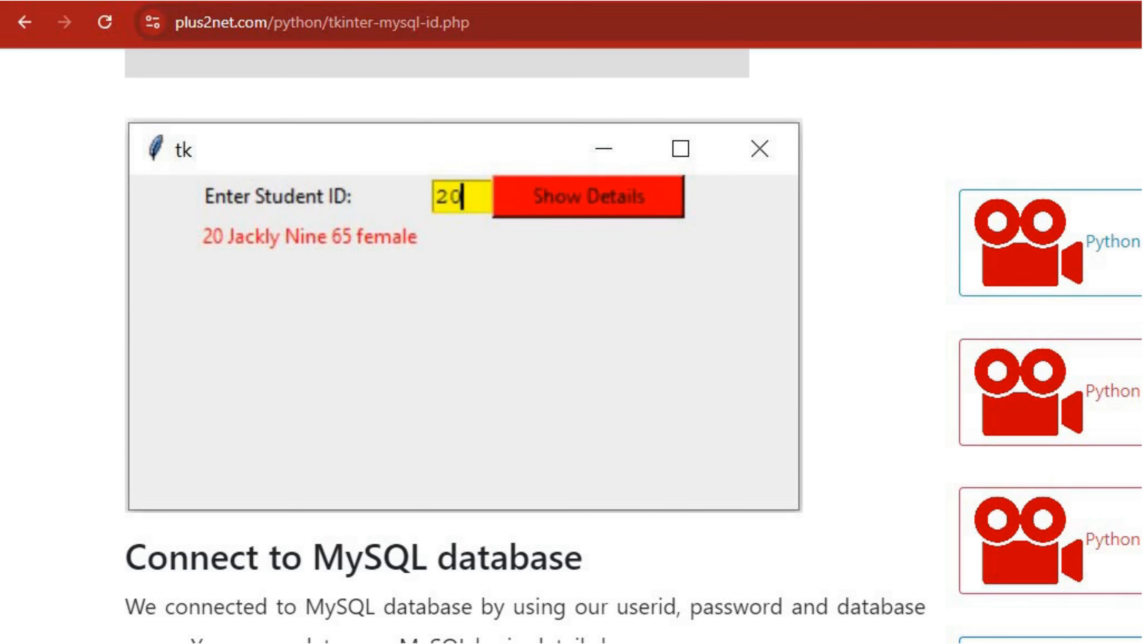
Scroll the tkinter-mysql-id page from the database connection code down to the Treeview section
scroll("down", 3)
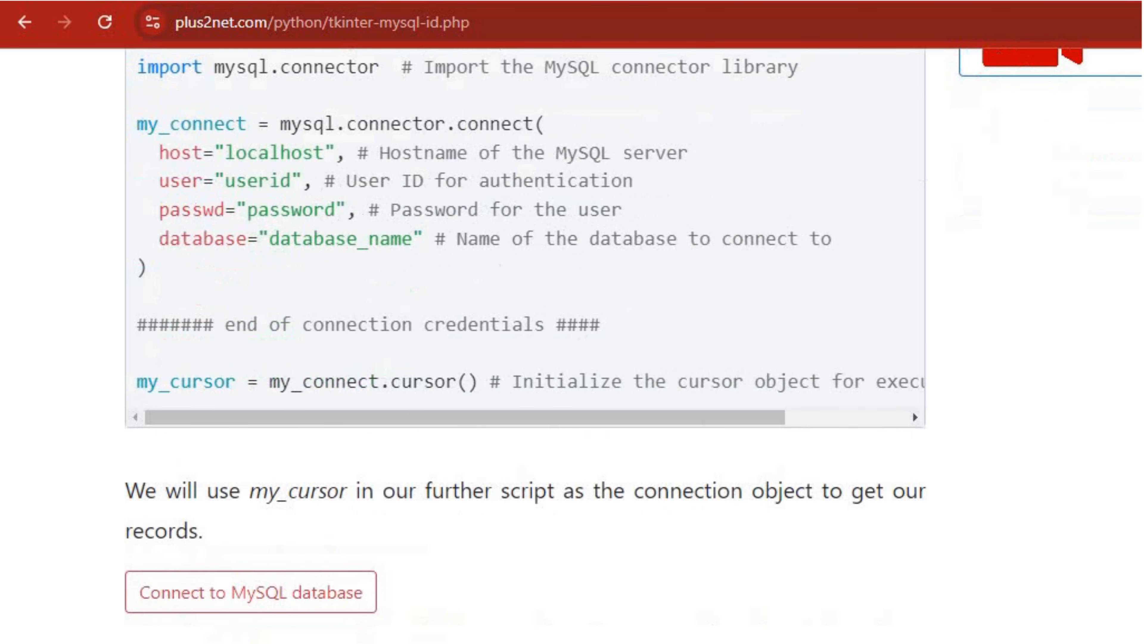
scroll("down", 3)
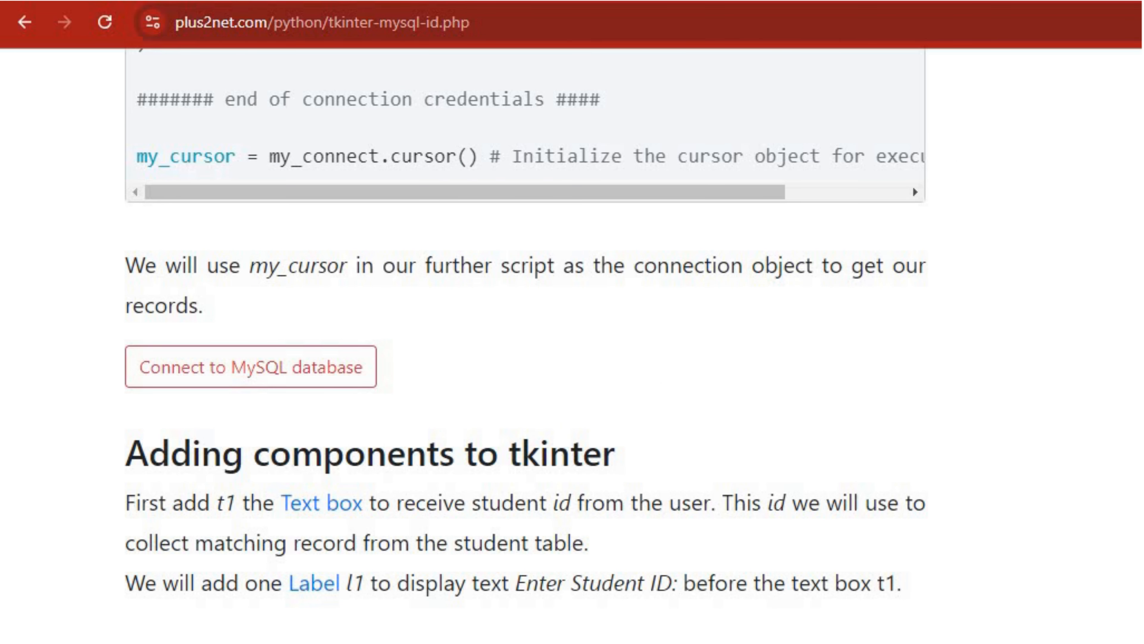
scroll("down", 3)
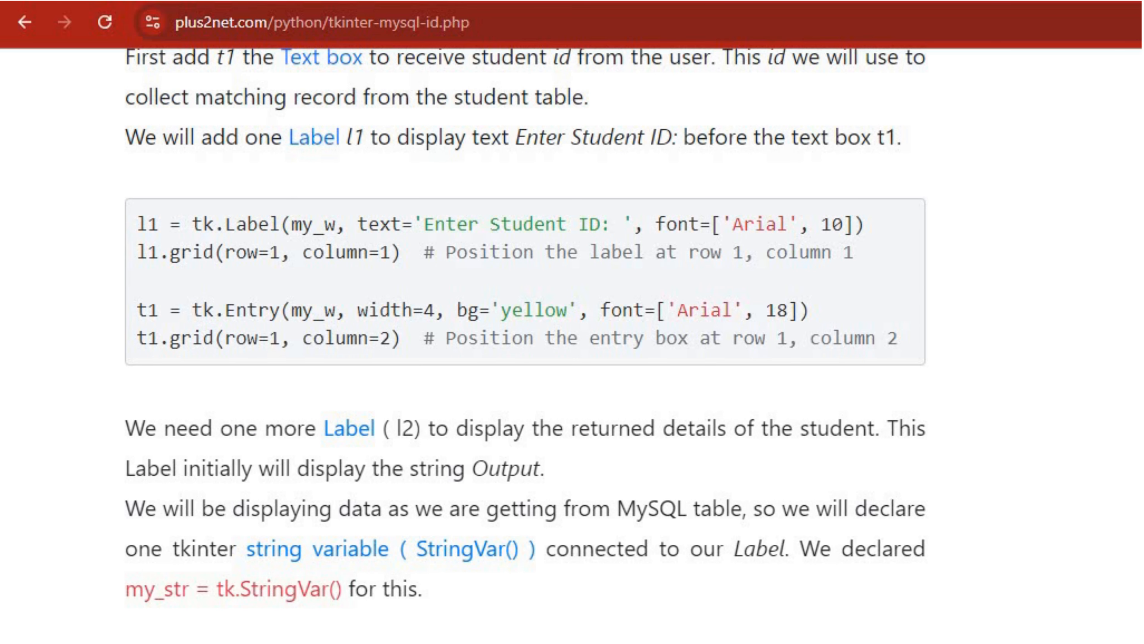
scroll("down", 3)
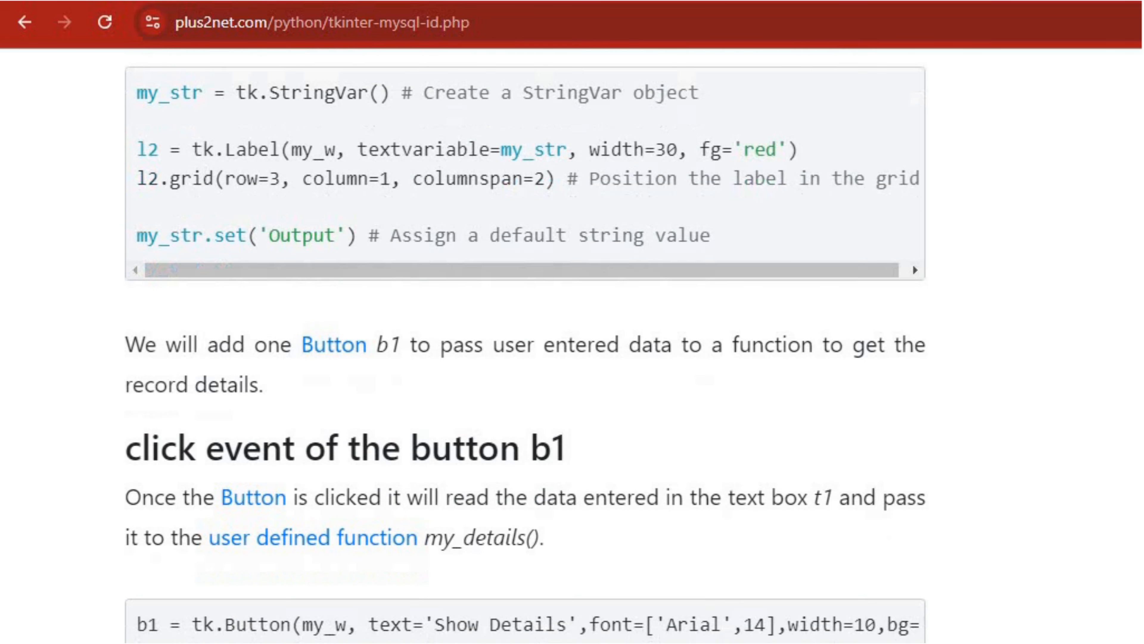
scroll("down", 3)
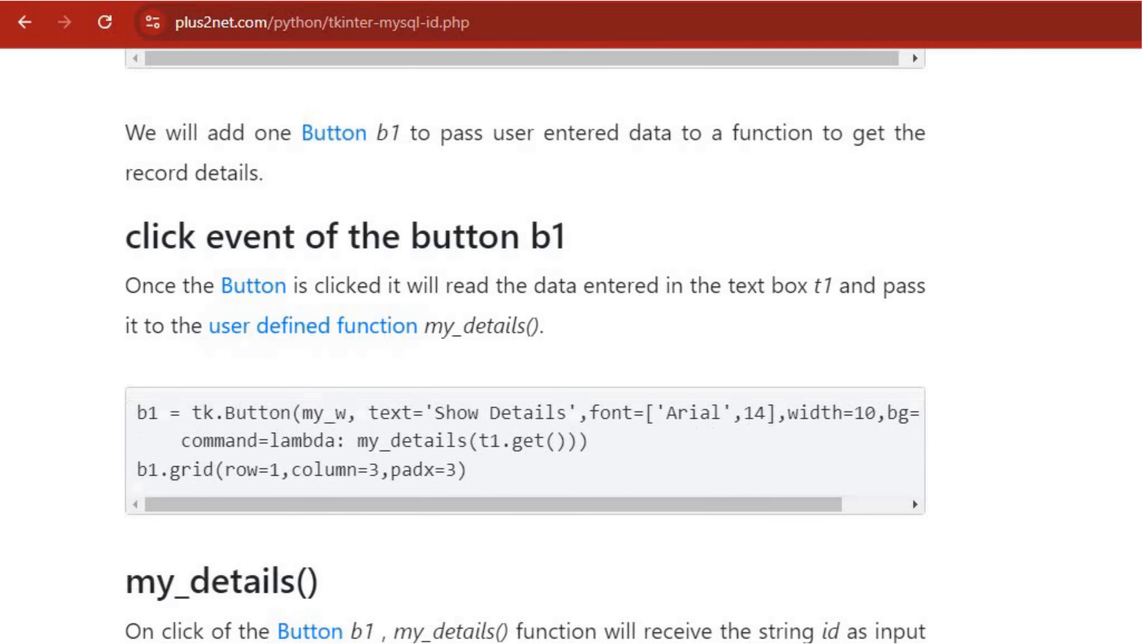
scroll("down", 3)
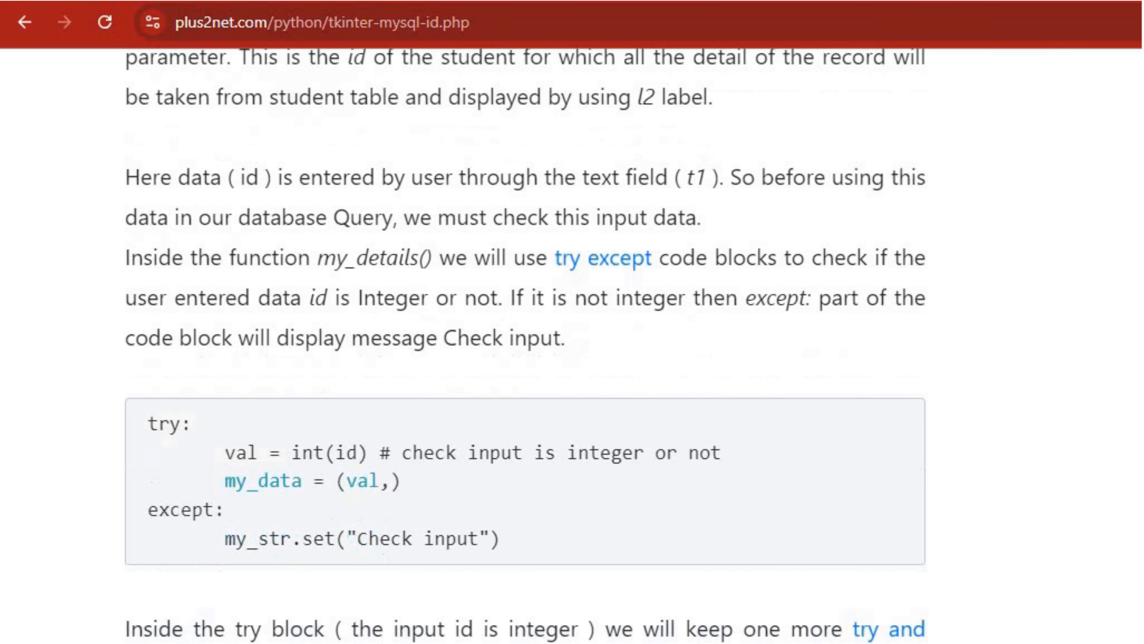
scroll("down", 3)
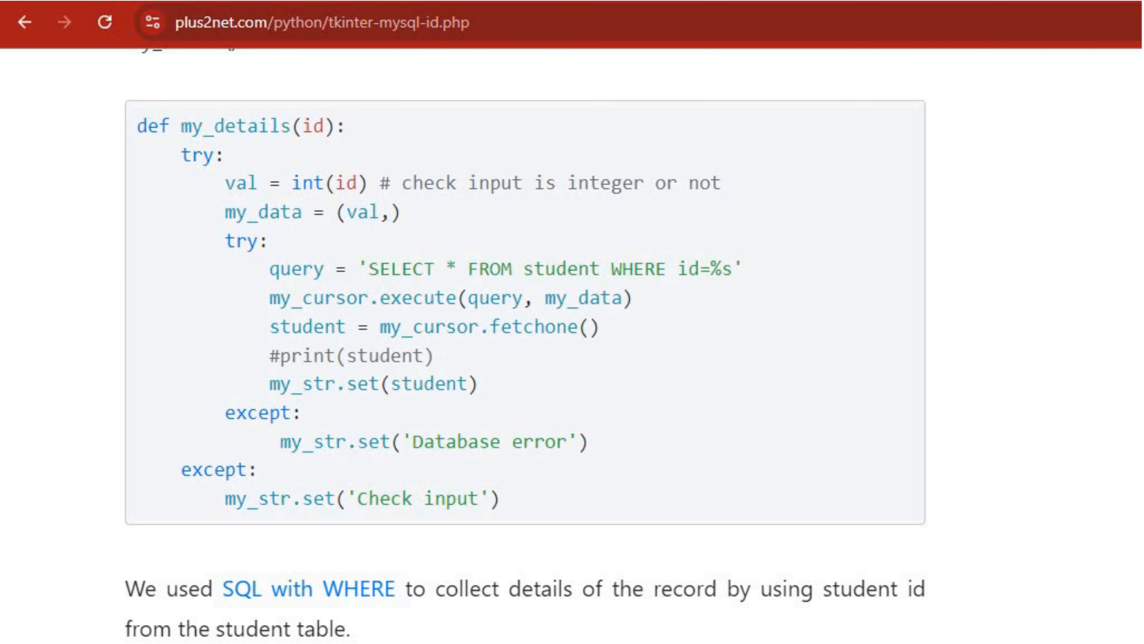
scroll("down", 3)
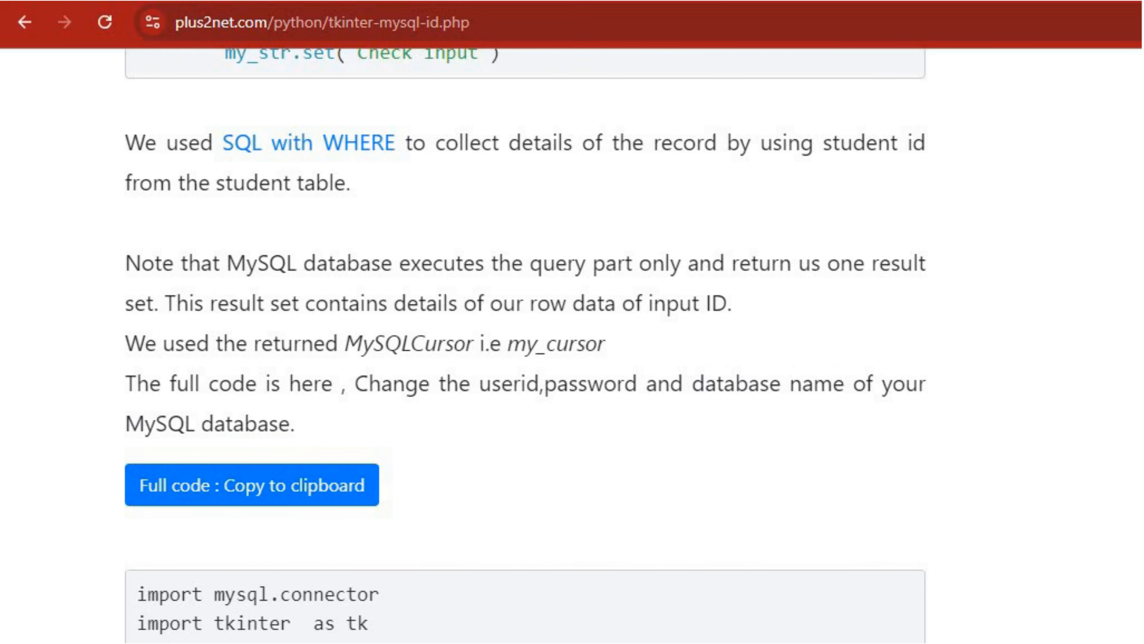
scroll("down", 3)
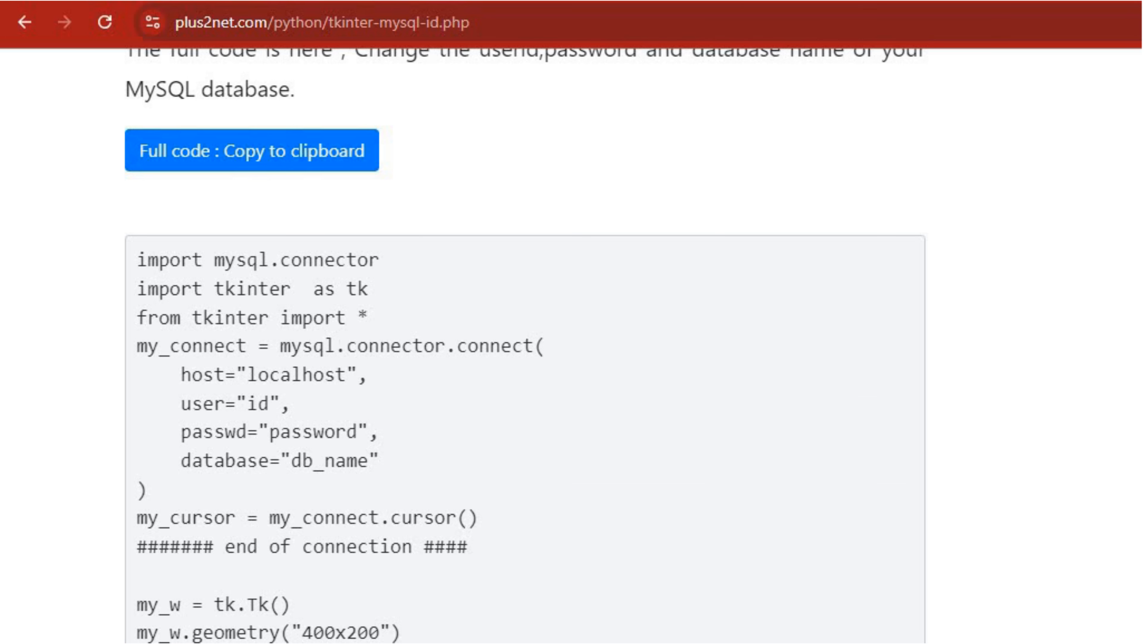
scroll("down", 3)
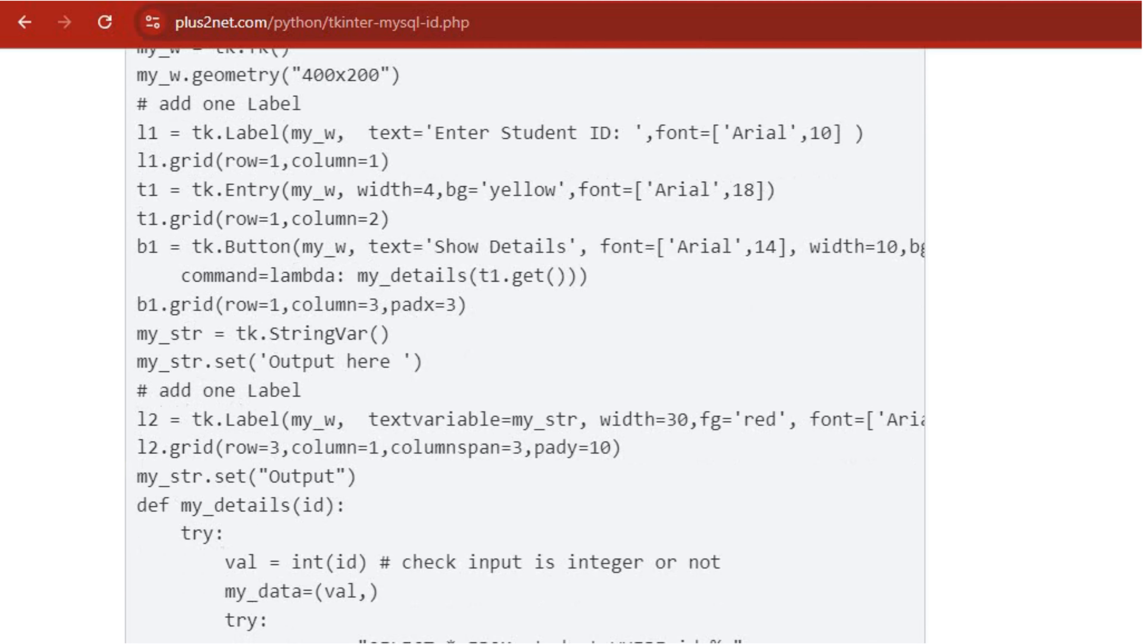
scroll("down", 3)
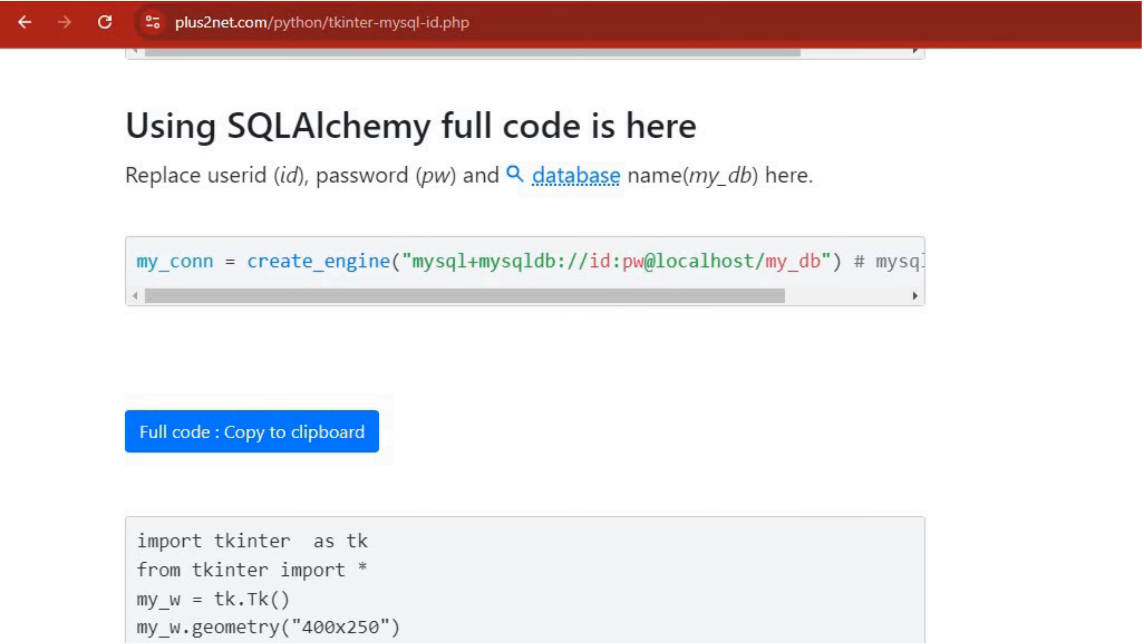
scroll("down", 3)
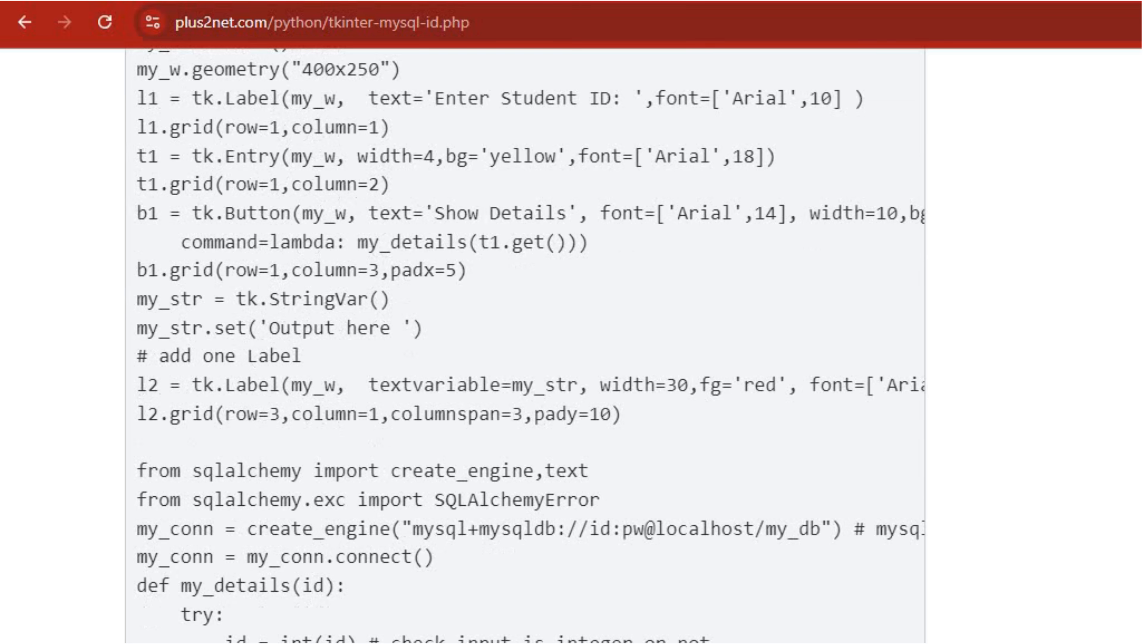
scroll("down", 3)
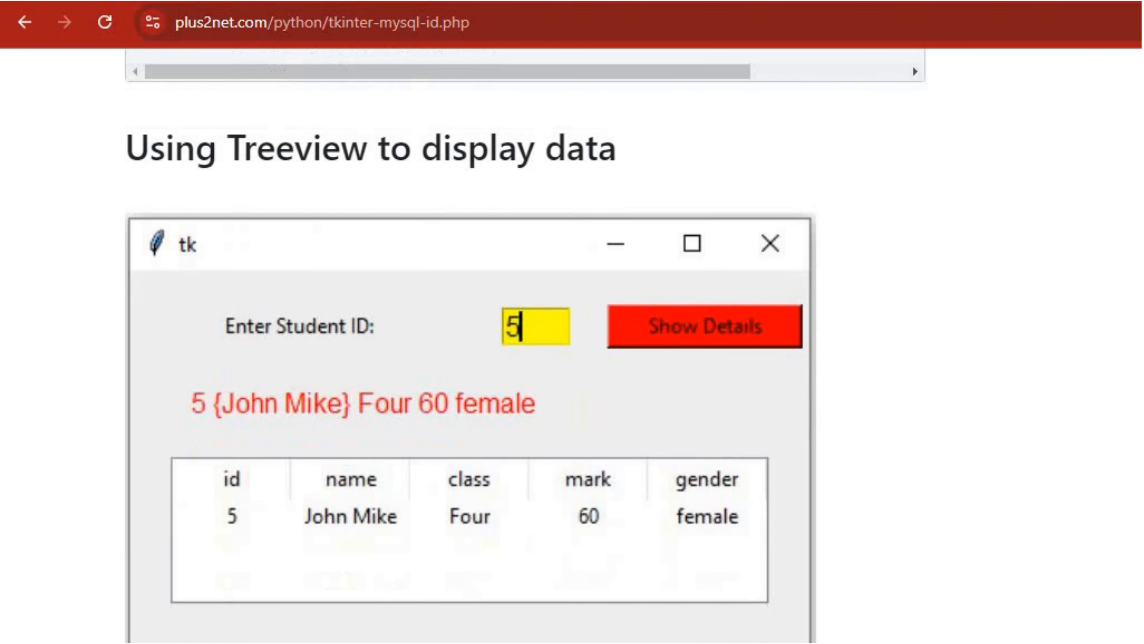
scroll("down", 3)
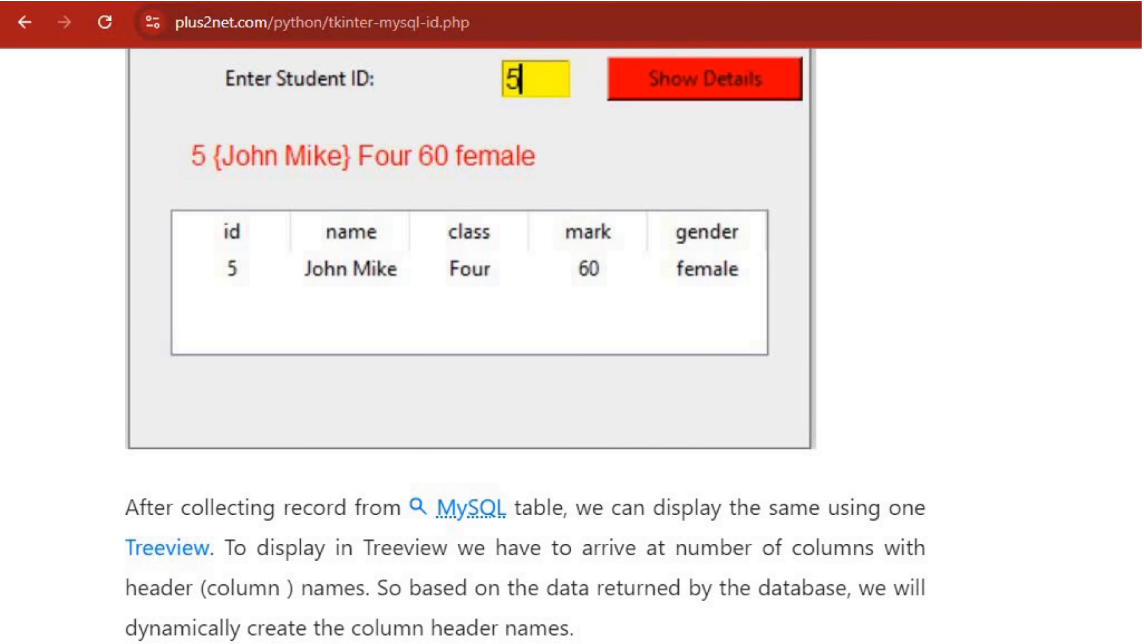
scroll("down", 3)
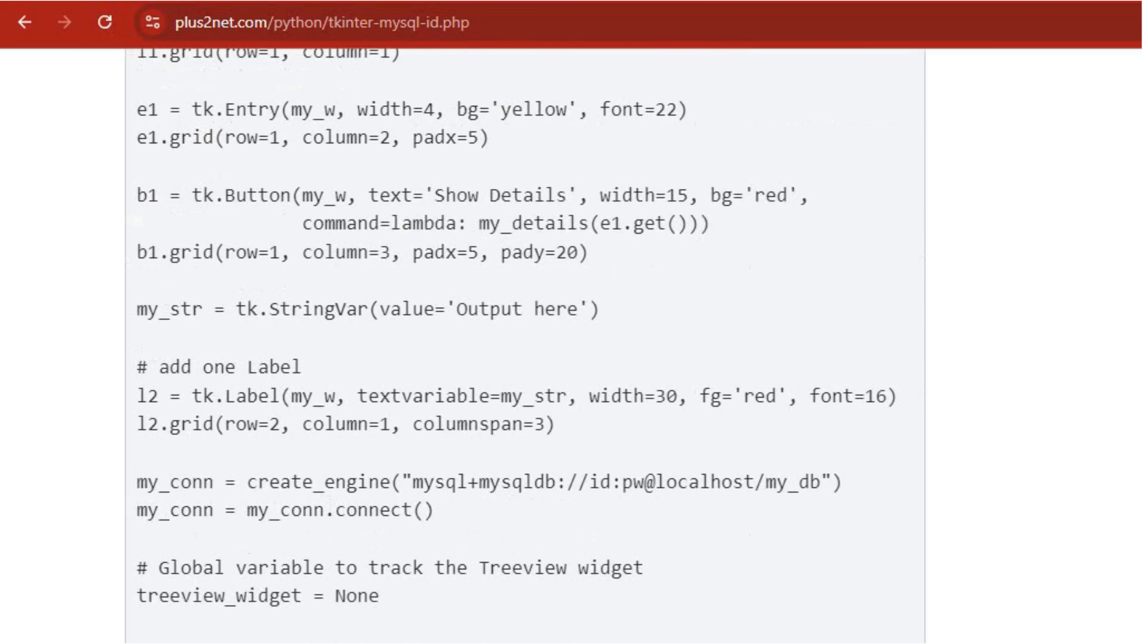
scroll("down", 3)
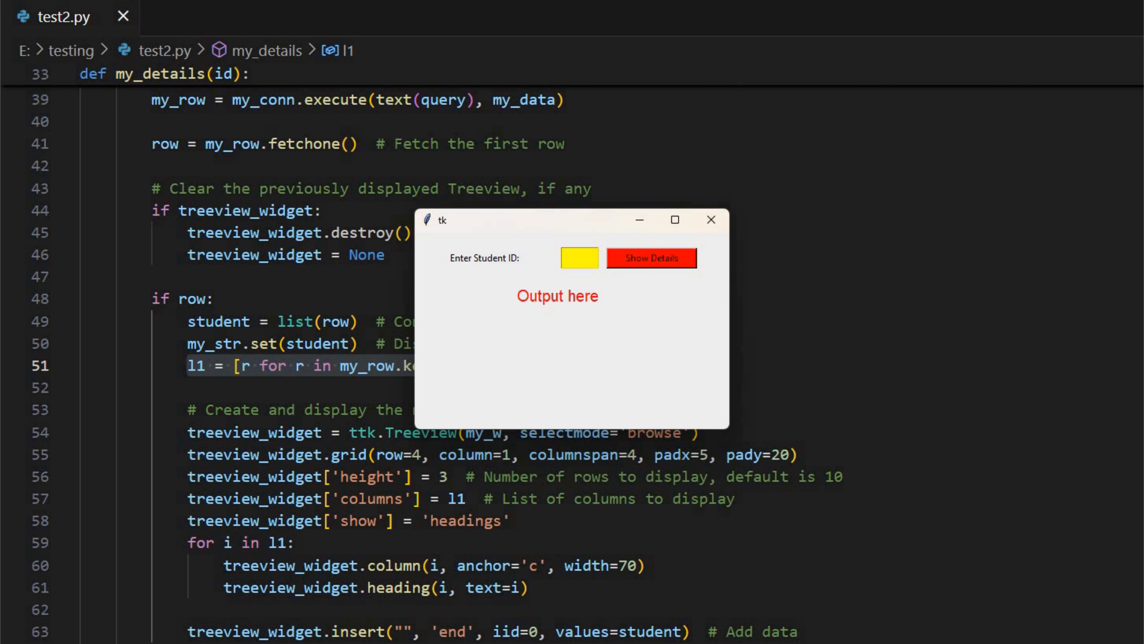
Look up missing ID 7 and enter the letters-only ID 'abc' to check the messages
left_click(579, 257)
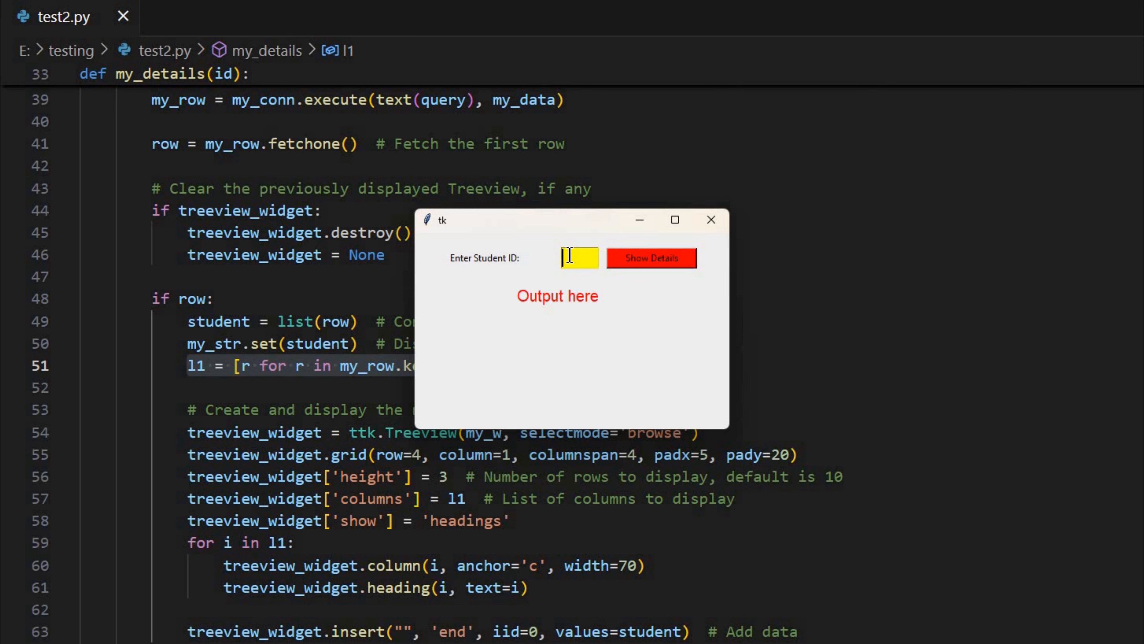
type("7")
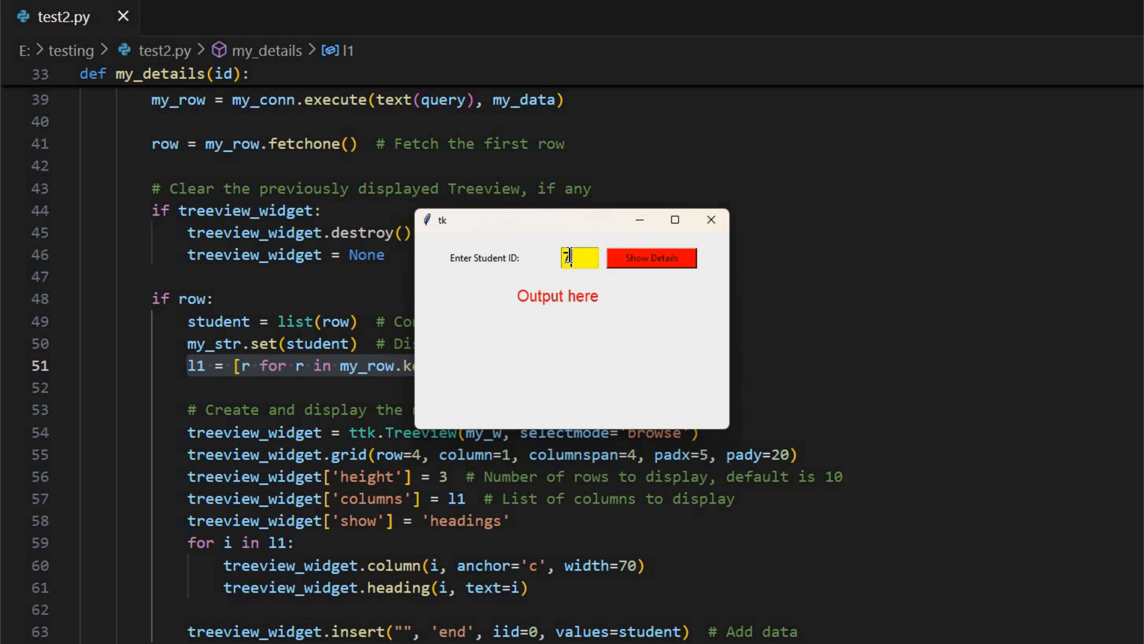
left_click(650, 257)
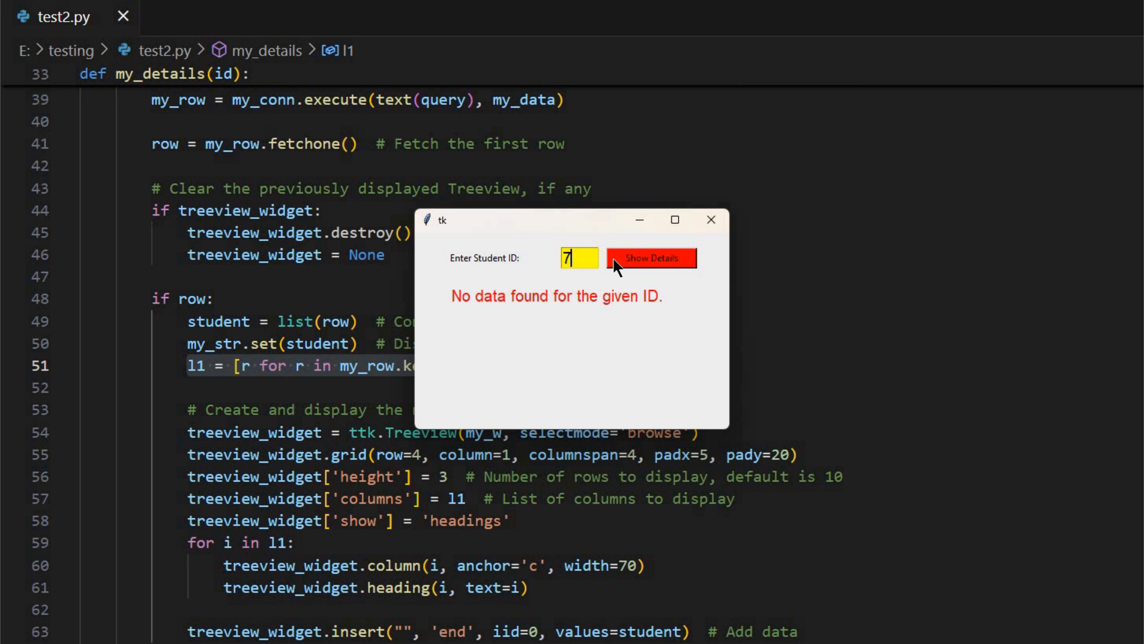
type("a")
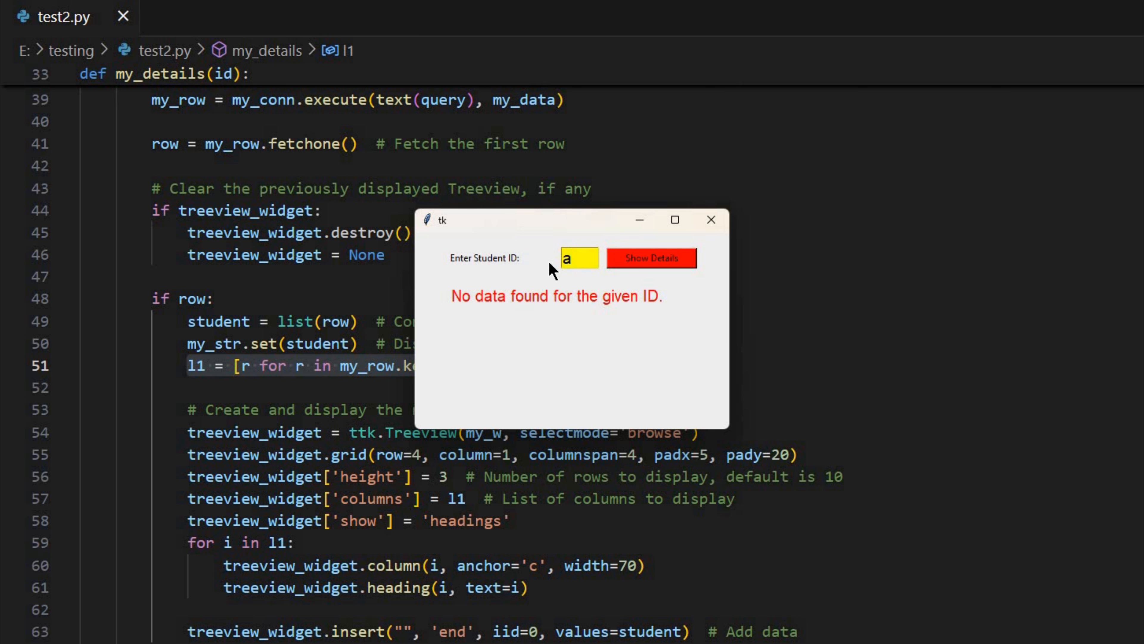
type("bc")
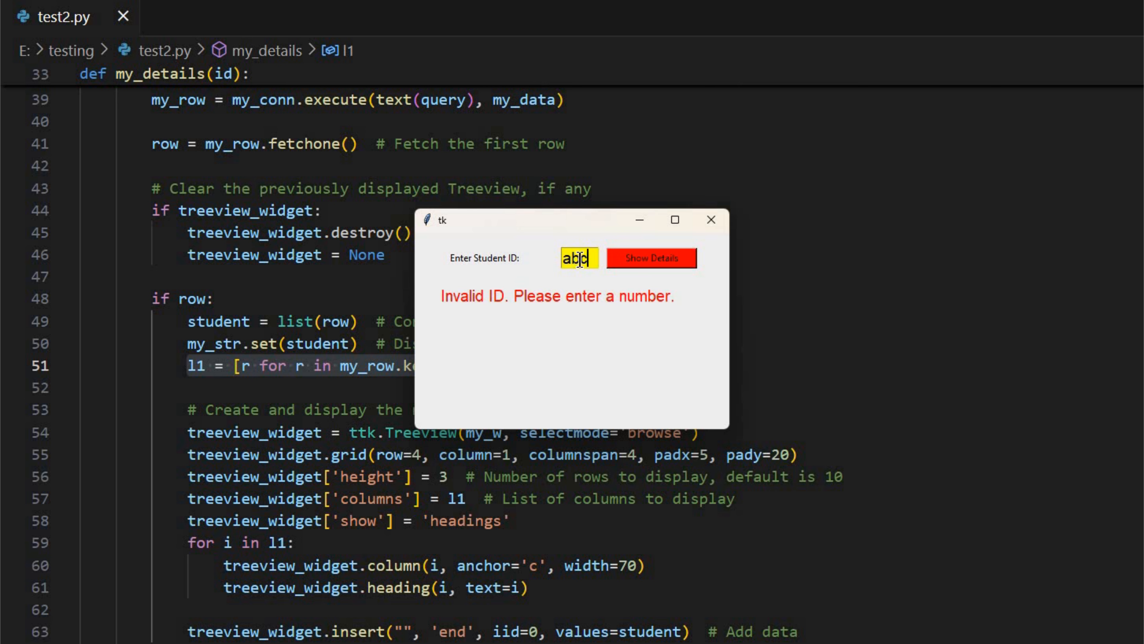
Tabulate student 8's record, submit non-numeric 'xy', then close the lookup window
type("8")
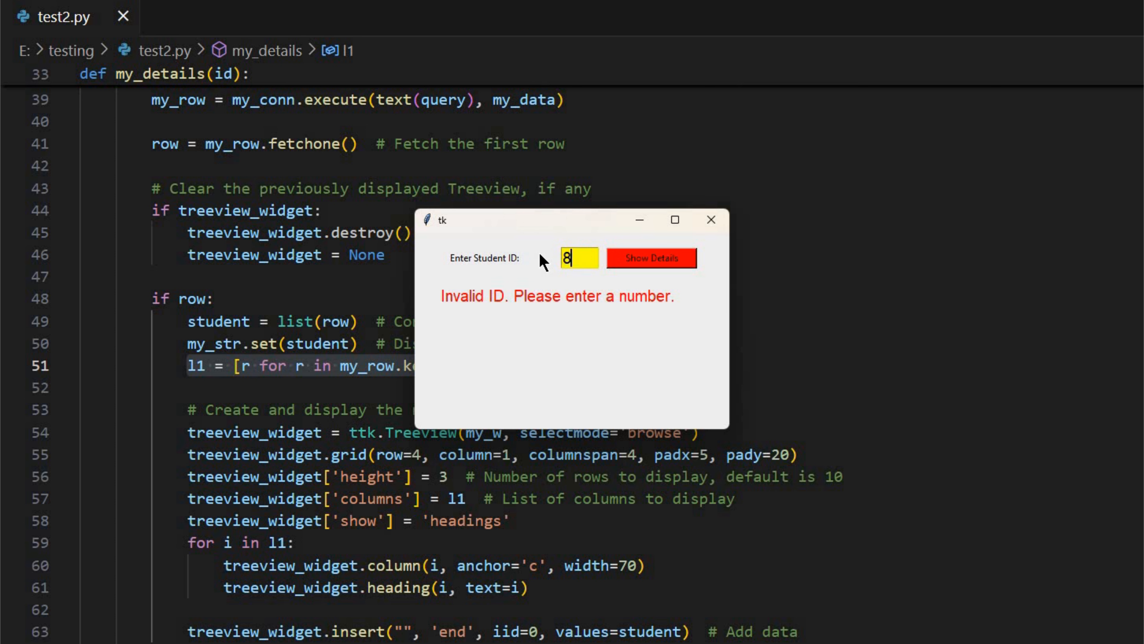
left_click(650, 257)
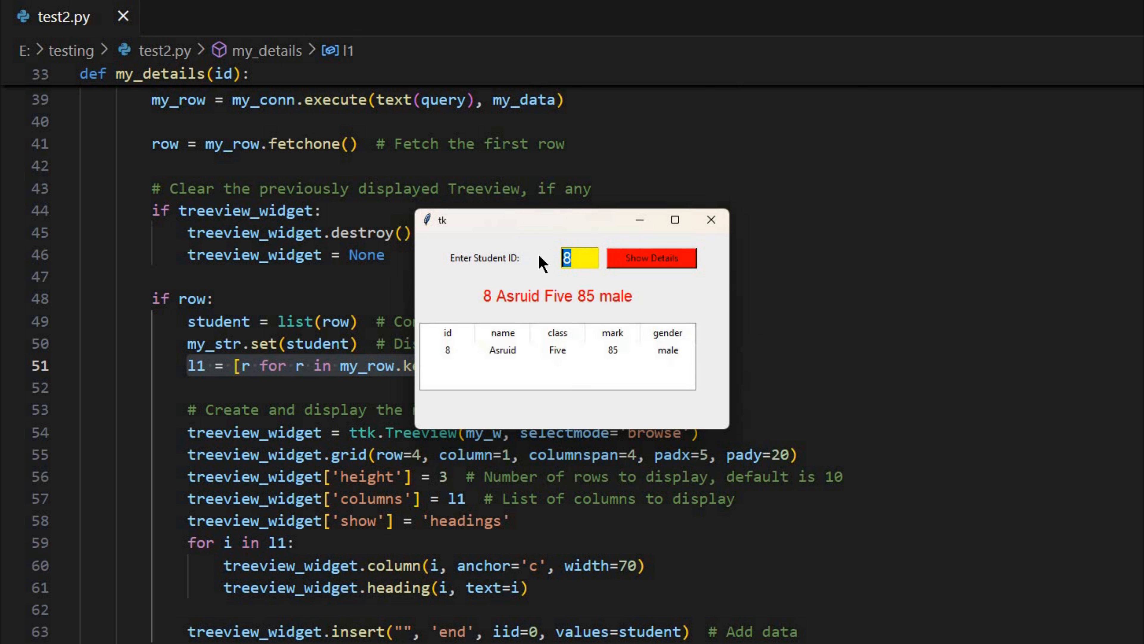
type("X")
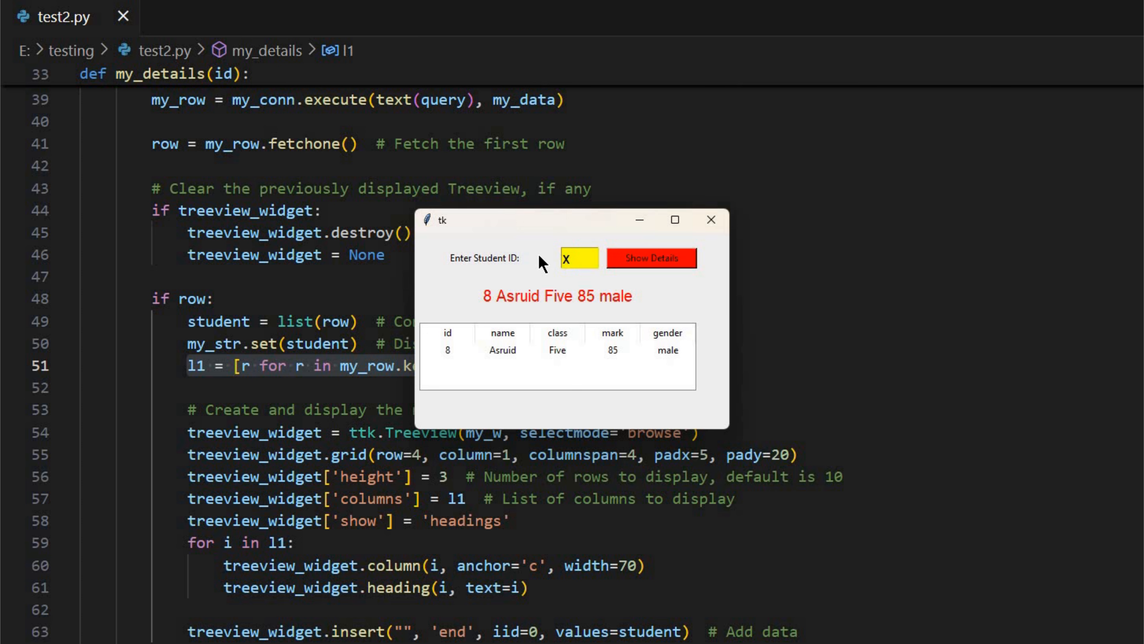
type("y")
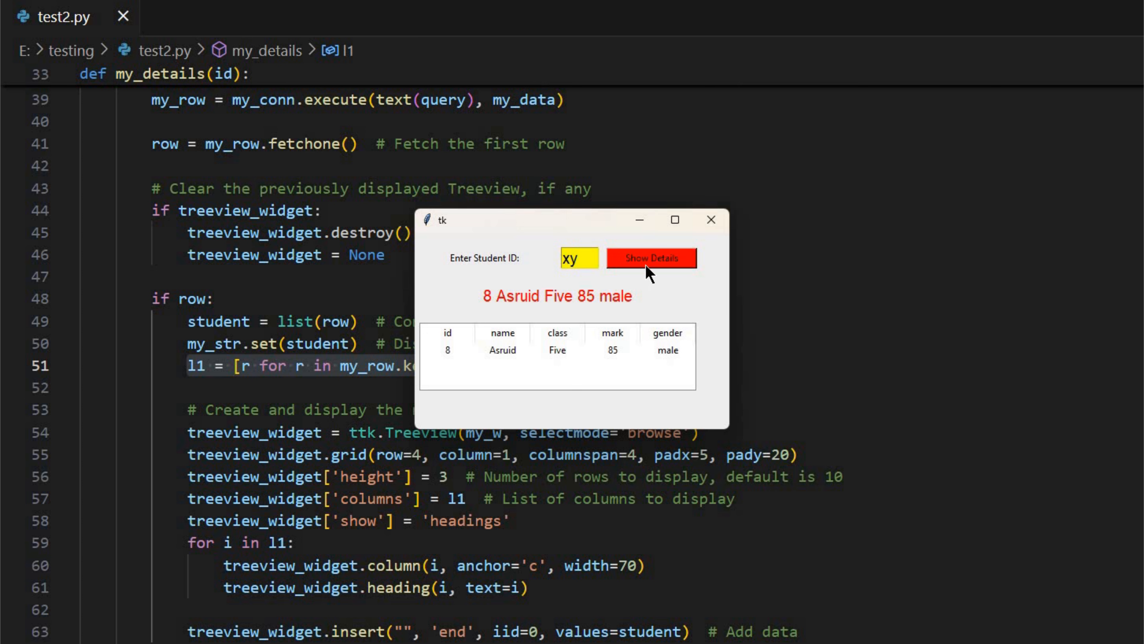
left_click(650, 258)
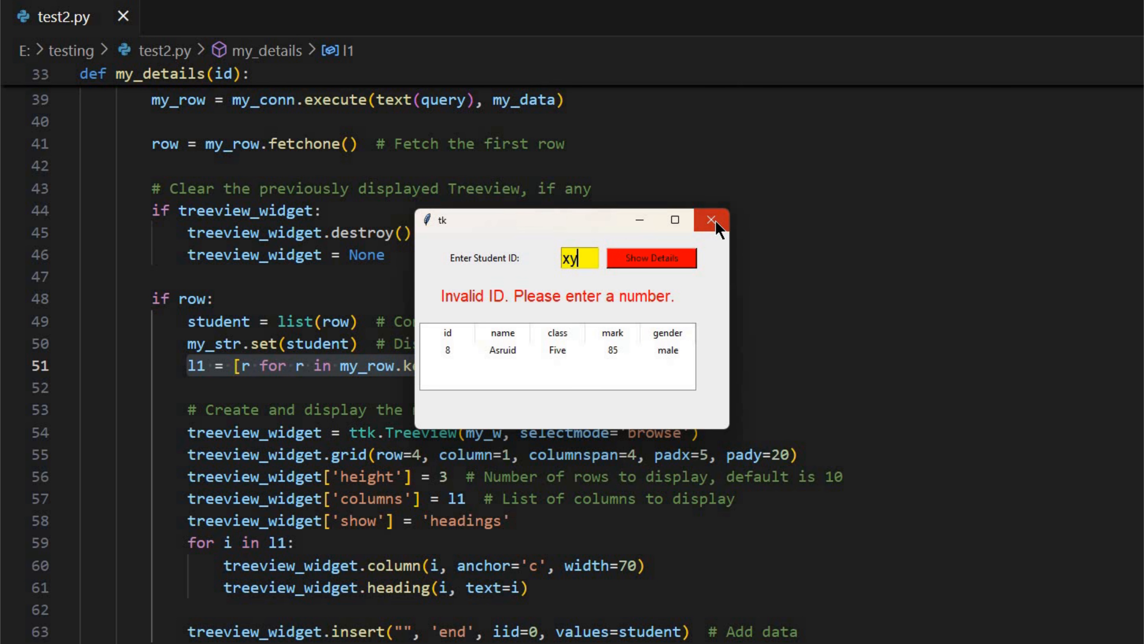
left_click(711, 220)
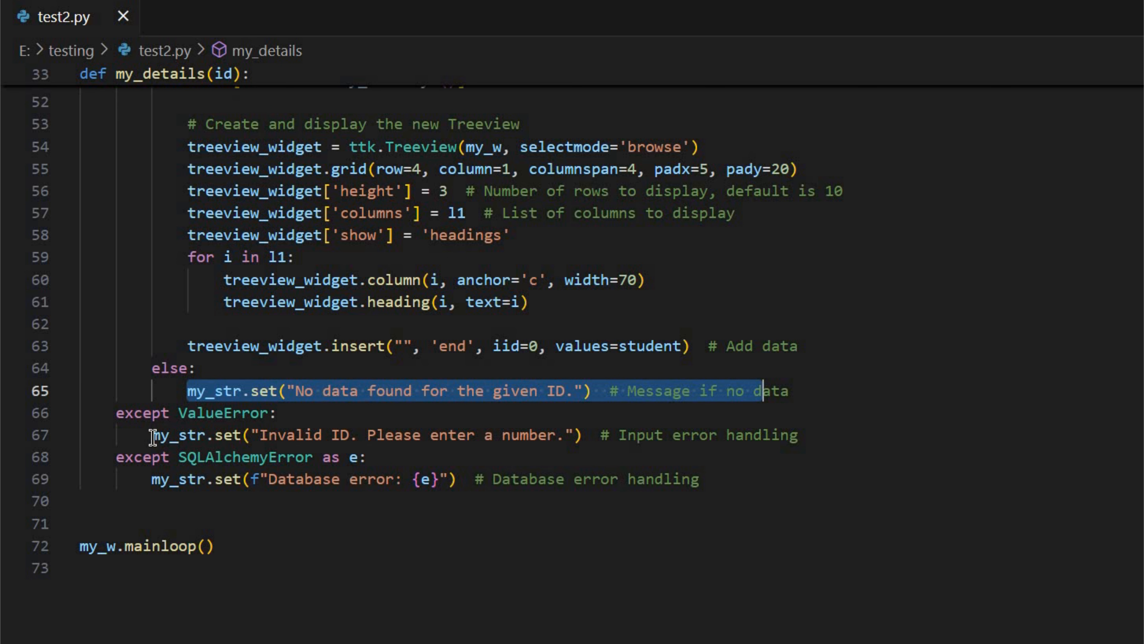
left_click(154, 434)
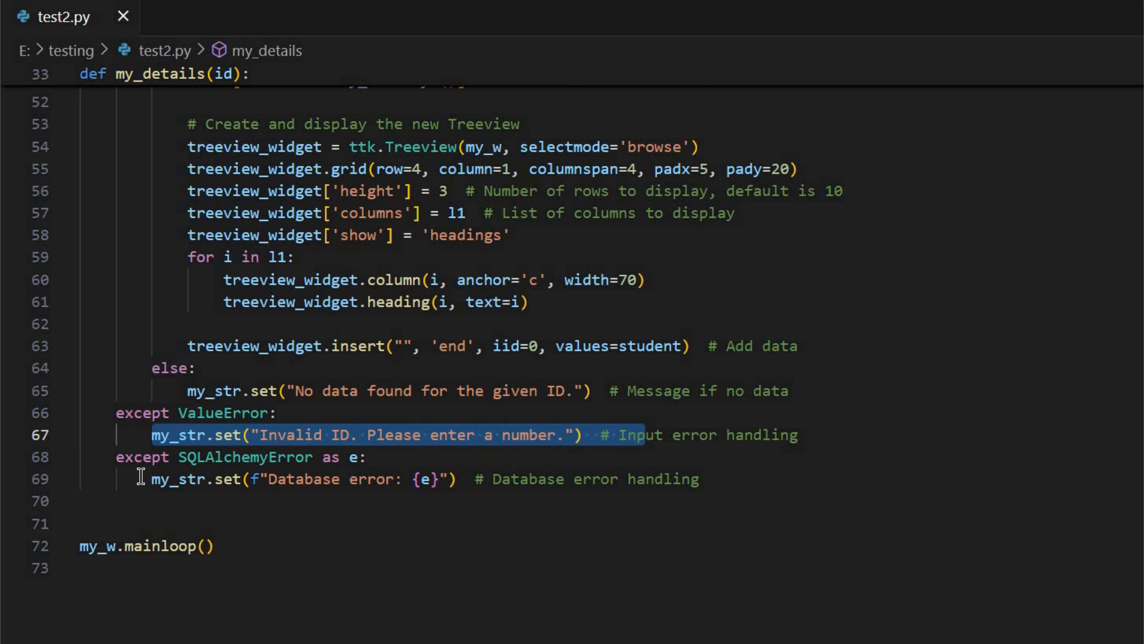
left_click(307, 479)
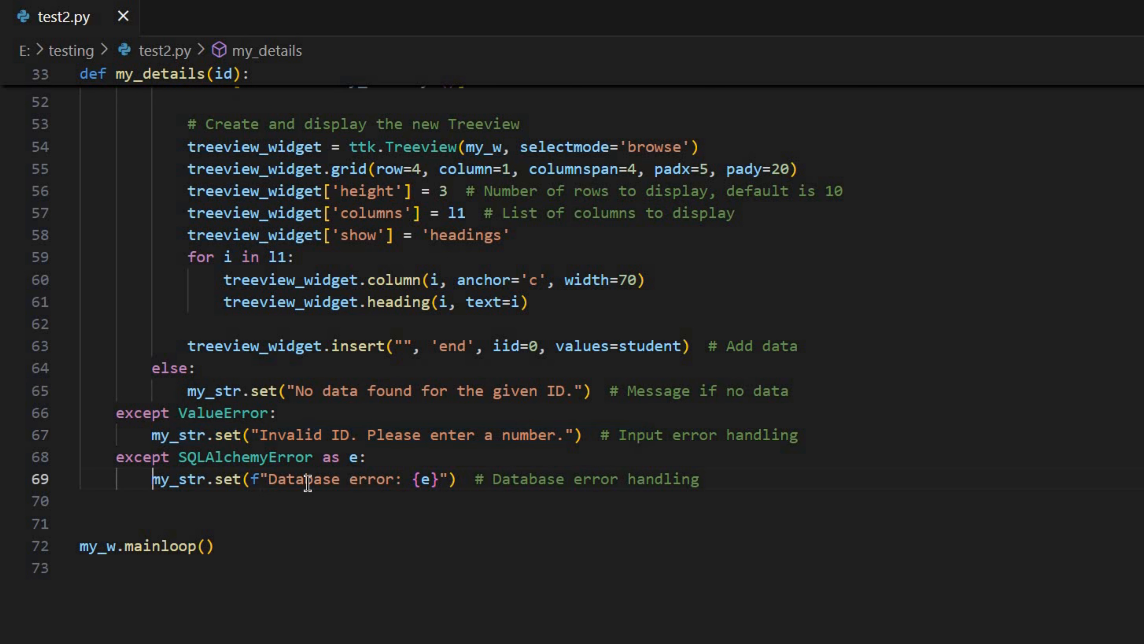
triple_click(306, 478)
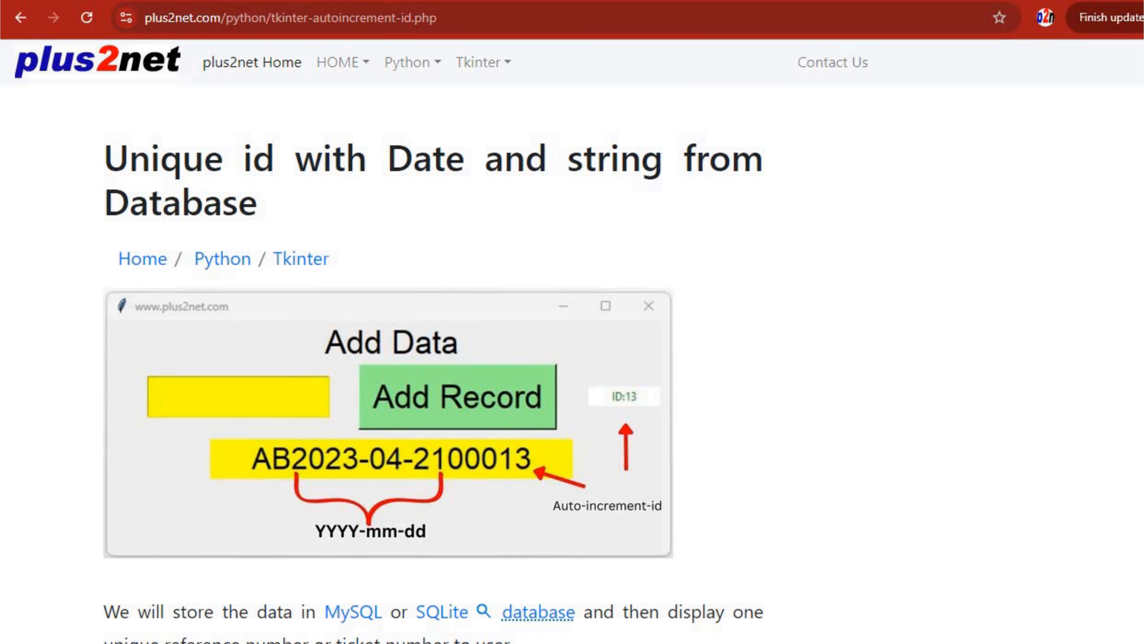
mouse_move(953, 465)
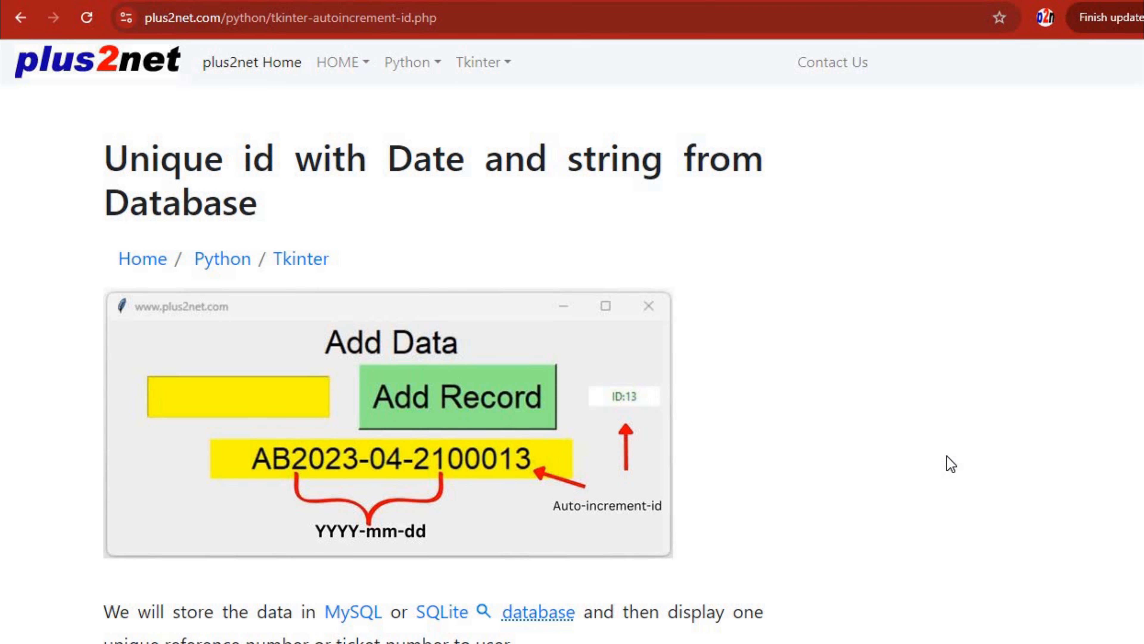
Scroll through the autoincrement-ID page's insert, update and full-code sections
scroll("down", 3)
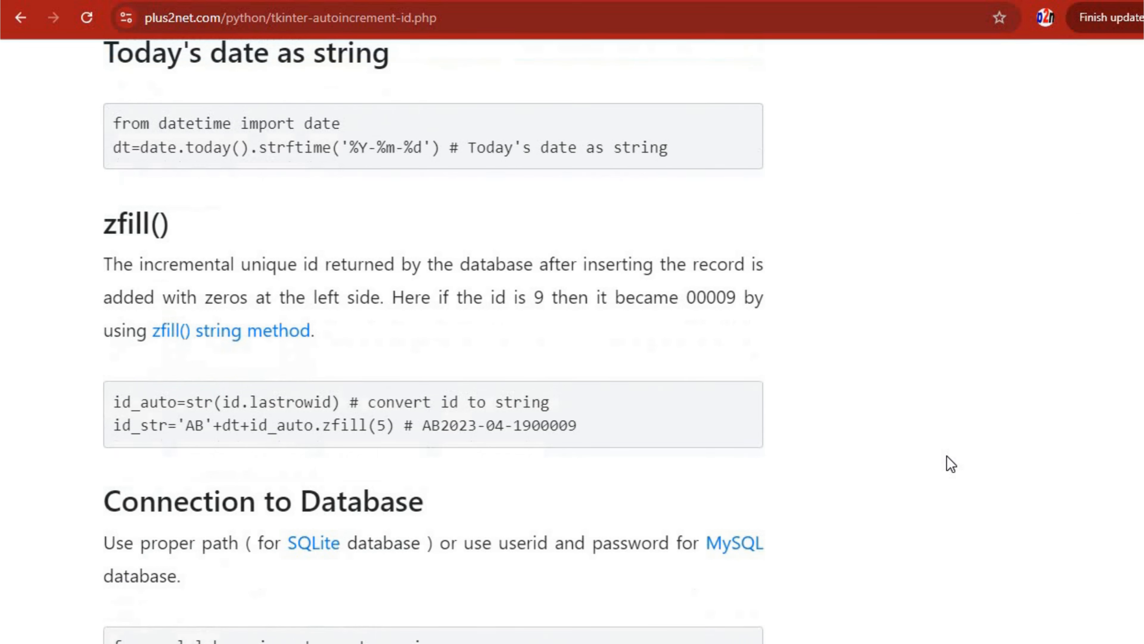
scroll("down", 3)
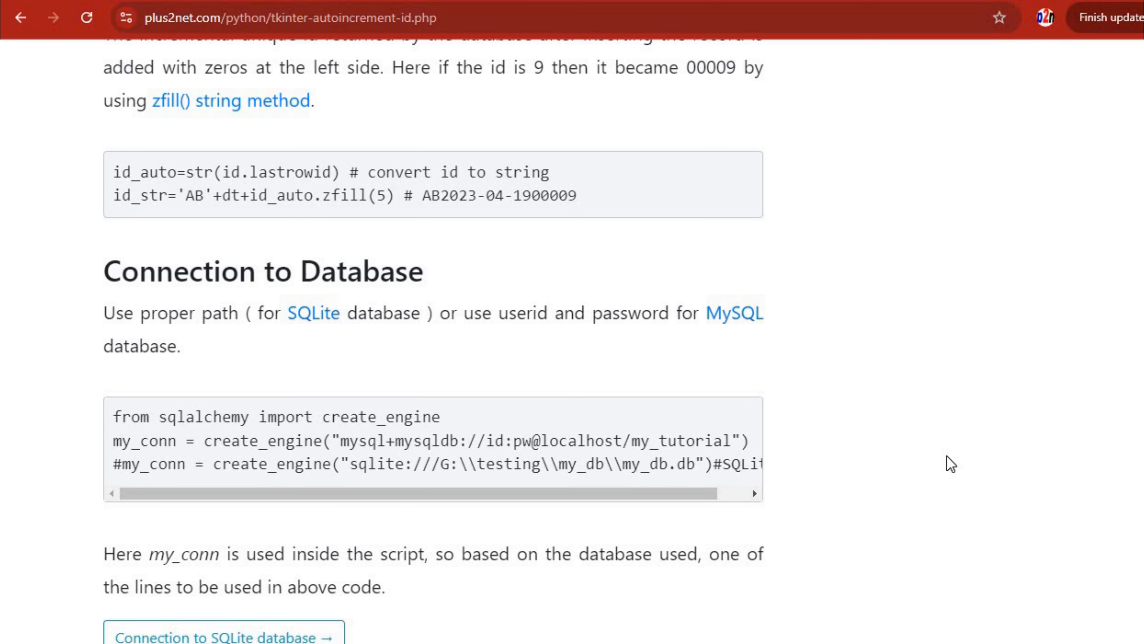
scroll("down", 3)
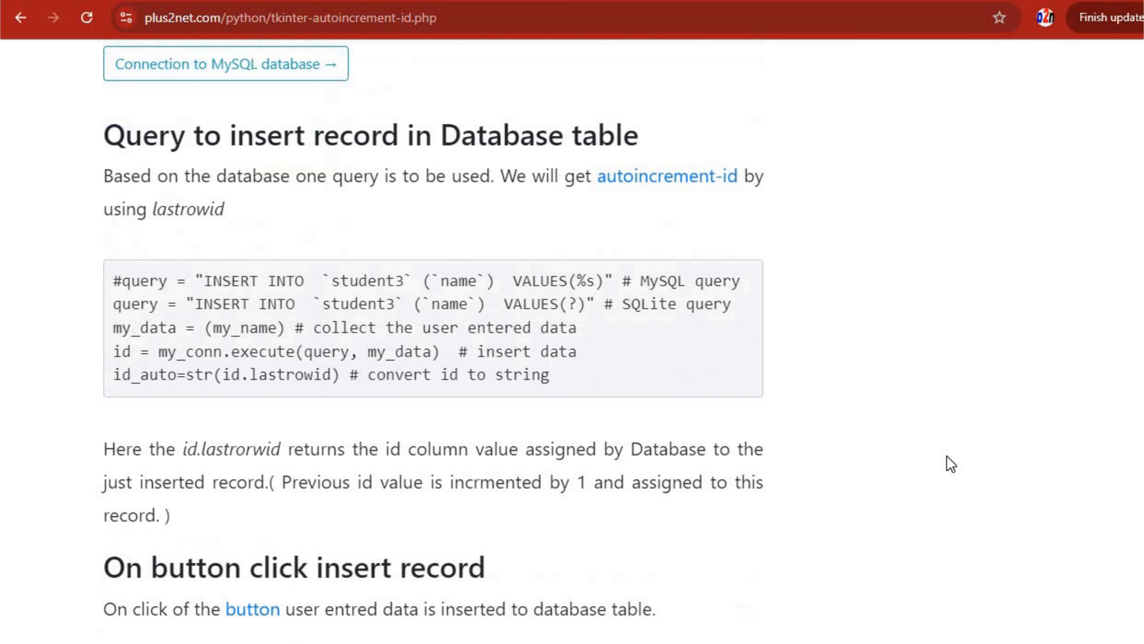
scroll("down", 3)
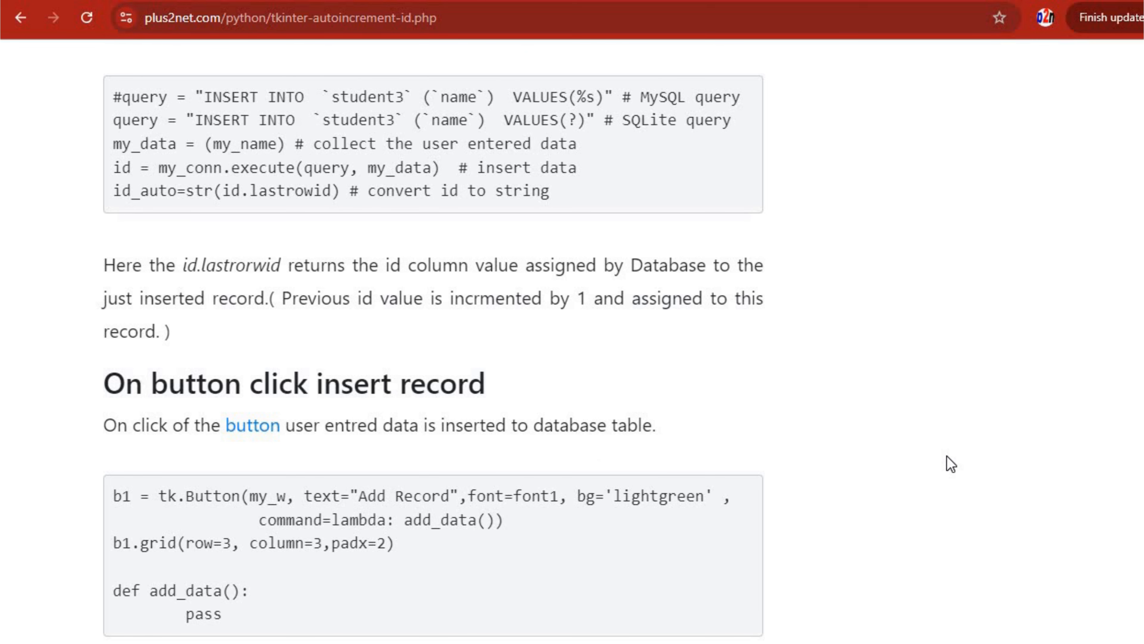
scroll("down", 3)
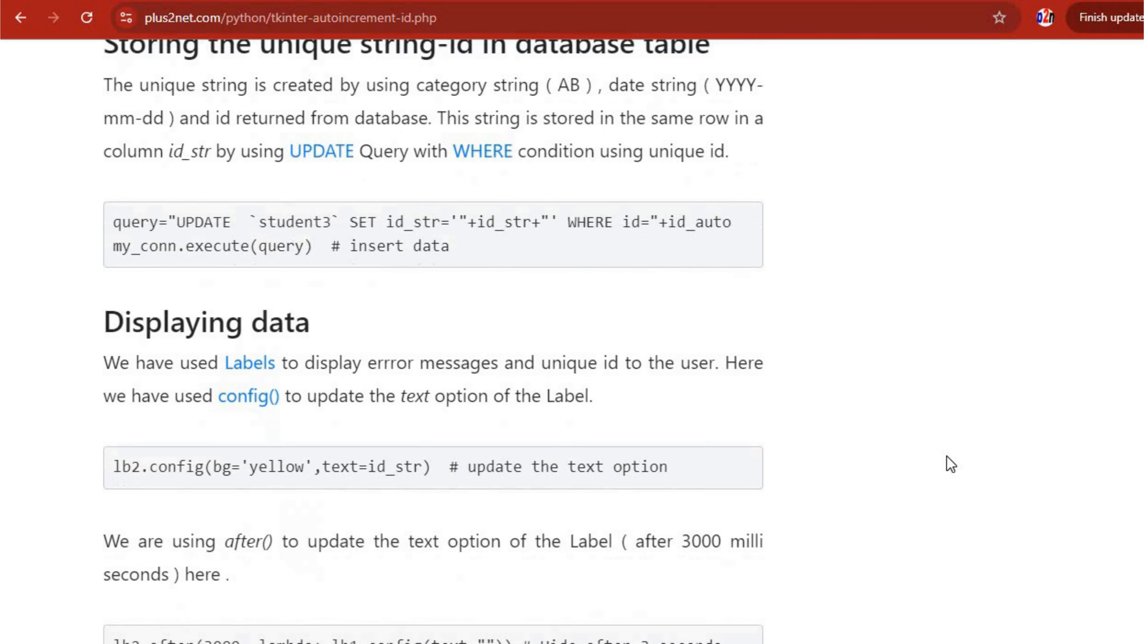
scroll("down", 3)
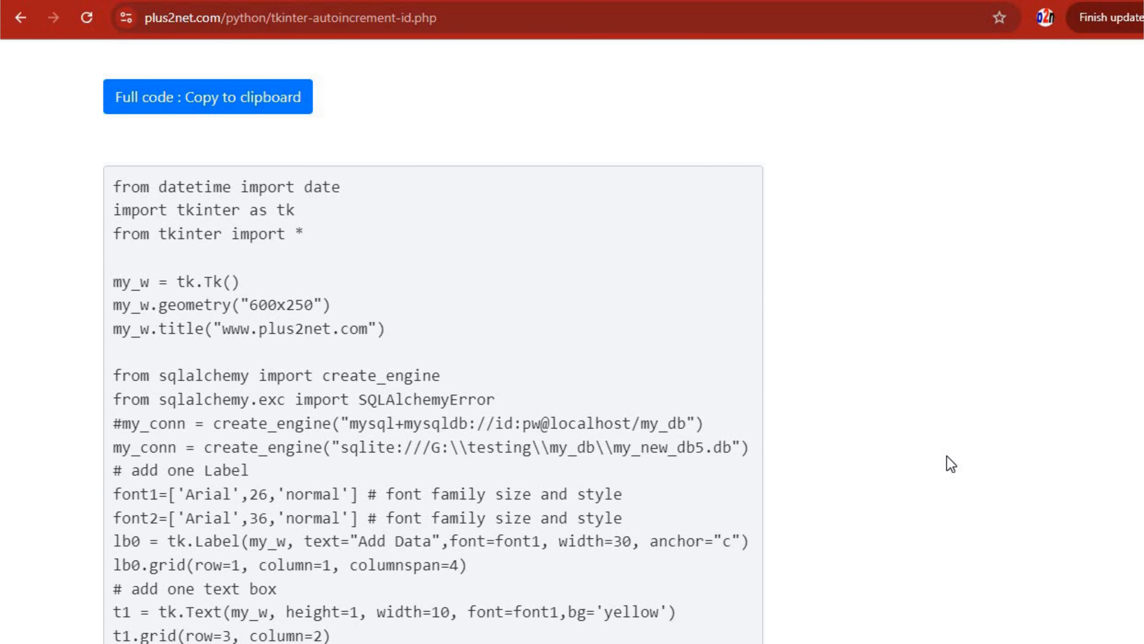
scroll("down", 3)
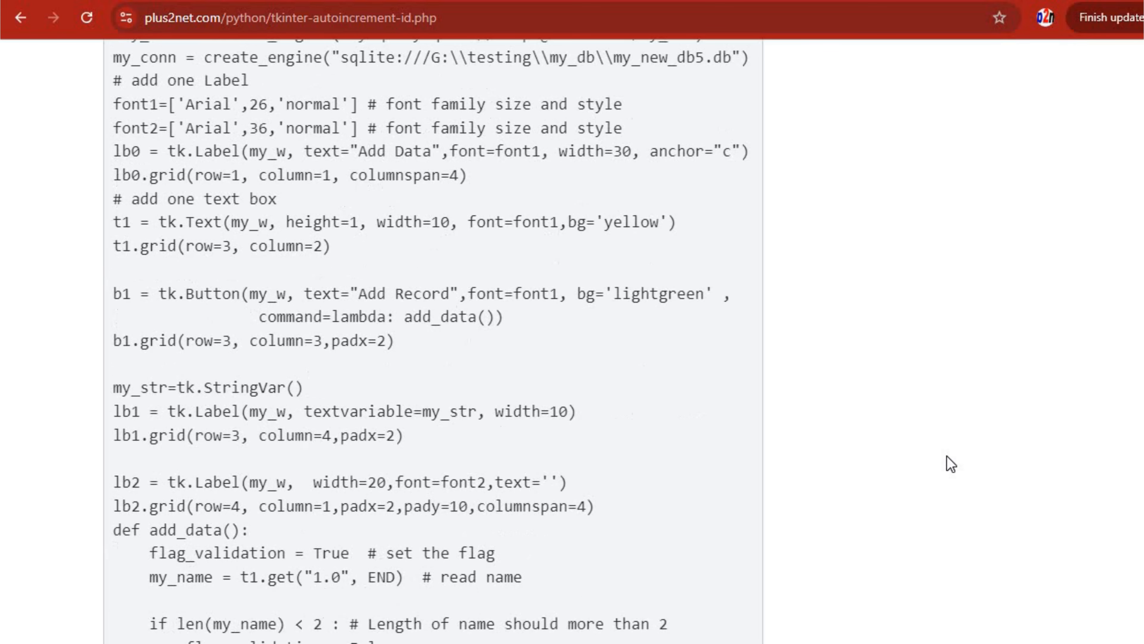
scroll("down", 3)
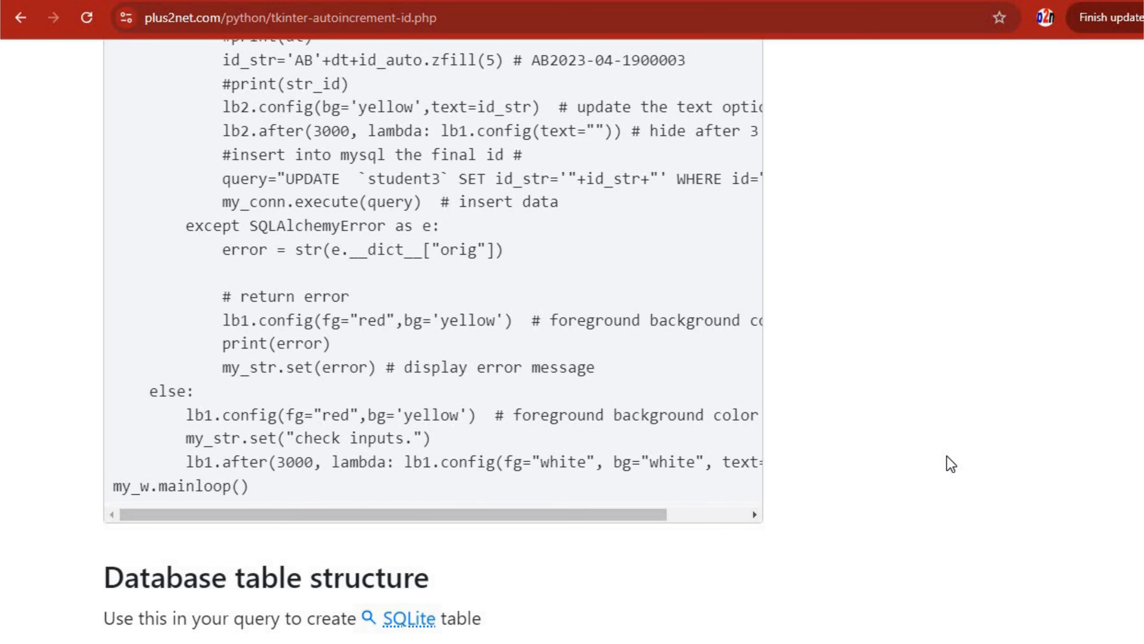
scroll("down", 3)
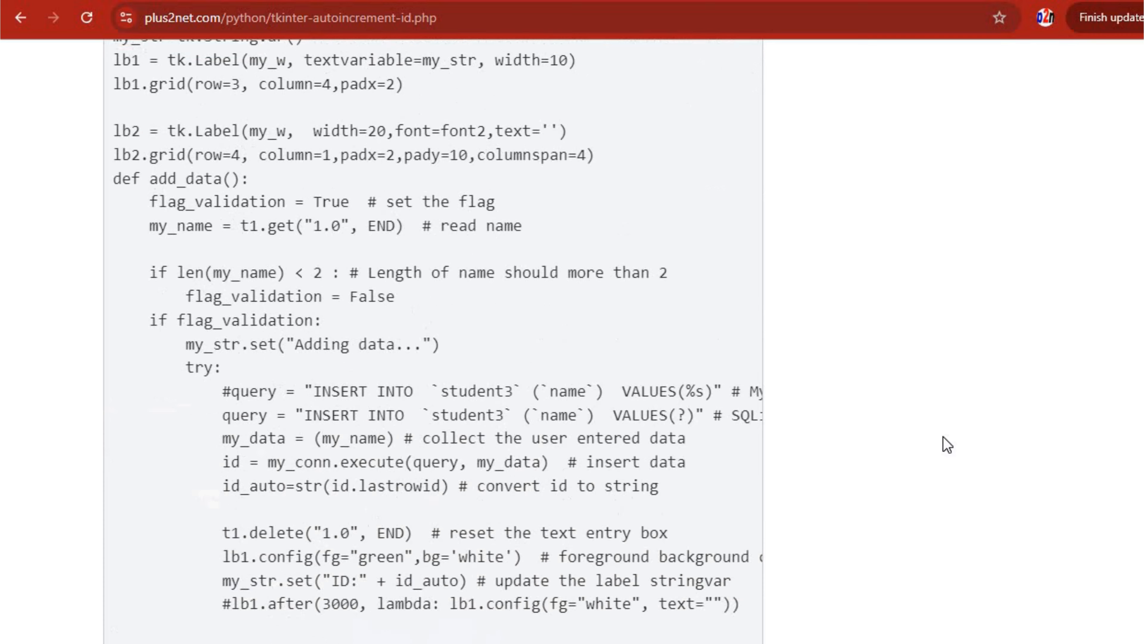
scroll("down", 3)
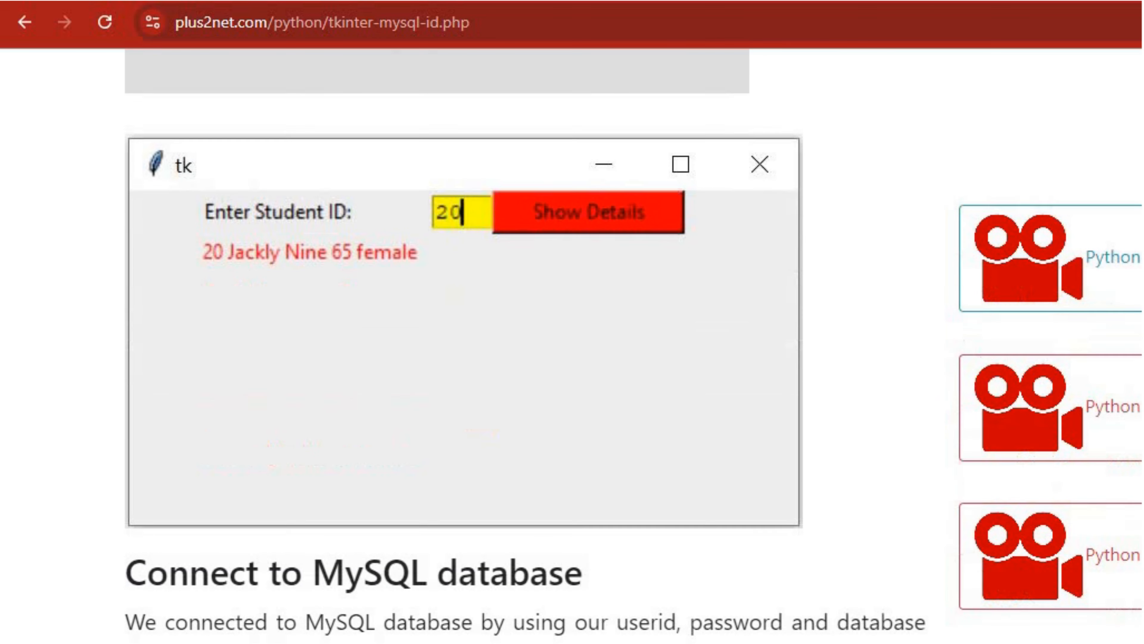
Reach the SQLAlchemy section and copy its full code to the clipboard
scroll("down", 3)
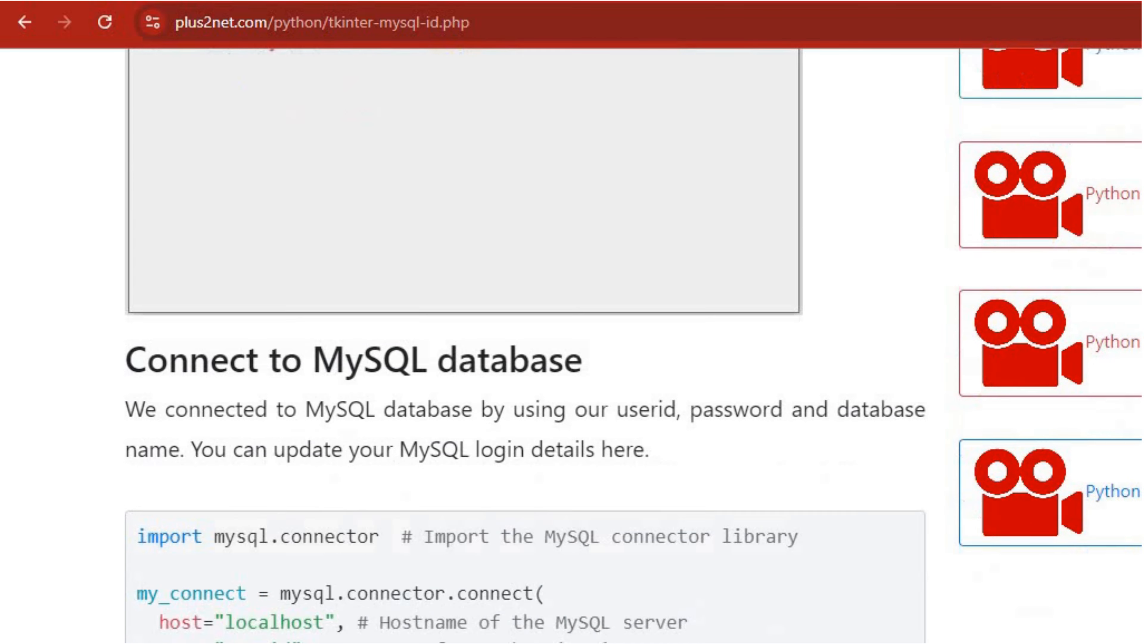
scroll("down", 3)
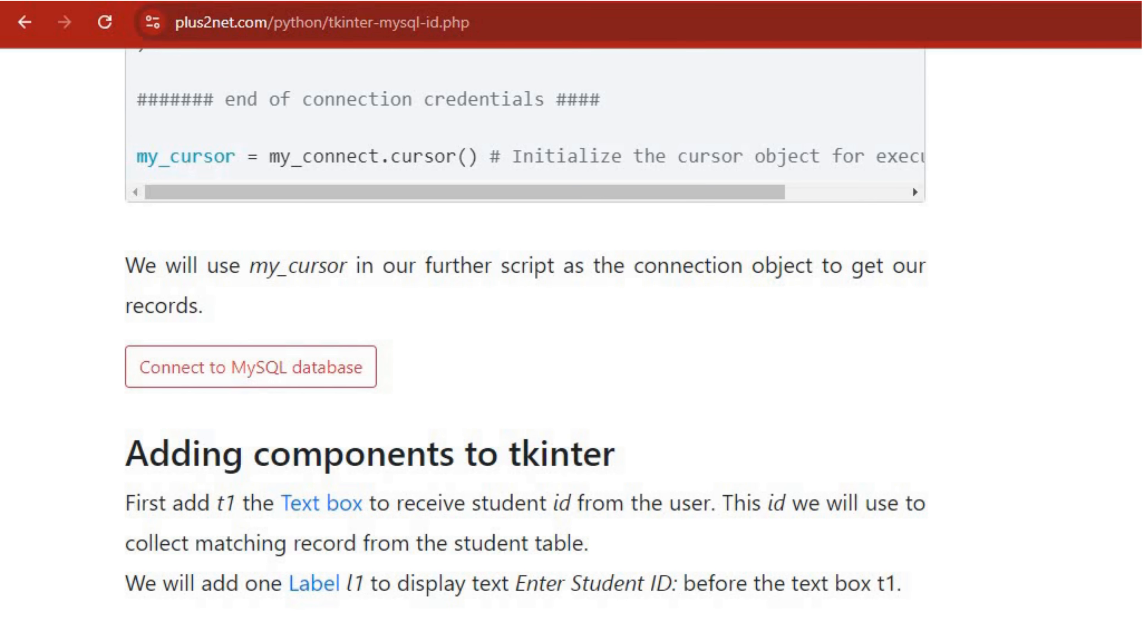
scroll("down", 3)
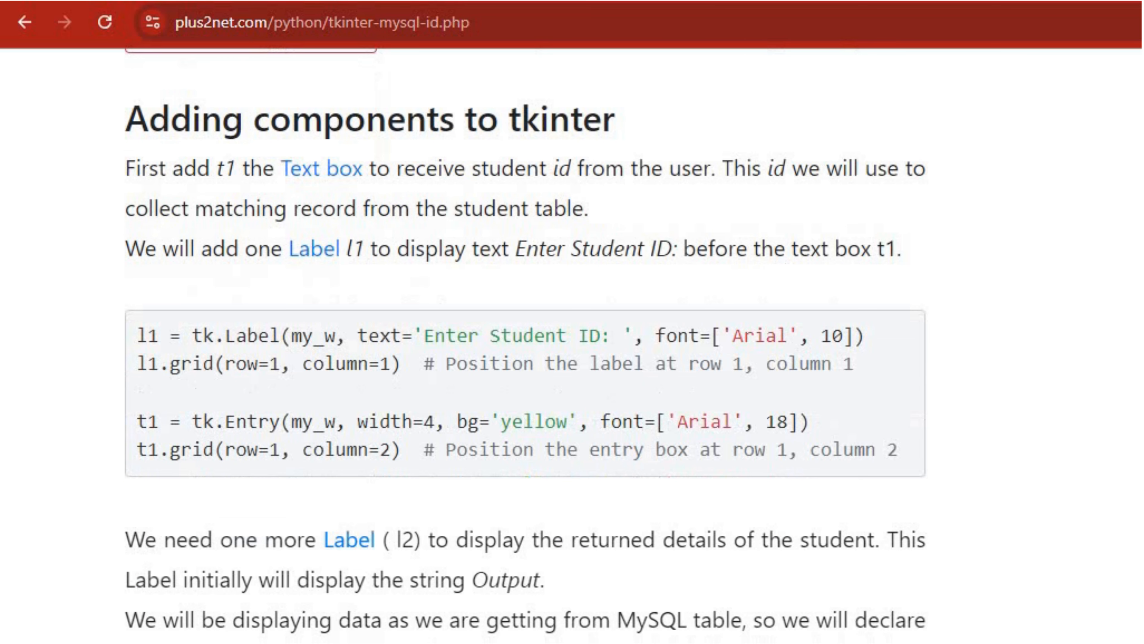
scroll("down", 3)
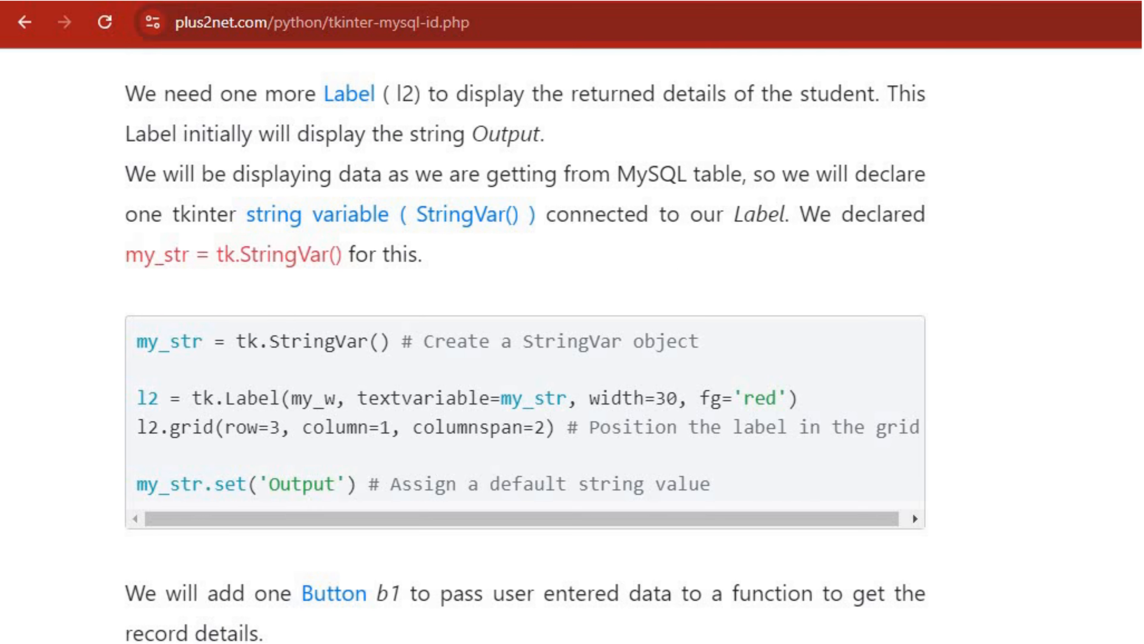
scroll("down", 3)
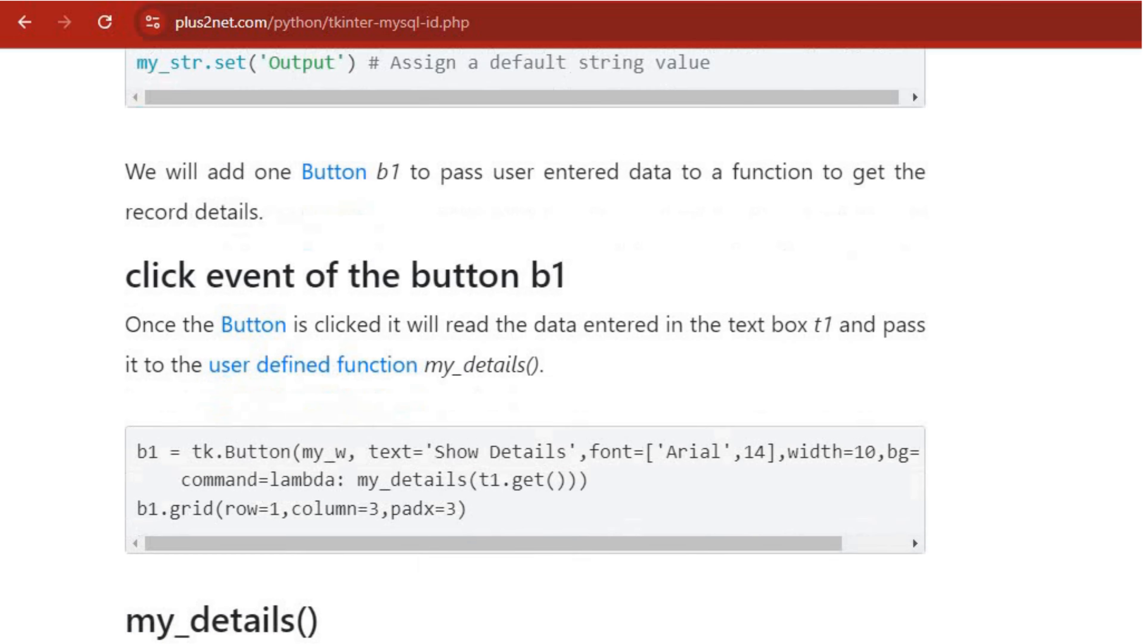
scroll("down", 3)
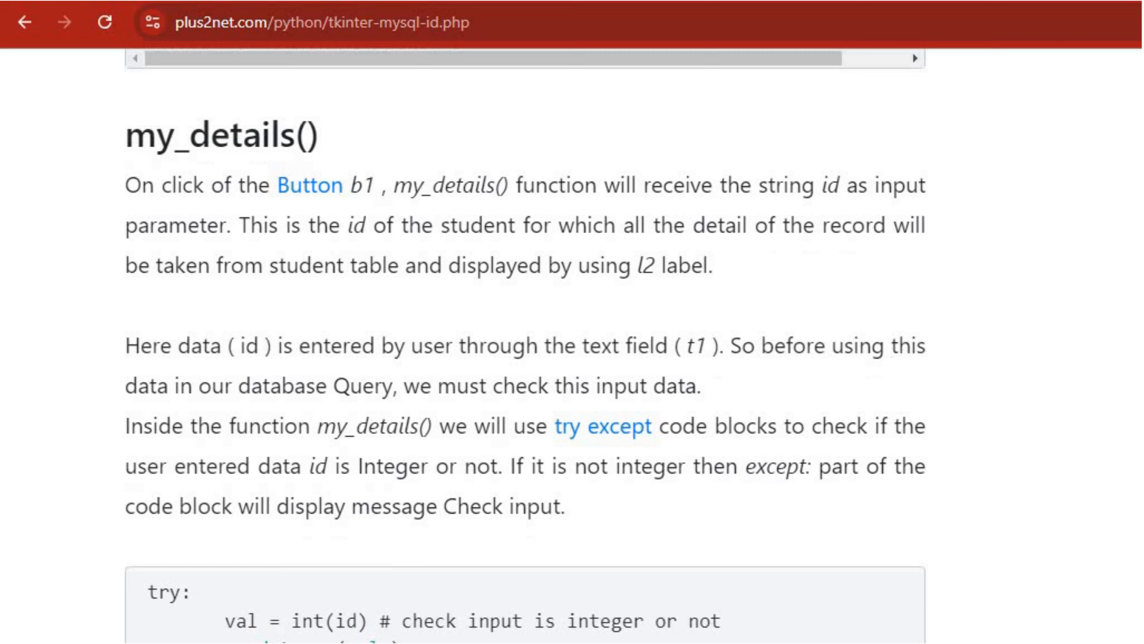
scroll("down", 3)
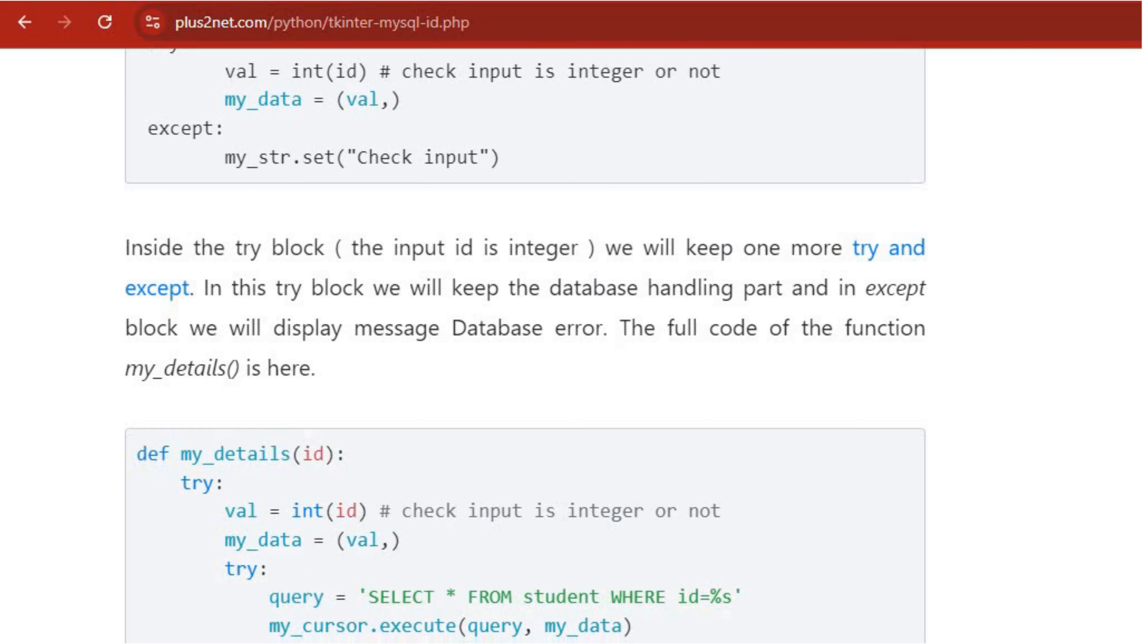
scroll("down", 3)
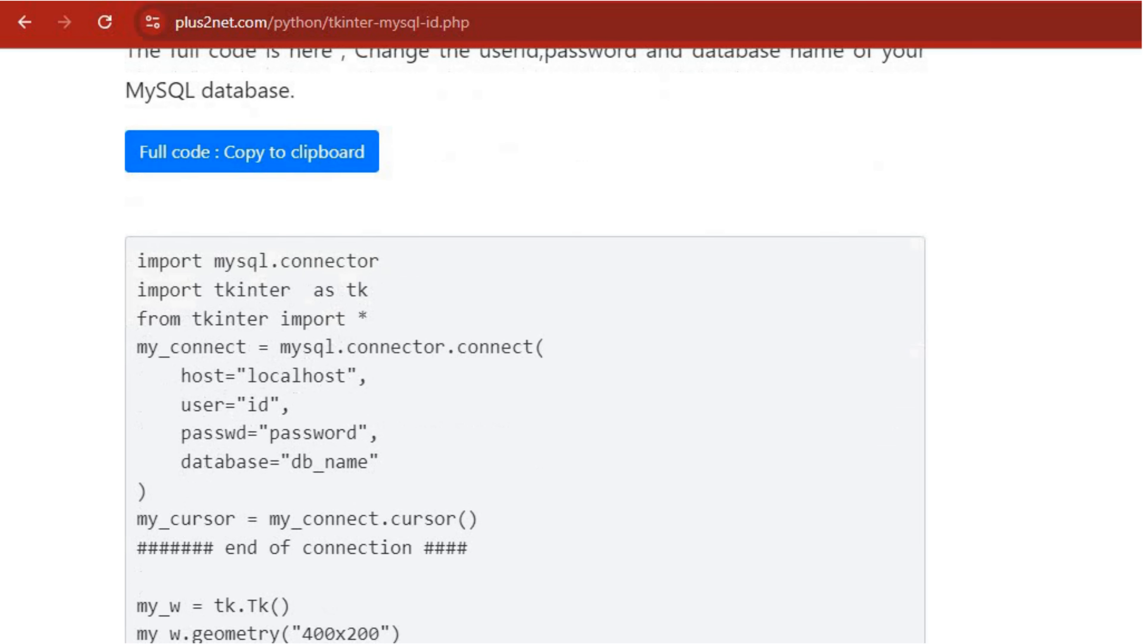
left_click(251, 151)
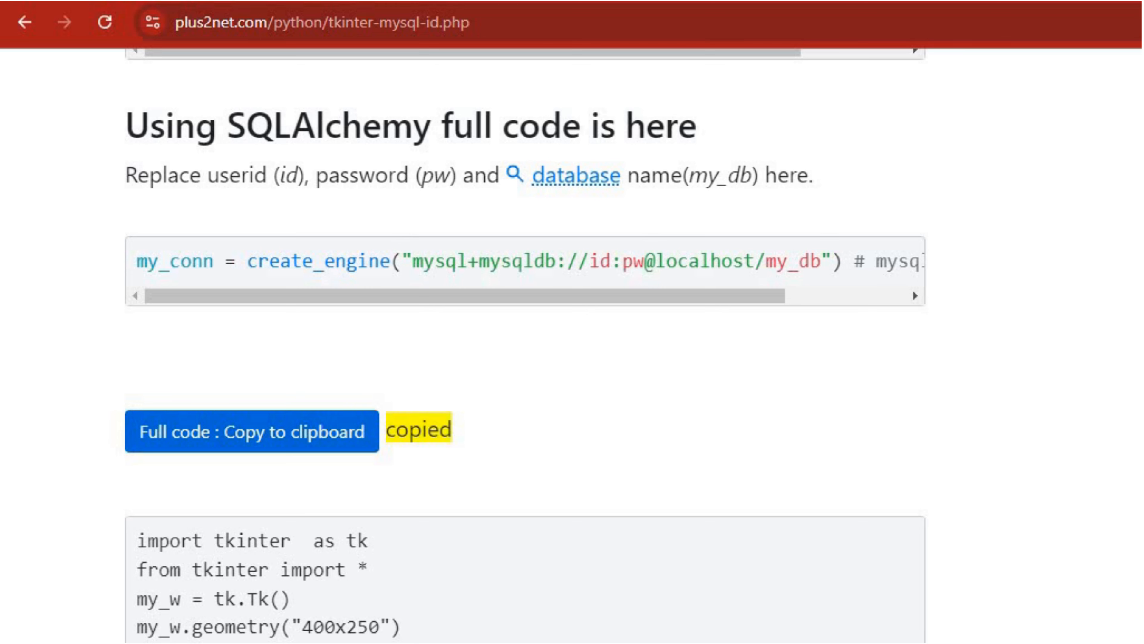
Scroll on through the Treeview section to the end of the page
scroll("down", 3)
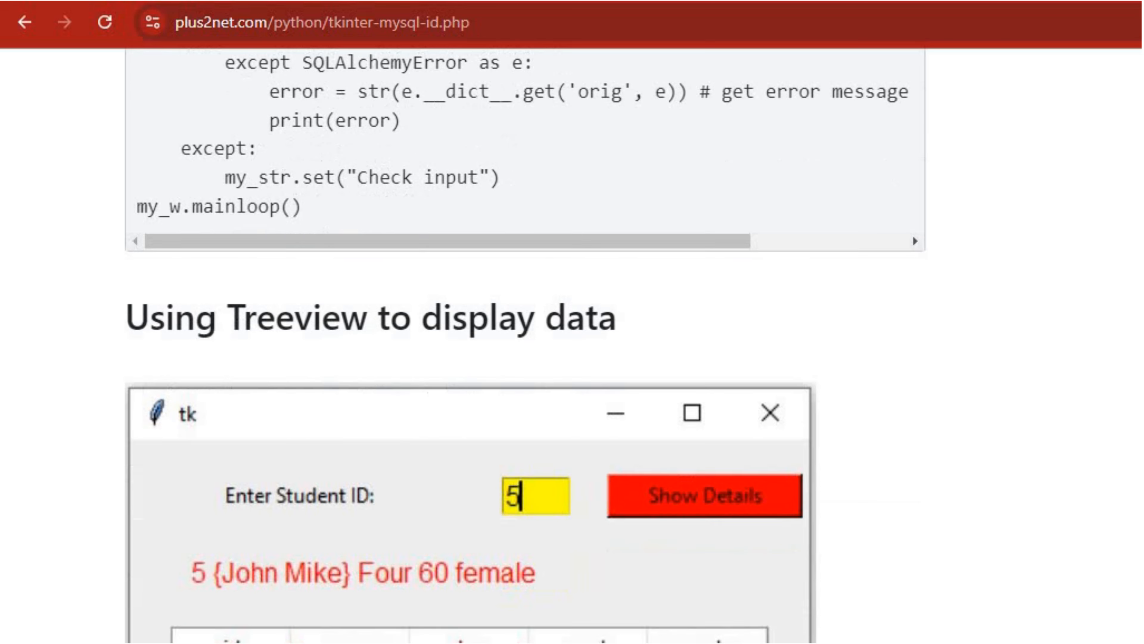
scroll("down", 3)
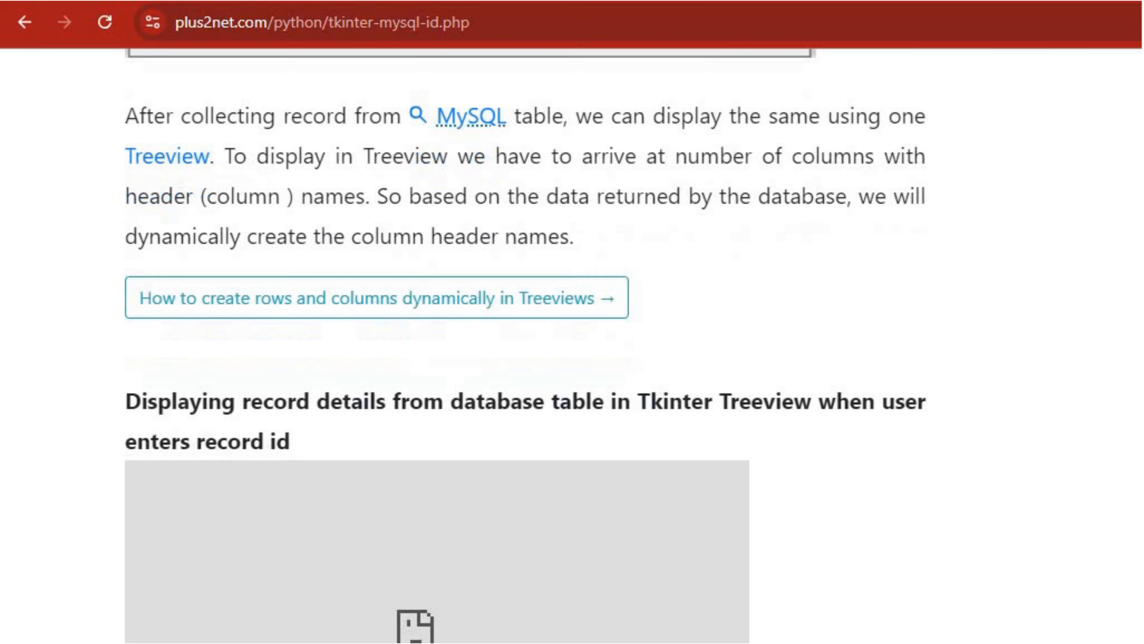
scroll("down", 3)
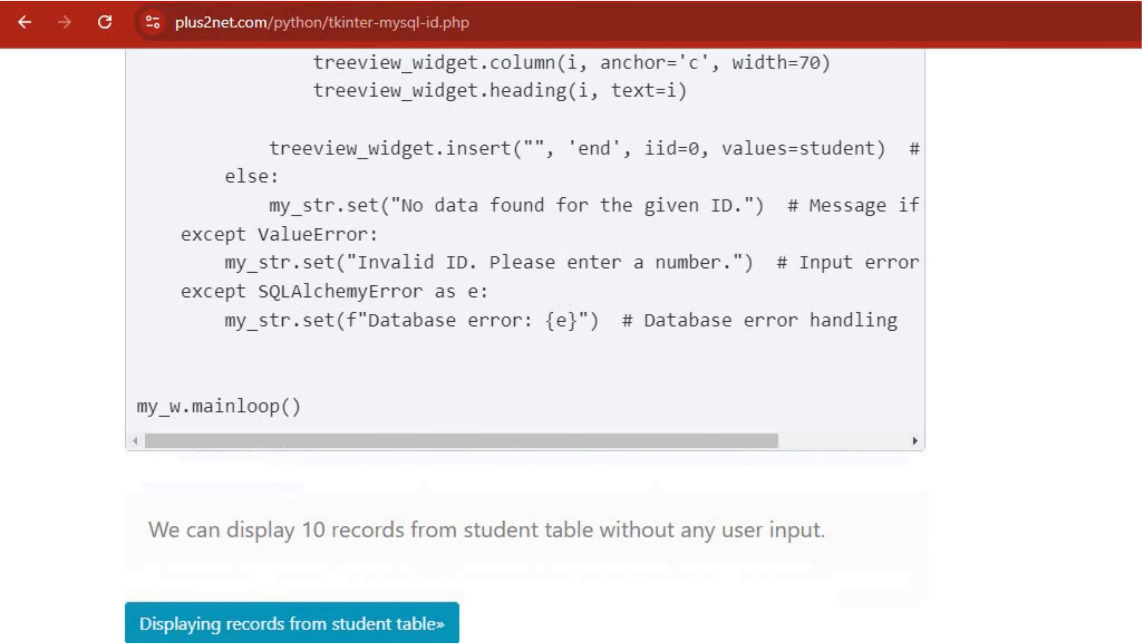